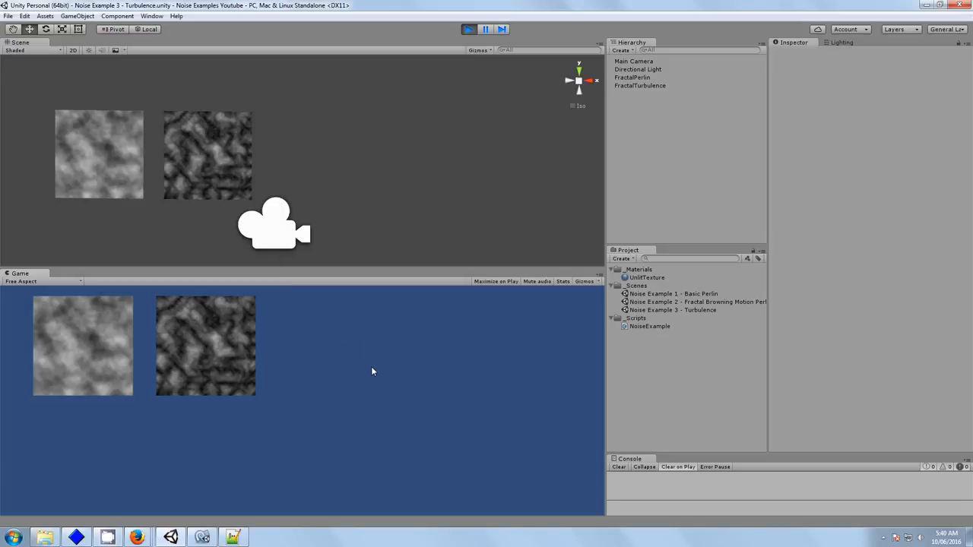
{"action": "mouse_move", "coordinate": [392, 373]}
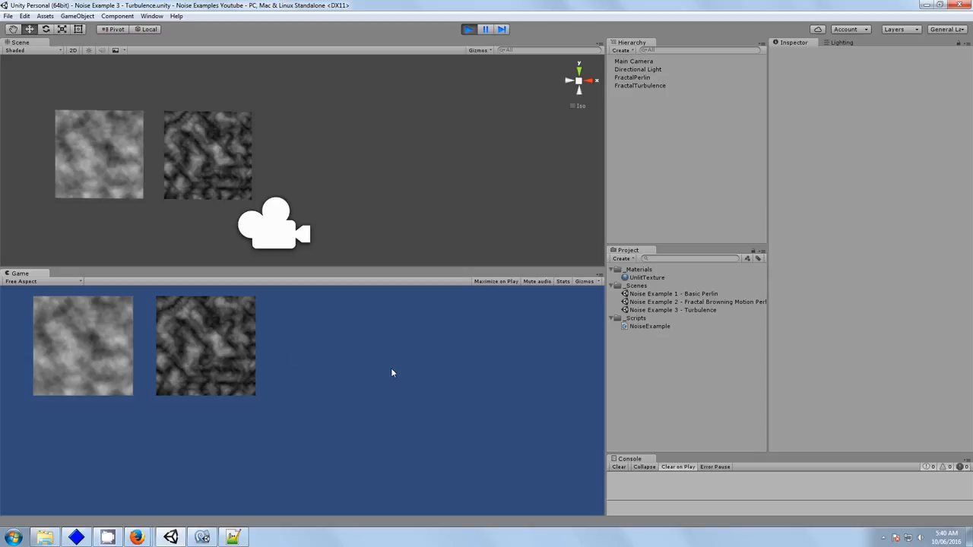
{"action": "mouse_move", "coordinate": [364, 354]}
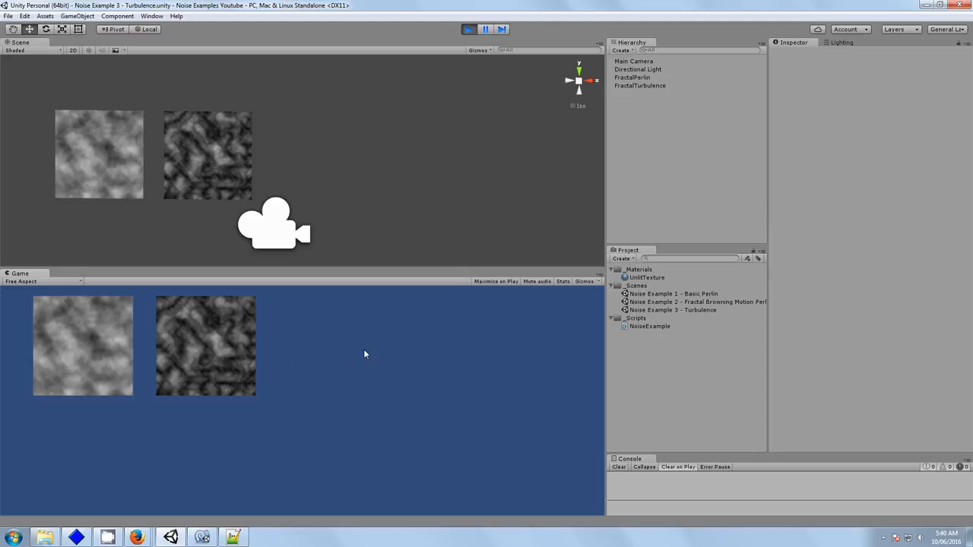
{"action": "mouse_move", "coordinate": [196, 317]}
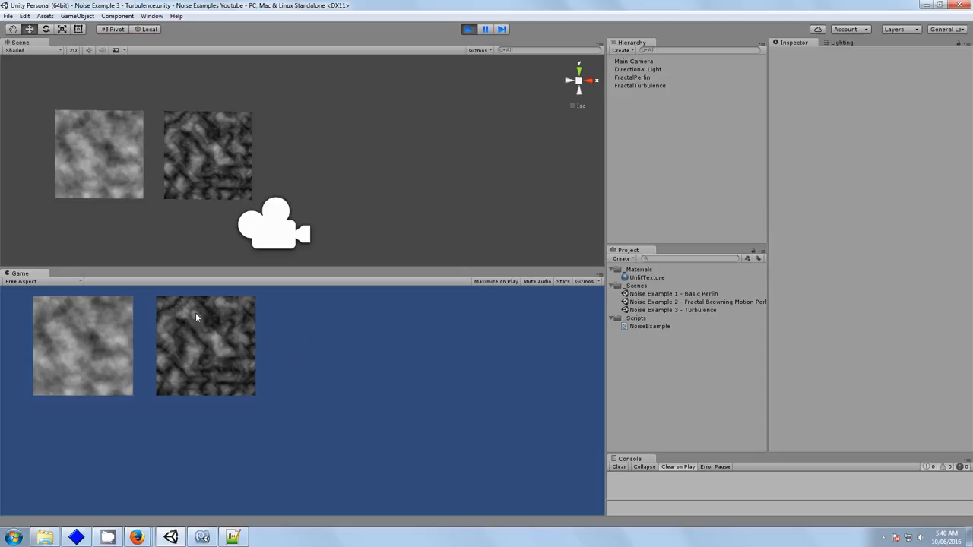
{"action": "mouse_move", "coordinate": [228, 322]}
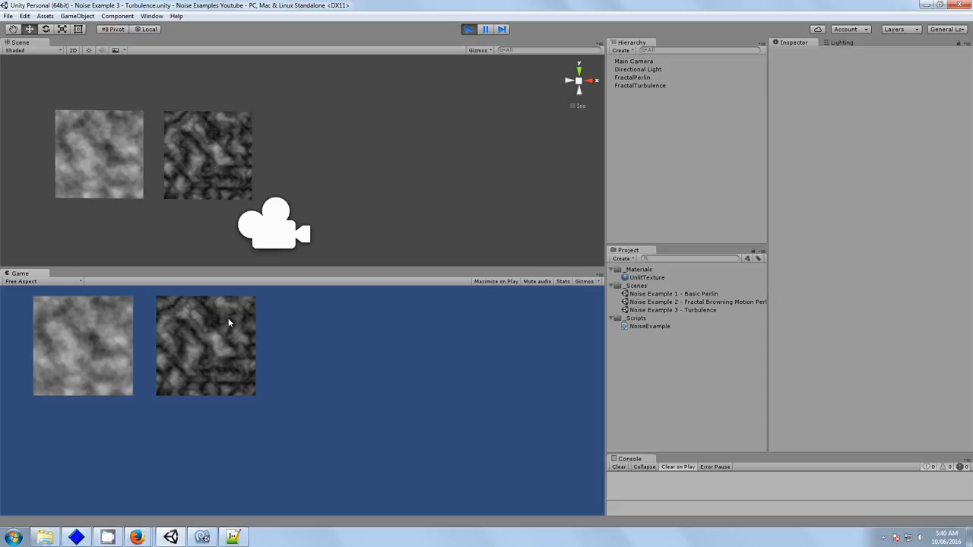
{"action": "mouse_move", "coordinate": [456, 388]}
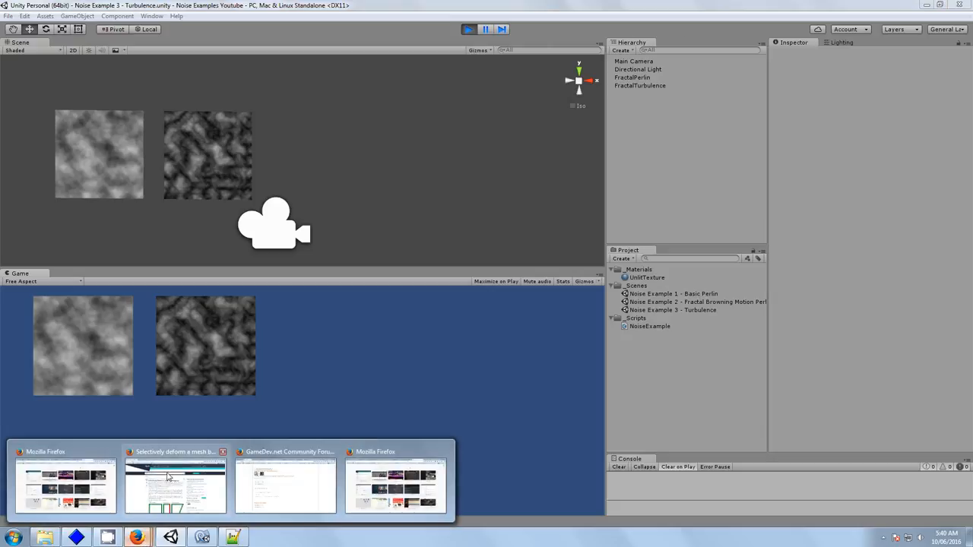
Review the GameDev.net ExpFilter code with cover 20.0f and sharpness 0.95f in Firefox
{"action": "left_click", "coordinate": [286, 487]}
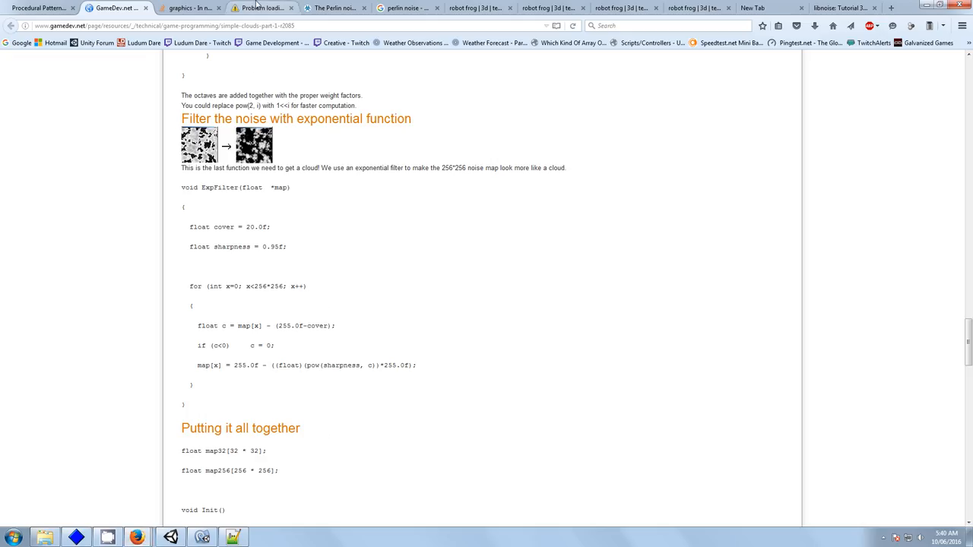
{"action": "left_click", "coordinate": [261, 8]}
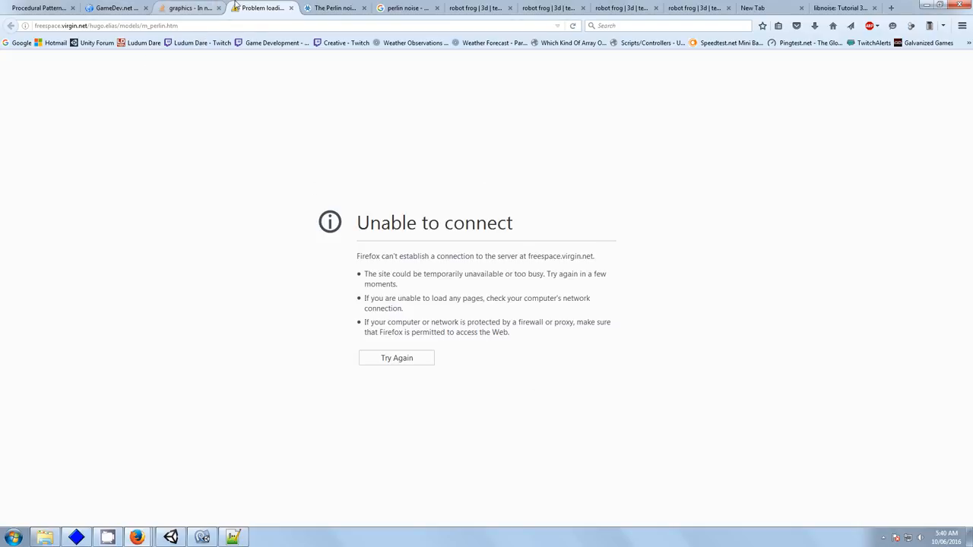
{"action": "left_click", "coordinate": [114, 8]}
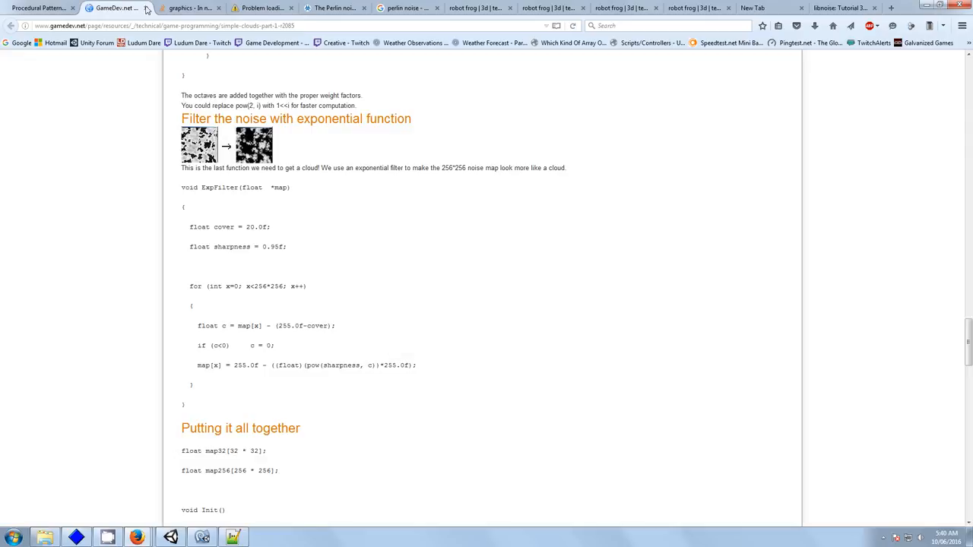
{"action": "mouse_move", "coordinate": [297, 222]}
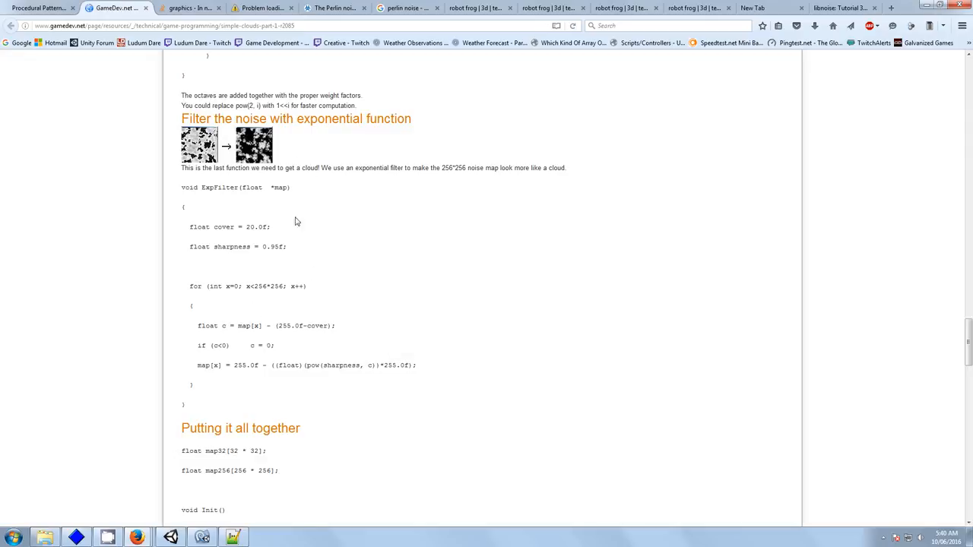
{"action": "mouse_move", "coordinate": [319, 301]}
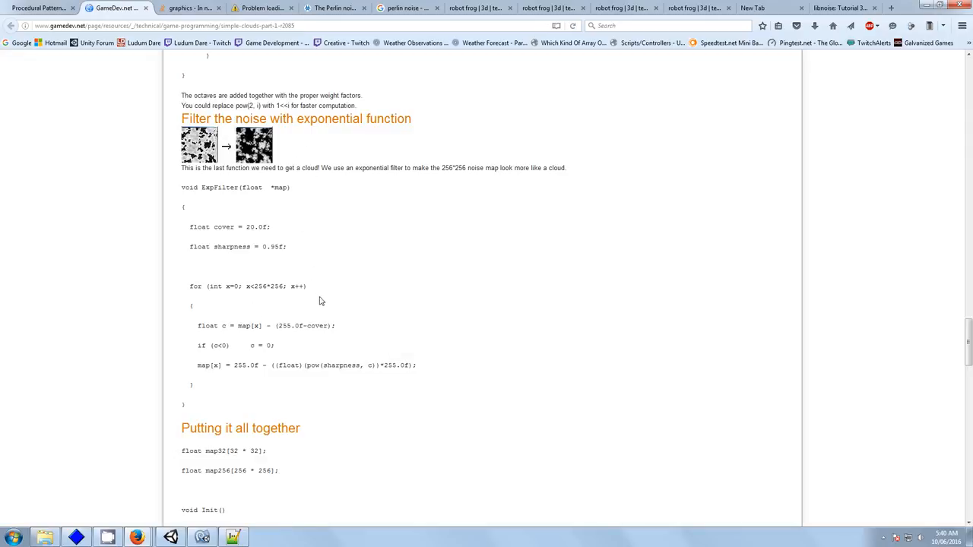
{"action": "mouse_move", "coordinate": [311, 281]}
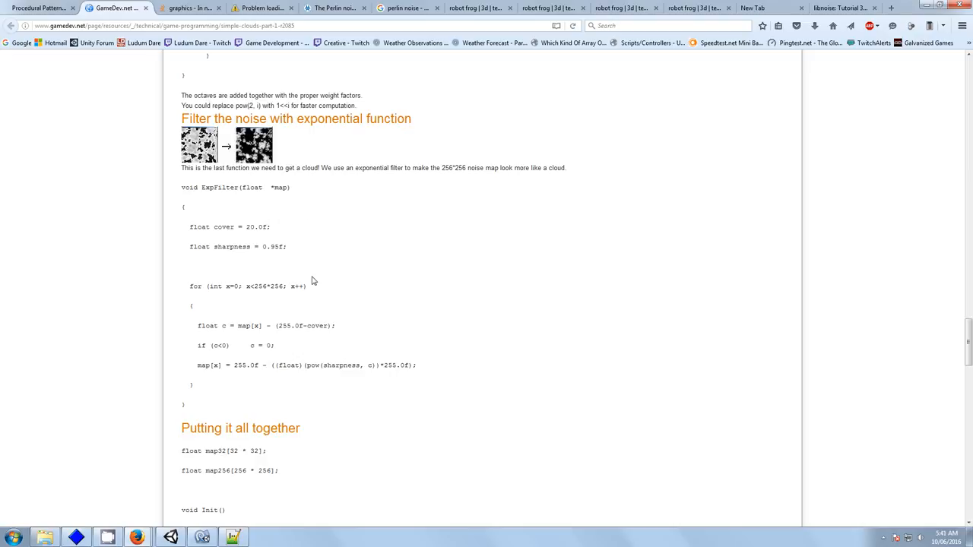
{"action": "mouse_move", "coordinate": [382, 379]}
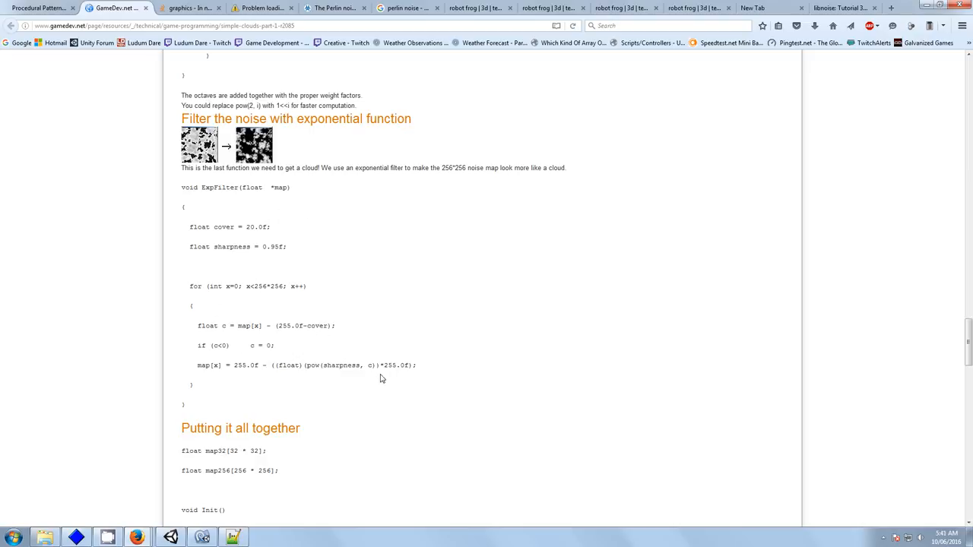
{"action": "mouse_move", "coordinate": [322, 340]}
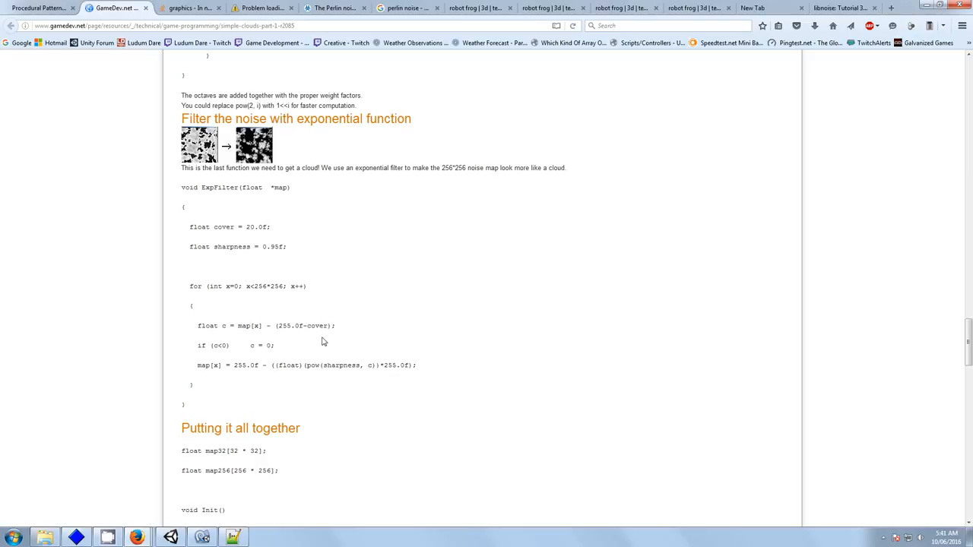
{"action": "mouse_move", "coordinate": [285, 182]}
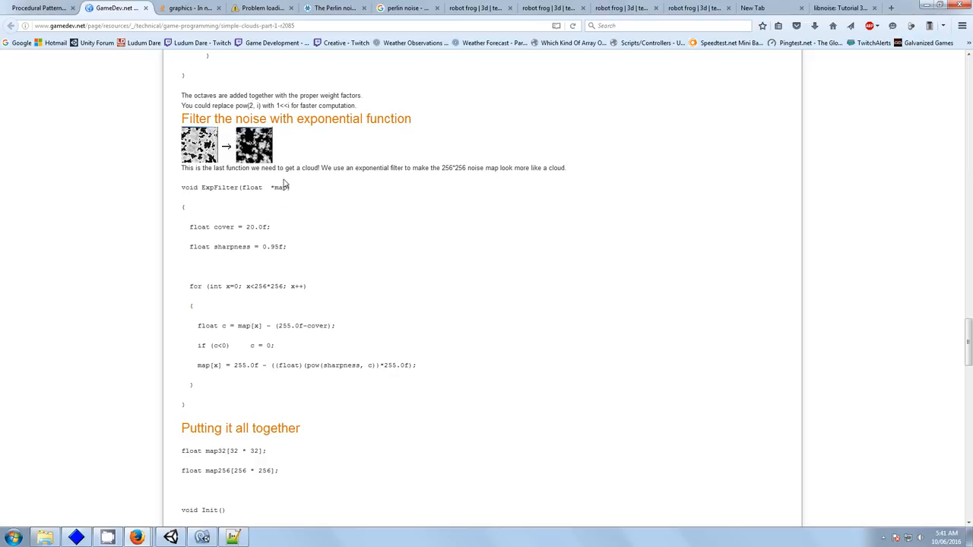
{"action": "double_click", "coordinate": [280, 188]}
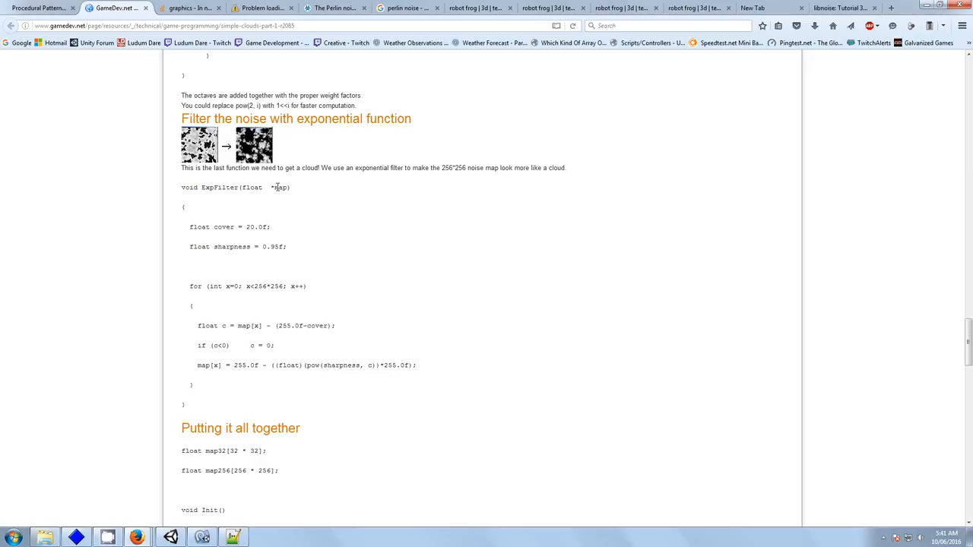
{"action": "mouse_move", "coordinate": [284, 209]}
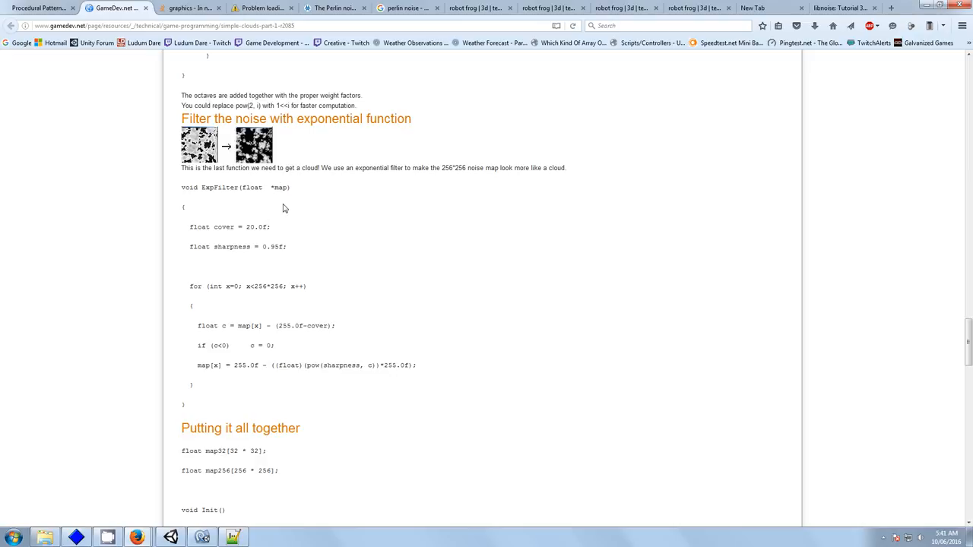
{"action": "mouse_move", "coordinate": [238, 185]}
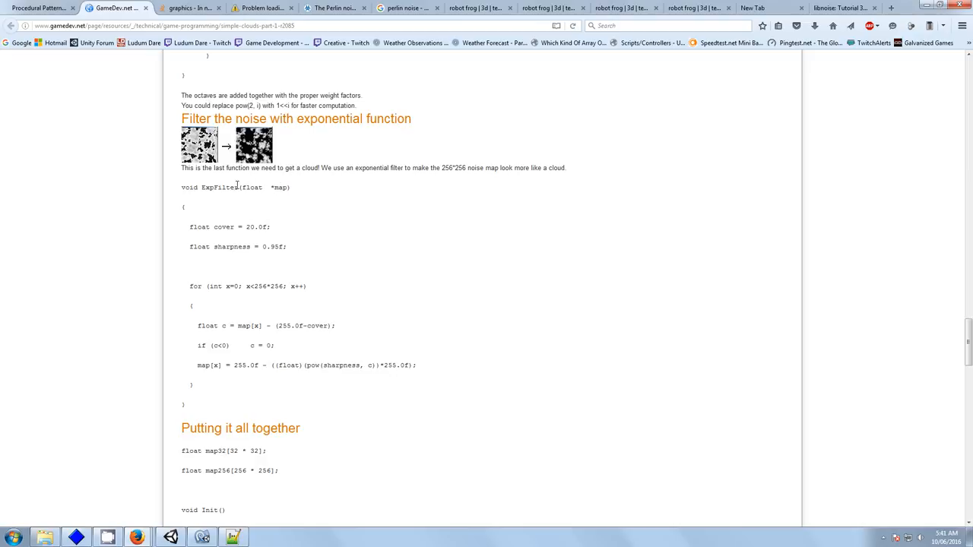
{"action": "mouse_move", "coordinate": [253, 218]}
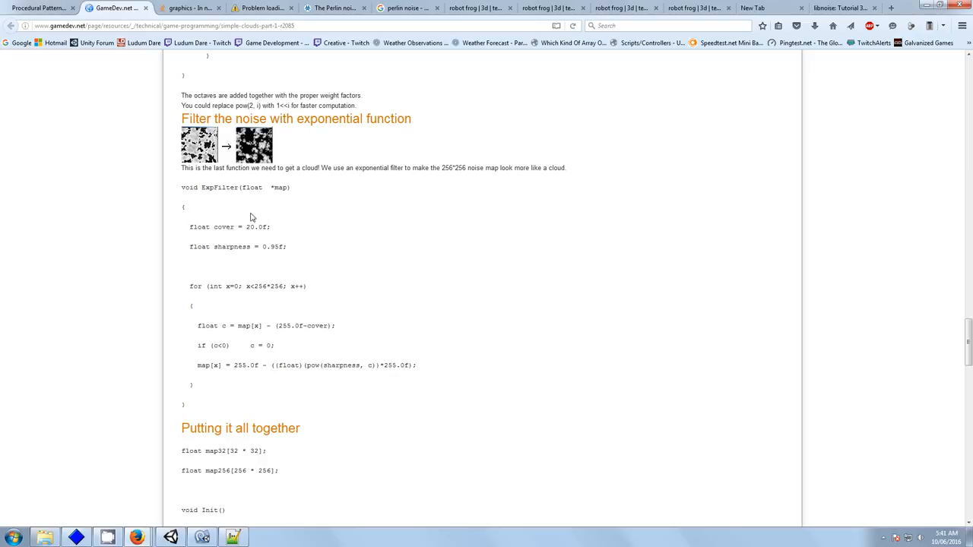
{"action": "mouse_move", "coordinate": [243, 245]}
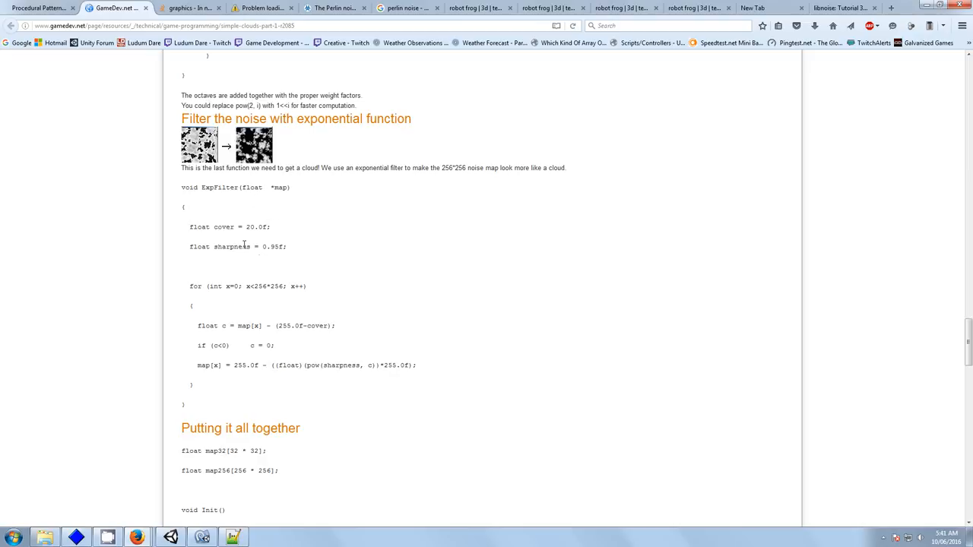
{"action": "mouse_move", "coordinate": [210, 398]}
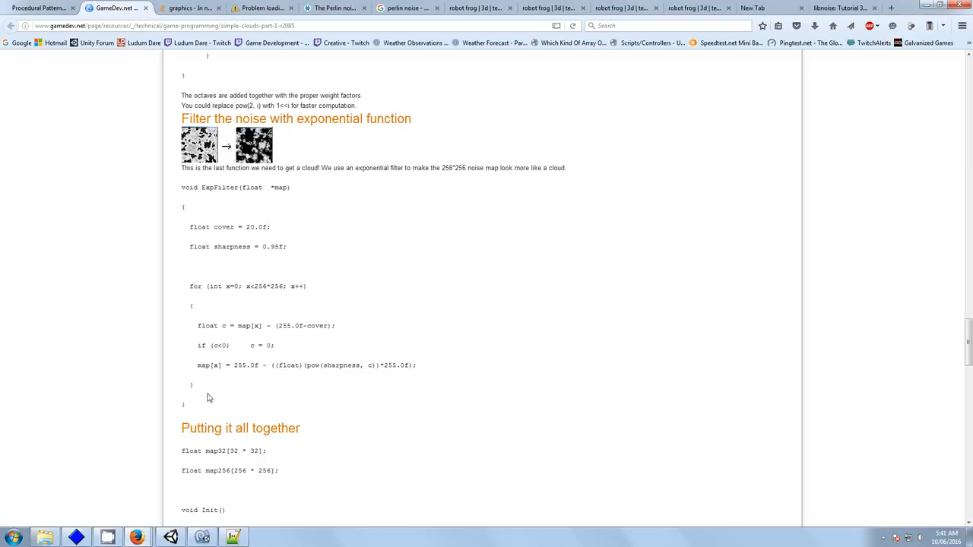
{"action": "mouse_move", "coordinate": [265, 490]}
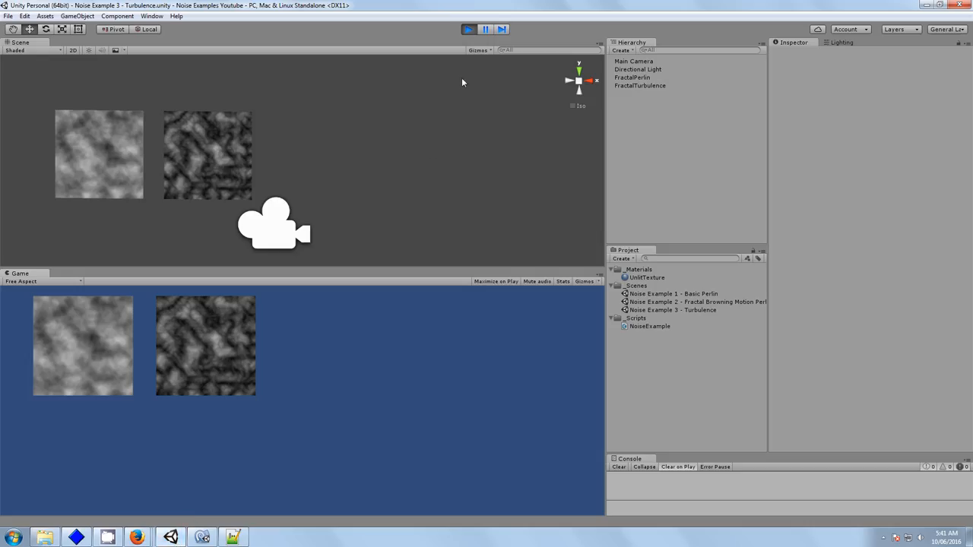
Show NoiseExample.cs in MonoDevelop scrolled back to its field declarations
{"action": "left_click", "coordinate": [468, 29]}
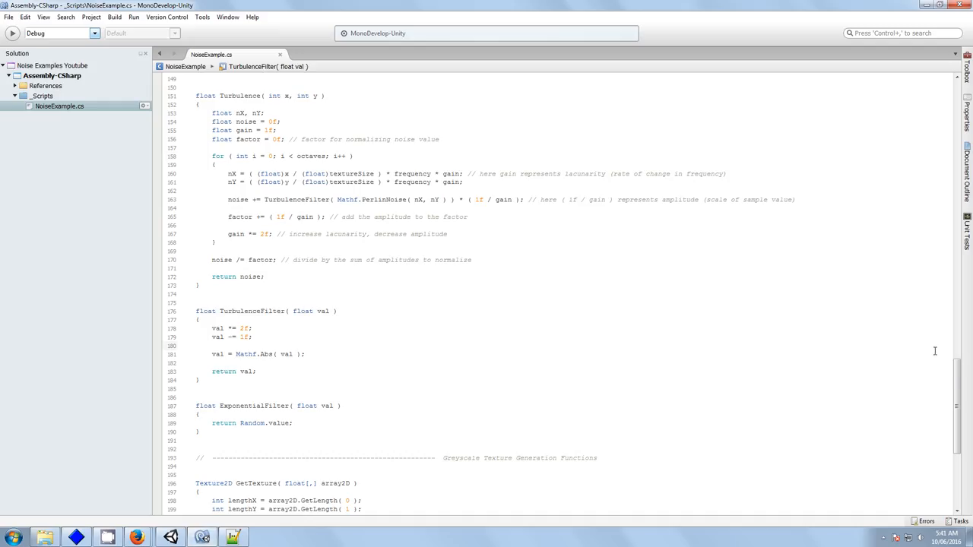
{"action": "scroll", "scroll_direction": "up", "scroll_amount": 3}
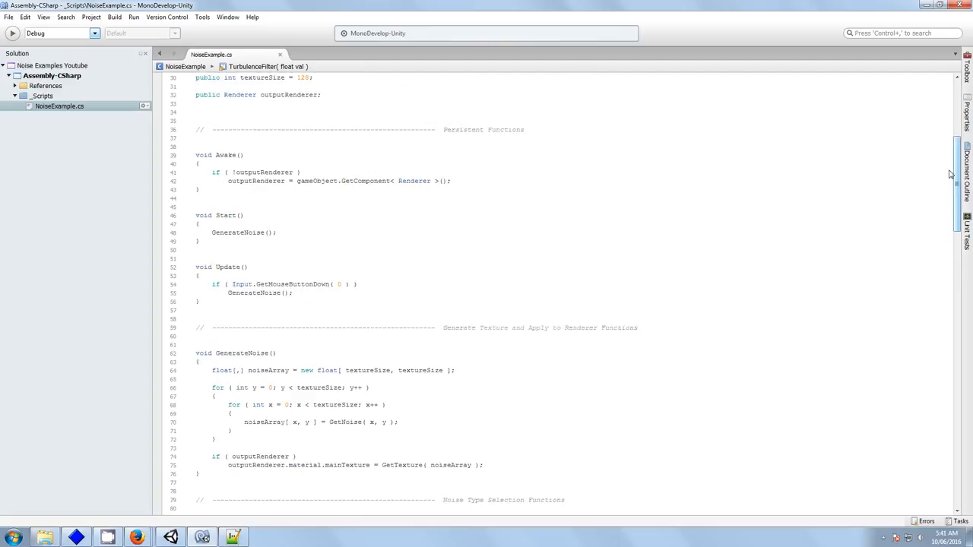
{"action": "scroll", "scroll_direction": "up", "scroll_amount": 3}
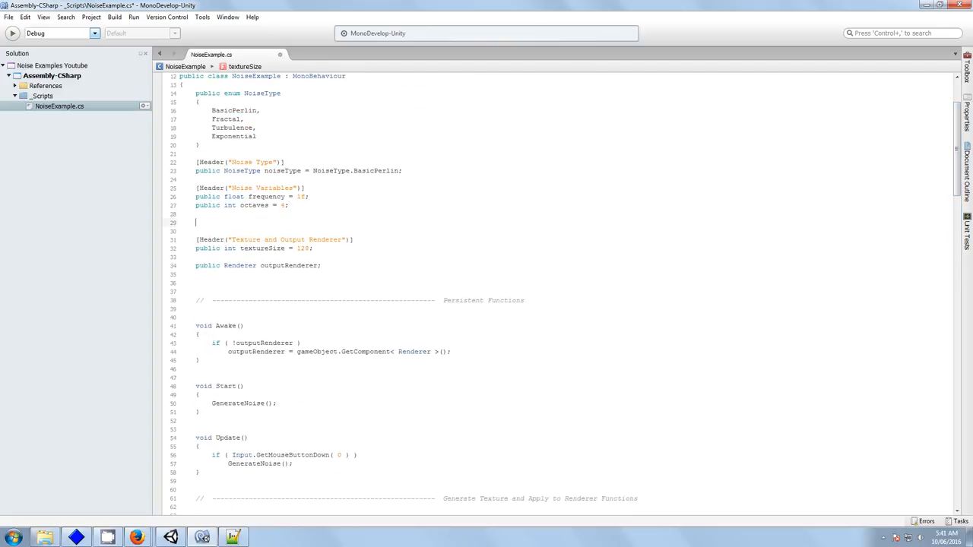
Add an 'Exponential Filter' header with a [Range(0f,1f)] public float cover field
{"action": "type", "text": "[Header(\""}
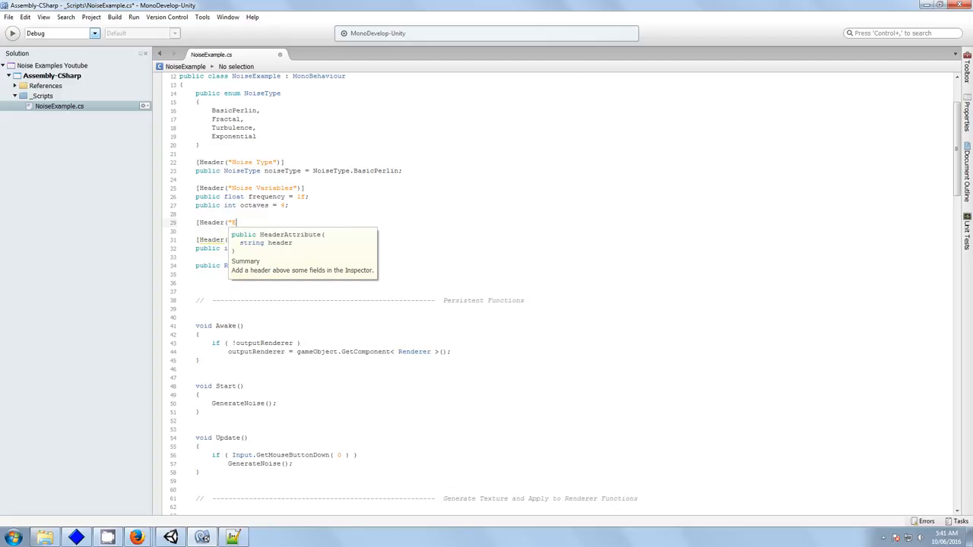
{"action": "type", "text": "Exponential"}
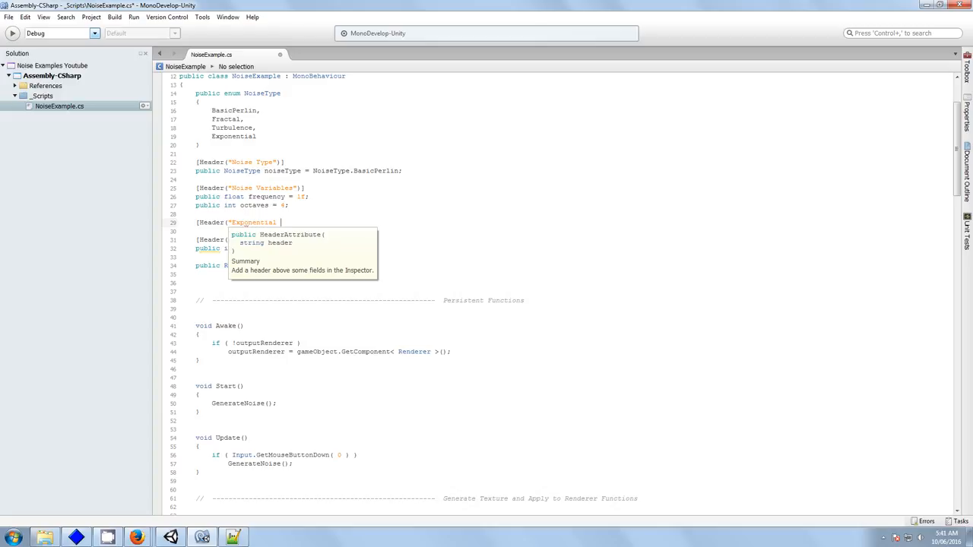
{"action": "type", "text": "Filter\")"}
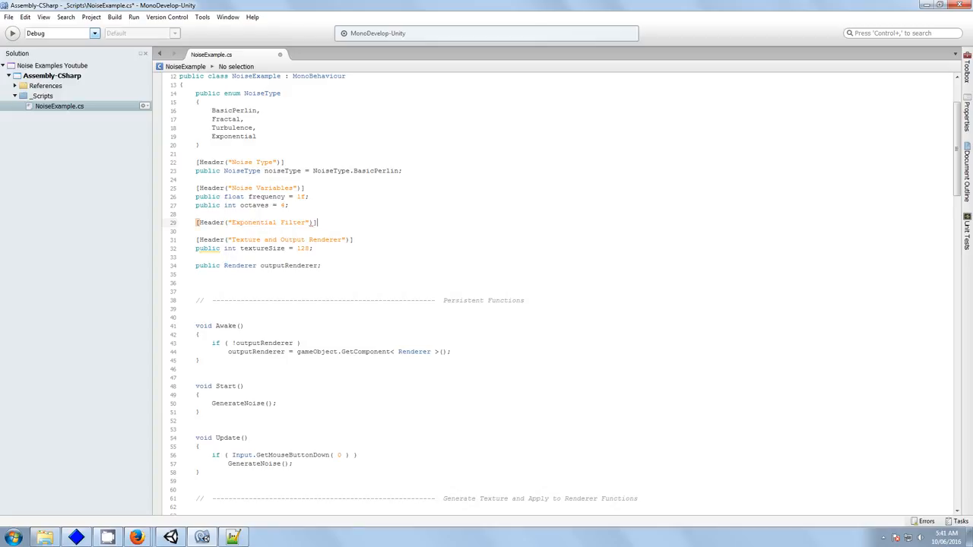
{"action": "key", "text": "Return"}
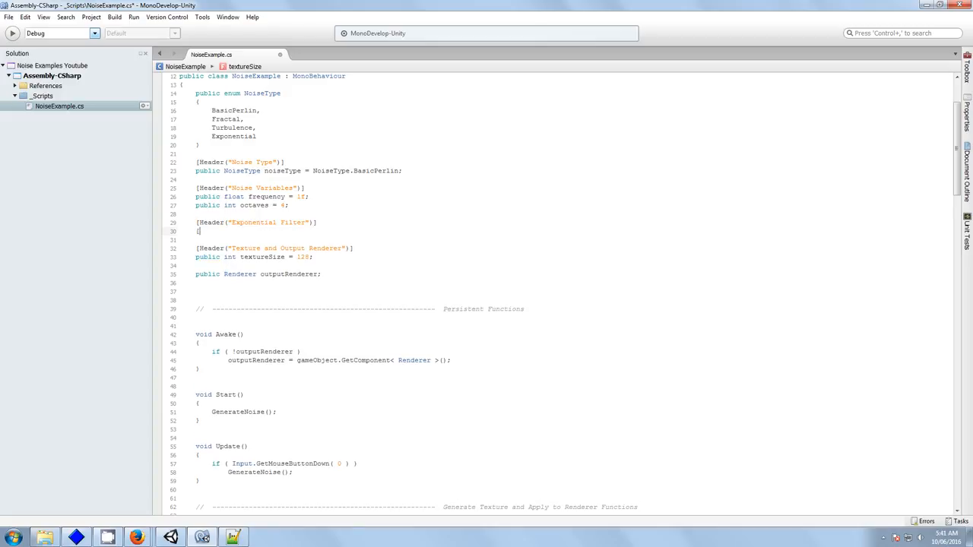
{"action": "type", "text": "Range("}
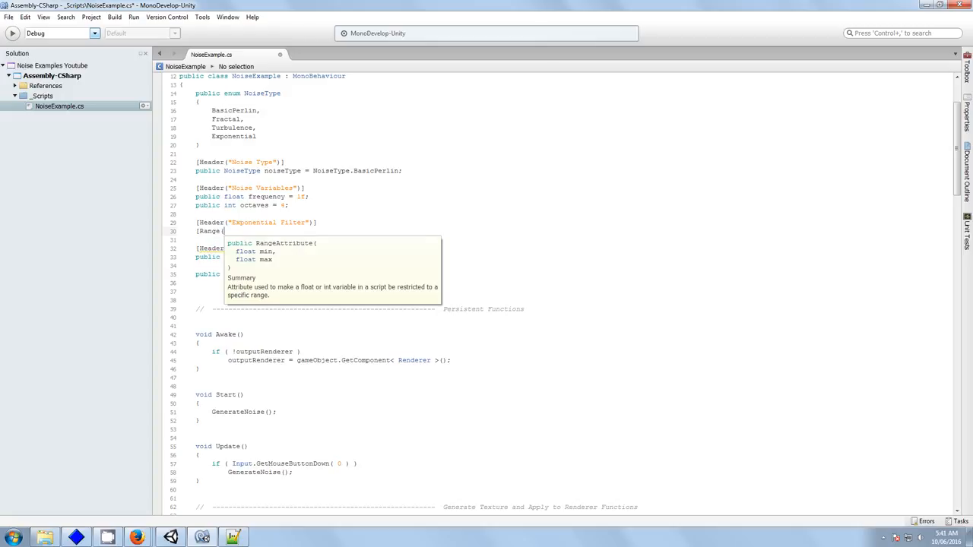
{"action": "type", "text": "0f,1f)] p"}
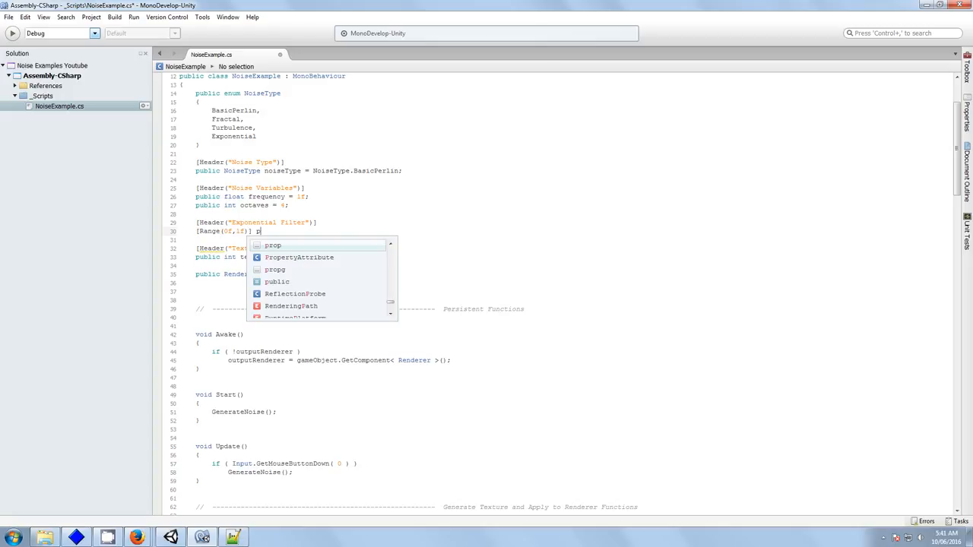
{"action": "type", "text": "ublic float cover = 0.65f;"}
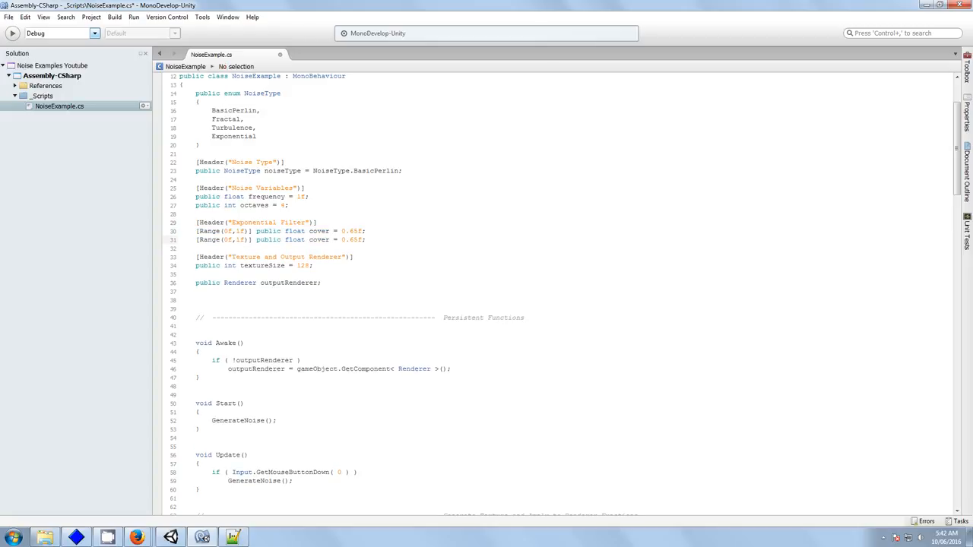
Duplicate the field into sharpness (default 0.98) and powerFactor range sliders
{"action": "double_click", "coordinate": [319, 240]}
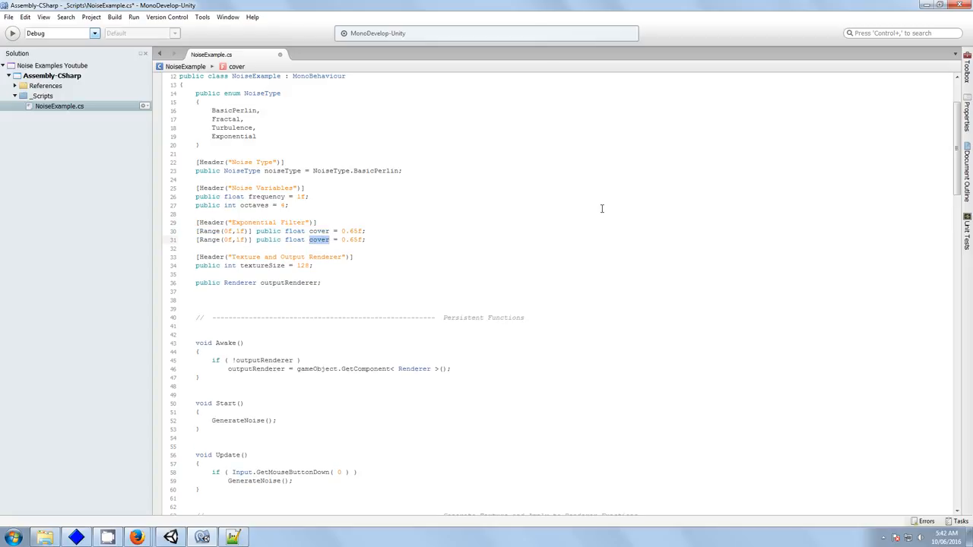
{"action": "type", "text": "sharpness"}
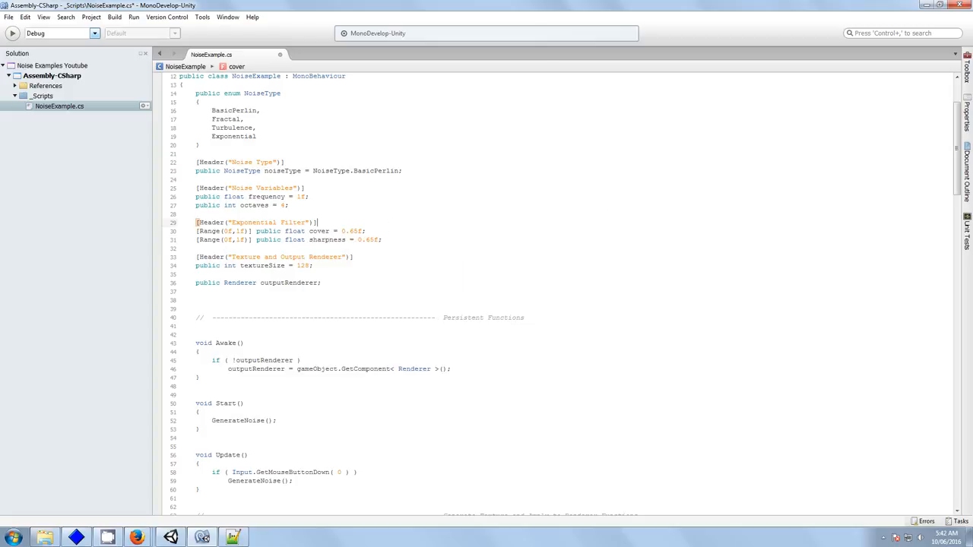
{"action": "type", "text": "0.98"}
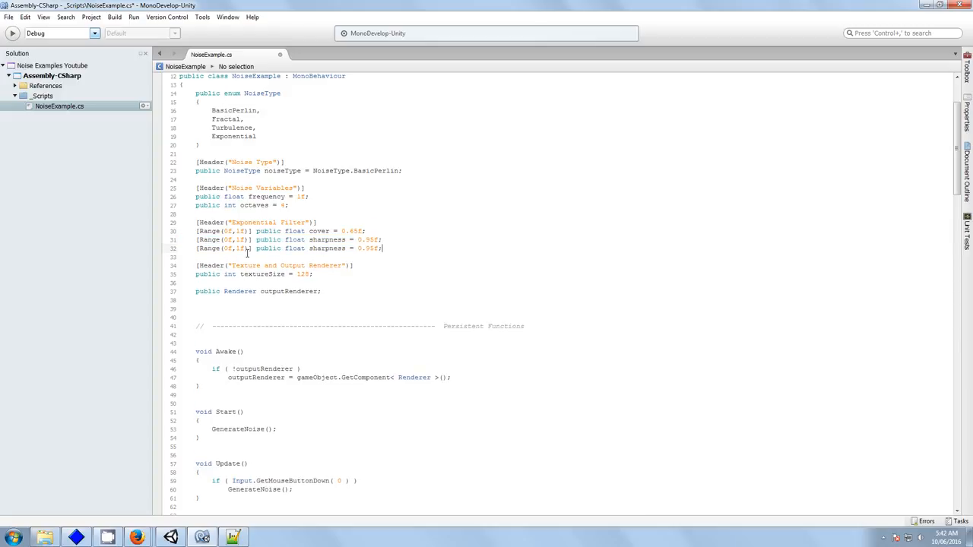
{"action": "double_click", "coordinate": [326, 250]}
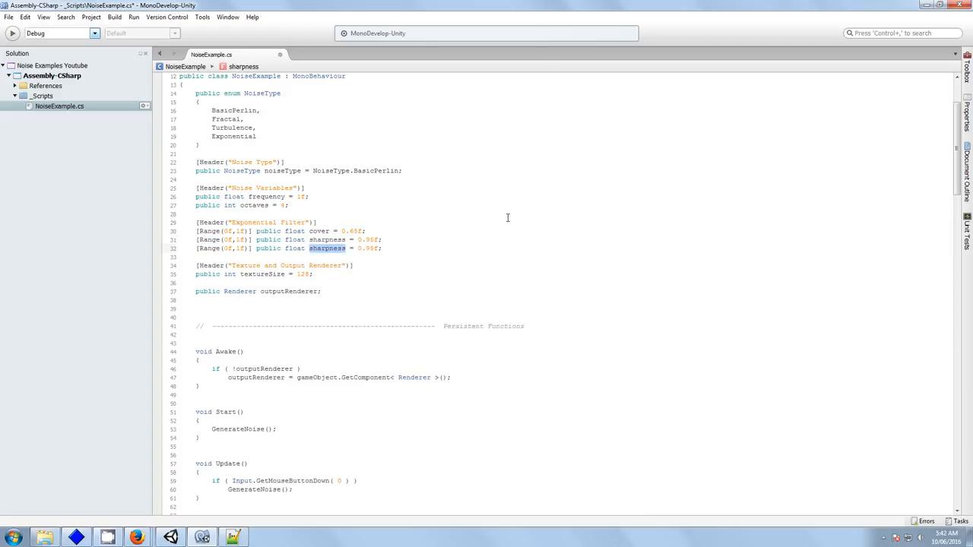
{"action": "type", "text": "powerFacto"}
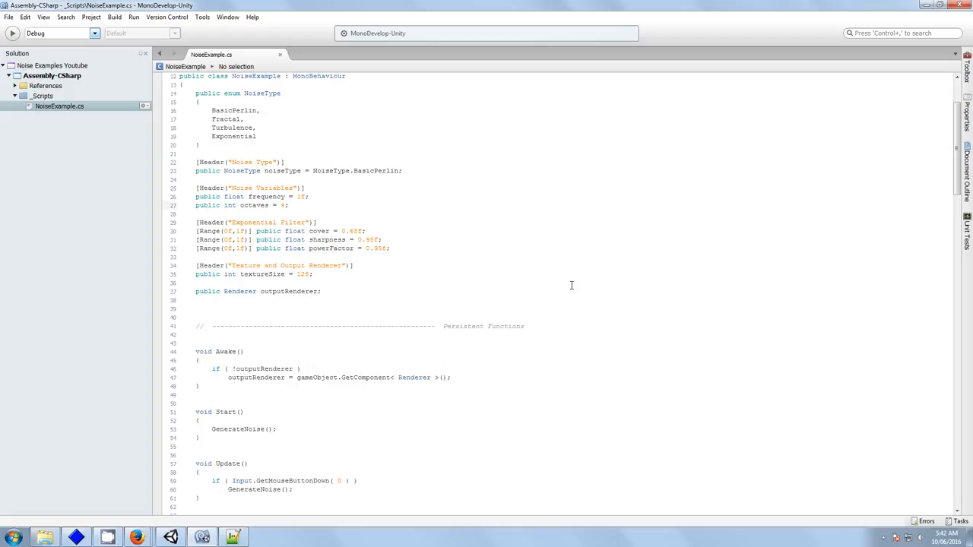
{"action": "scroll", "scroll_direction": "down", "scroll_amount": 3}
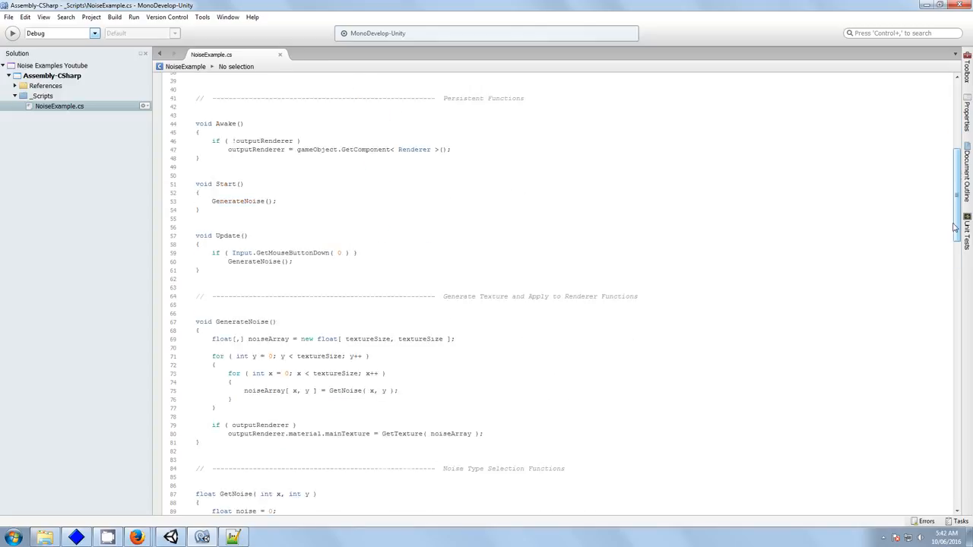
Bring up the article's exponential filter formula to paste as reference comments in ExponentialFilter
{"action": "scroll", "scroll_direction": "down", "scroll_amount": 3}
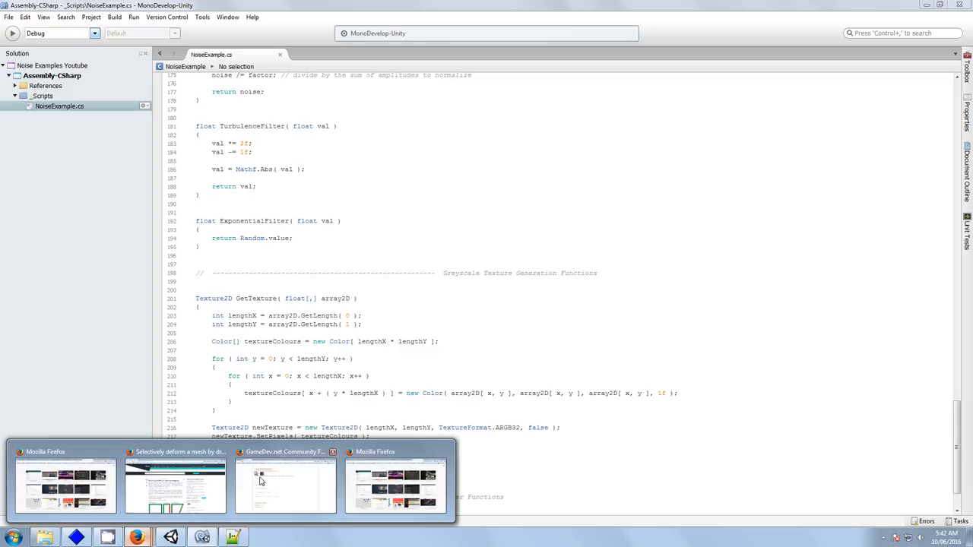
{"action": "left_click", "coordinate": [286, 487]}
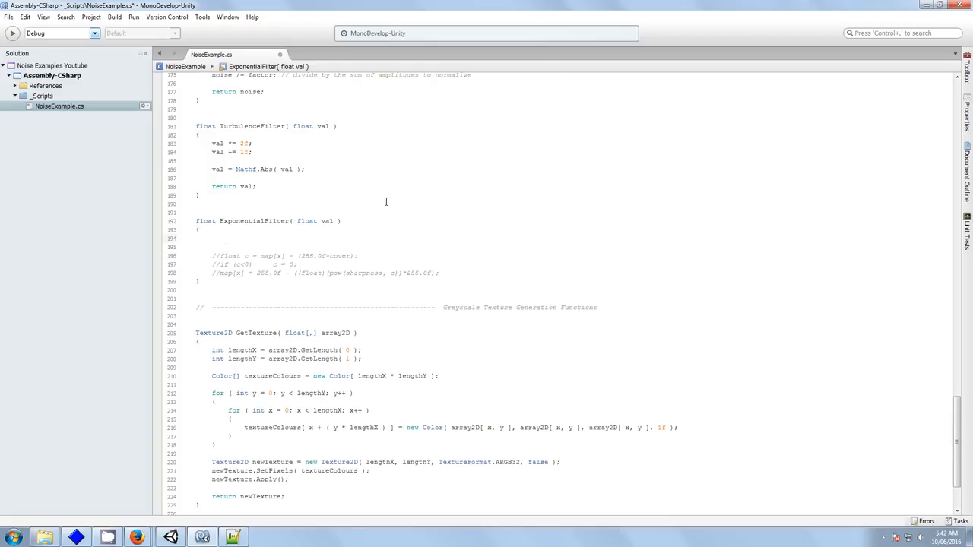
Write float v = val * 255f; and float c = cover * 255f; in ExponentialFilter
{"action": "left_click", "coordinate": [220, 237]}
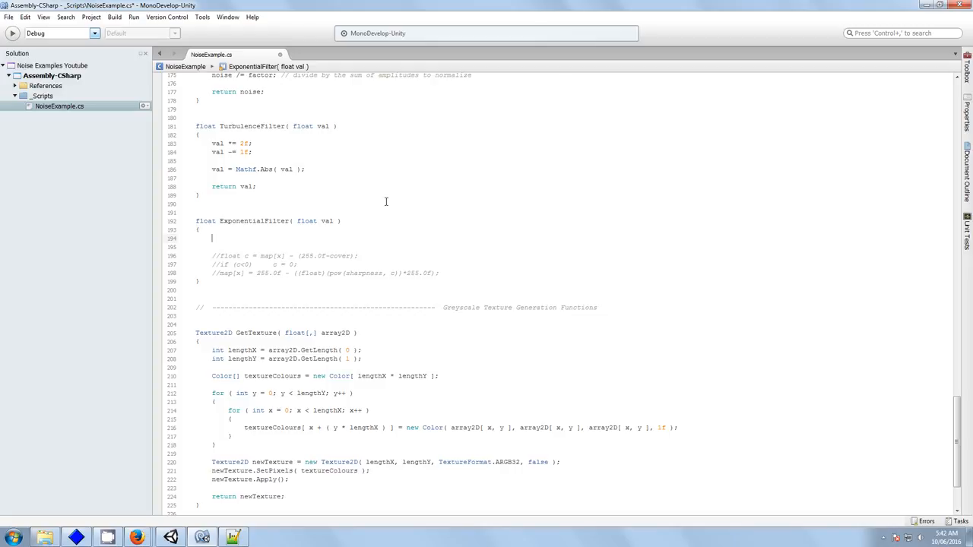
{"action": "type", "text": "float v = val *"}
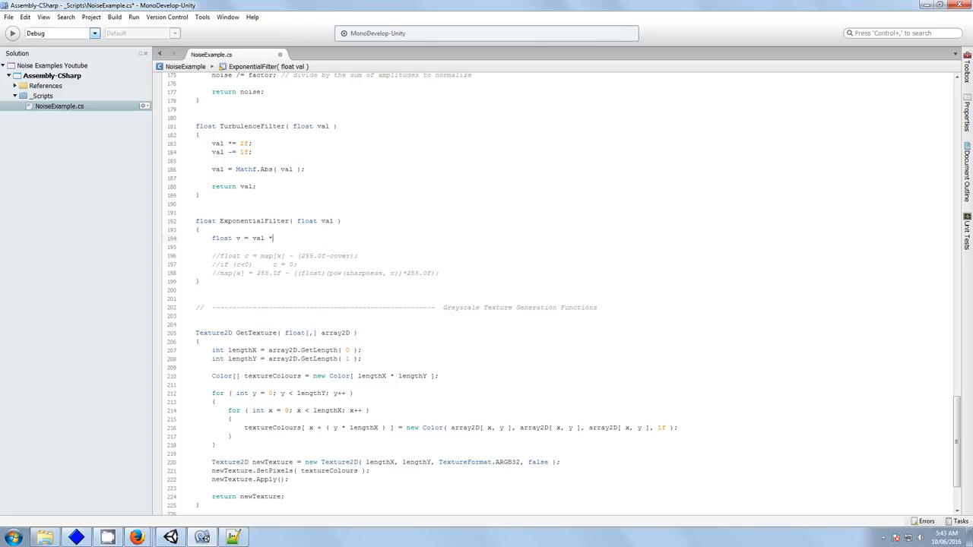
{"action": "type", "text": "255f;"}
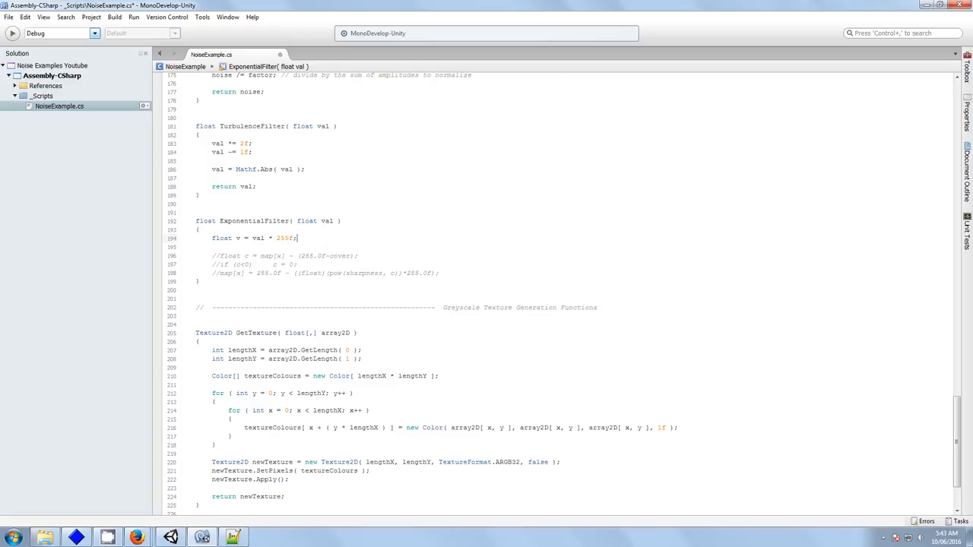
{"action": "key", "text": "Return"}
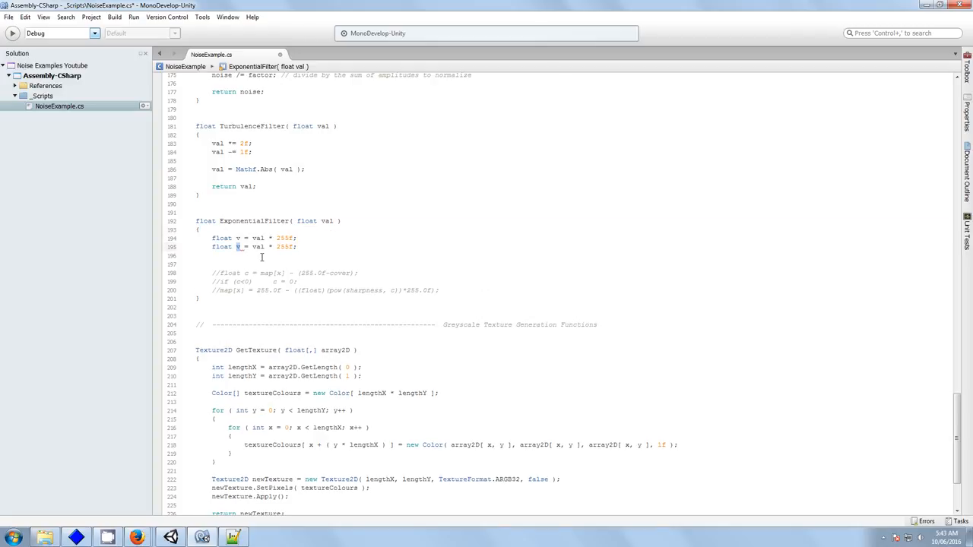
{"action": "double_click", "coordinate": [258, 246]}
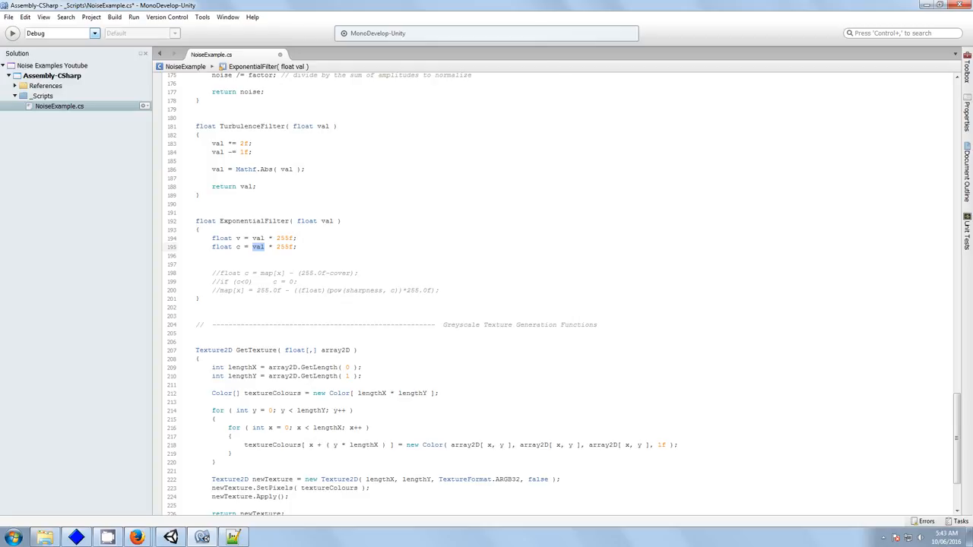
{"action": "type", "text": "cover"}
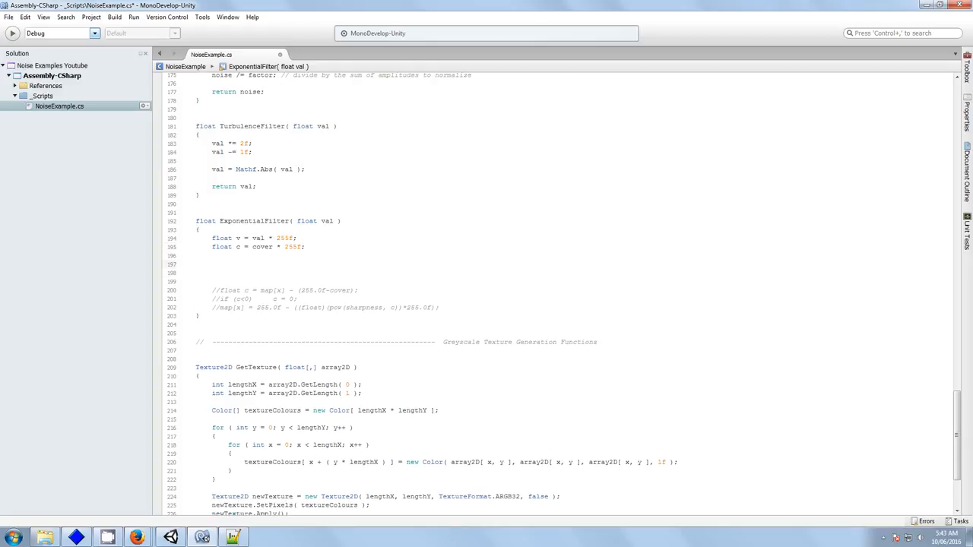
Compute float p = v - (255f - c); and clamp p to zero with an if
{"action": "type", "text": "float p"}
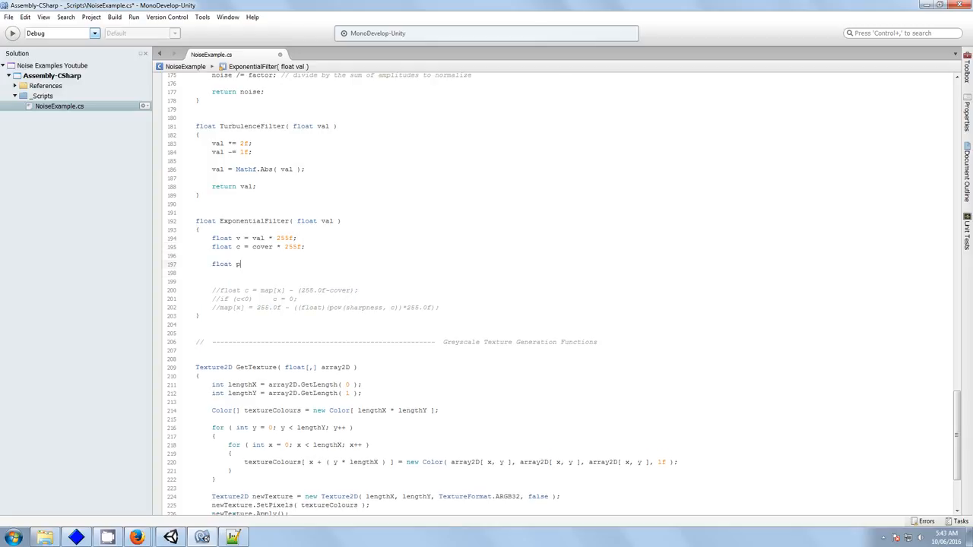
{"action": "type", "text": "="}
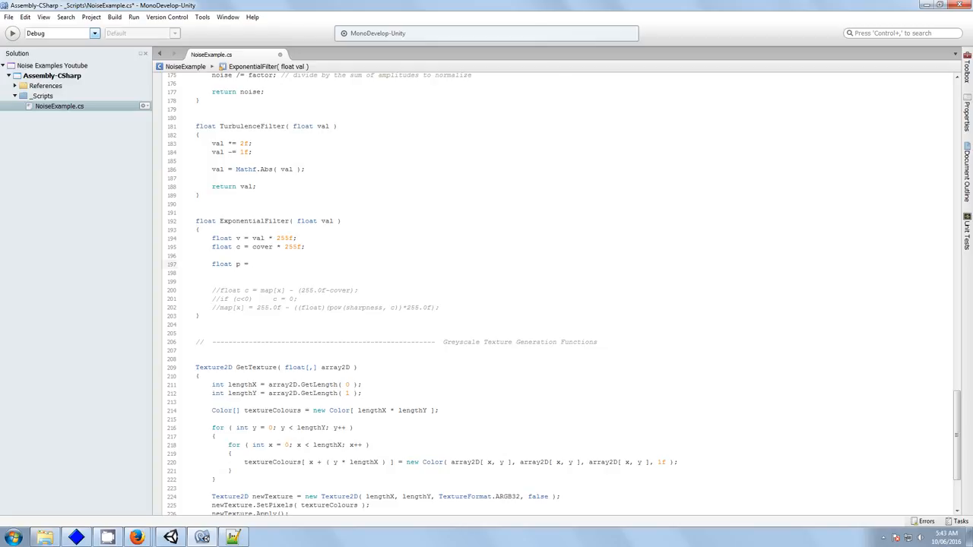
{"action": "type", "text": "v -"}
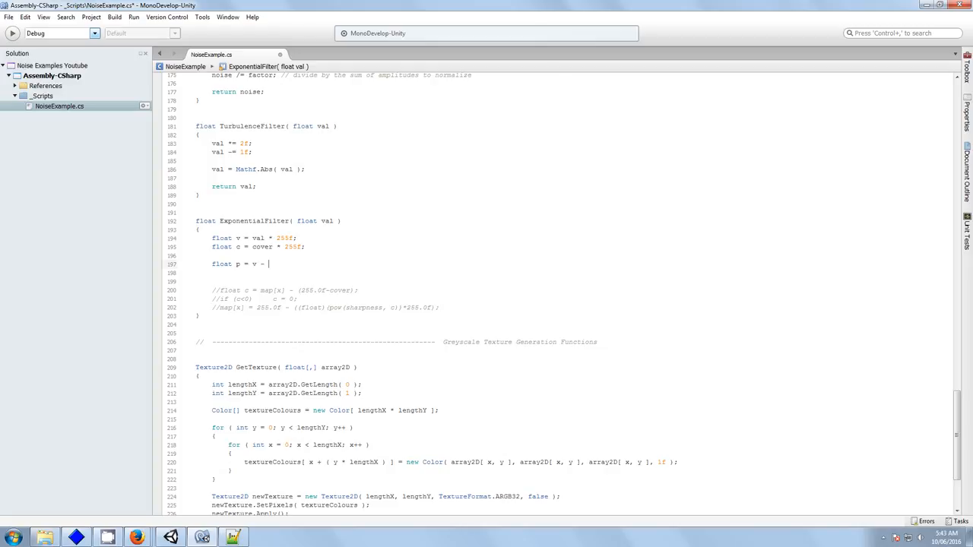
{"action": "type", "text": "( 255f"}
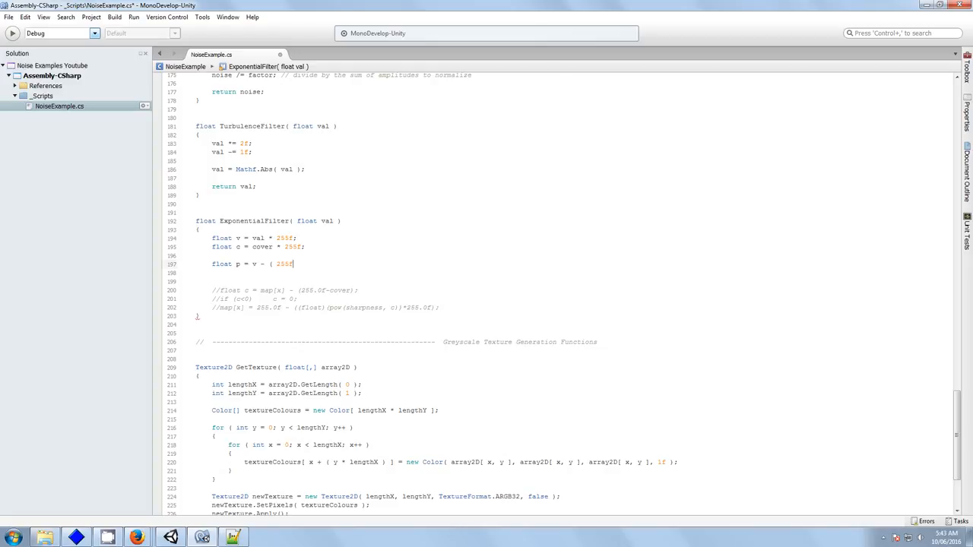
{"action": "type", "text": "- c )"}
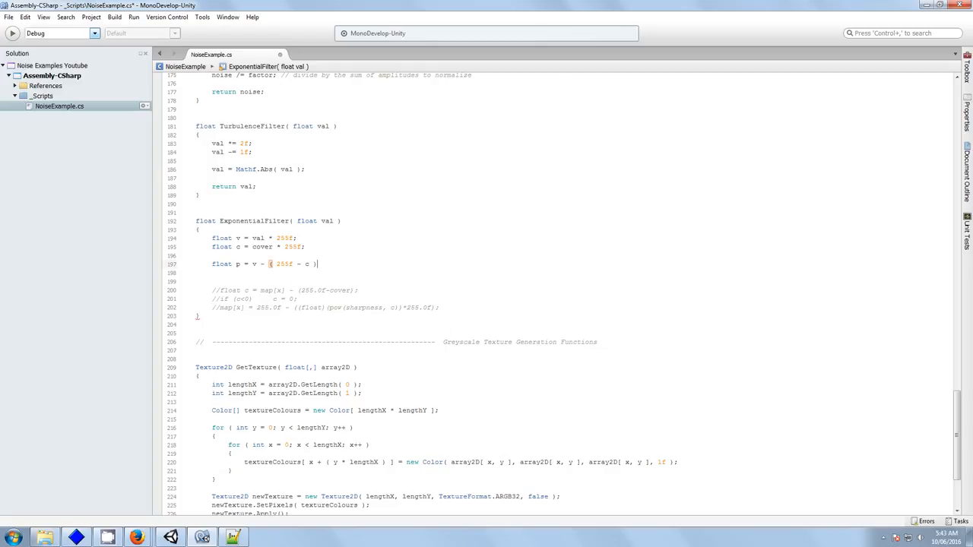
{"action": "key", "text": "Return"}
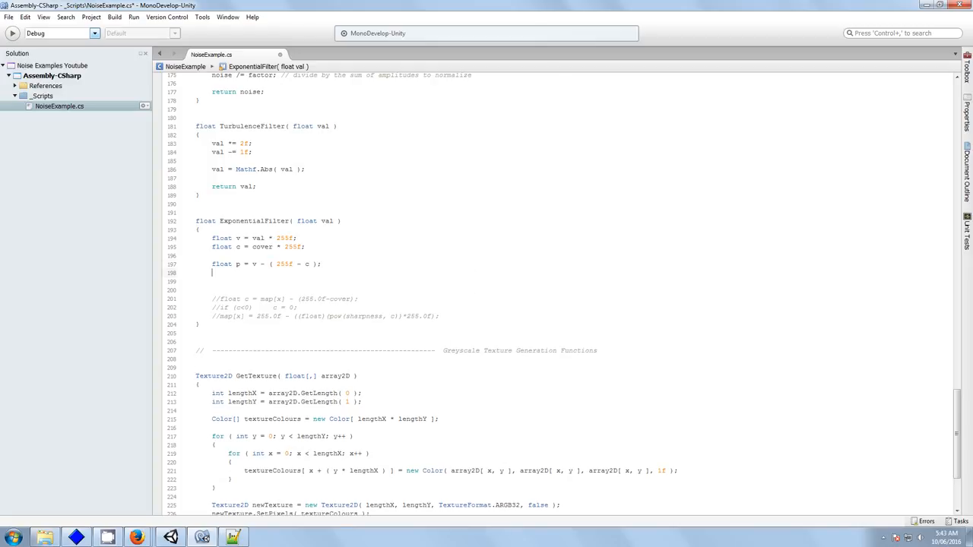
{"action": "type", "text": "if ( p < 0"}
{"action": "type", "text": "p = 0;"}
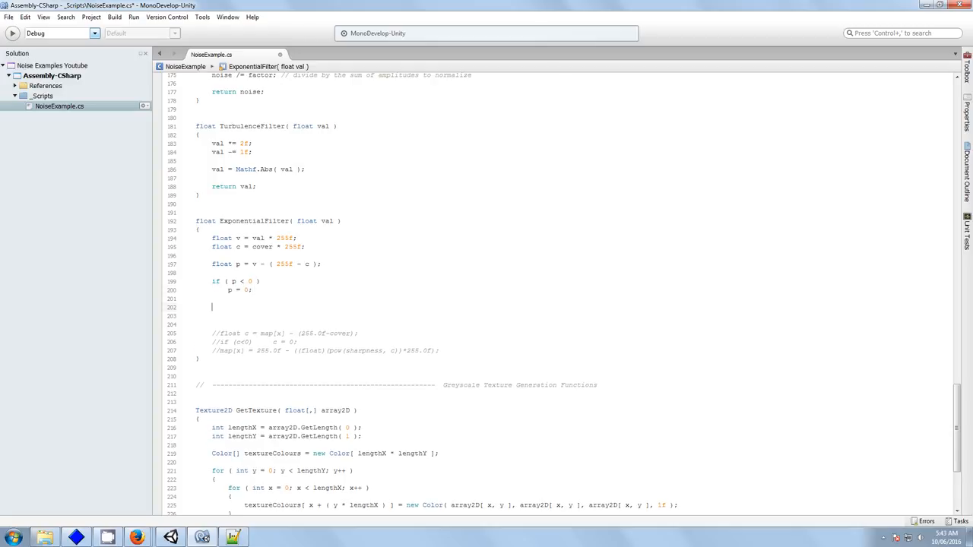
Compute n as 255f minus Mathf.Pow(sharpness, p * powerFactor) * 255f
{"action": "type", "text": "float n ="}
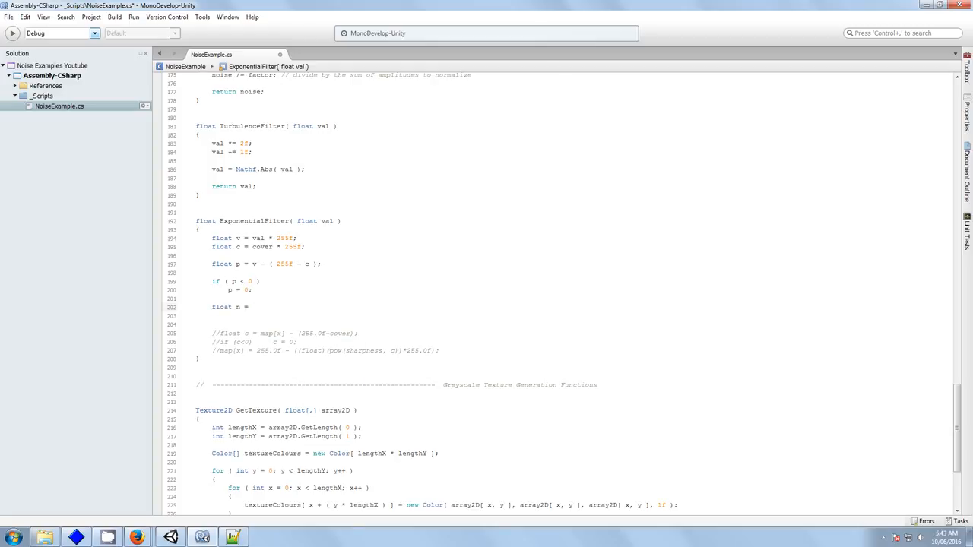
{"action": "type", "text": "255f - ( Mathf"}
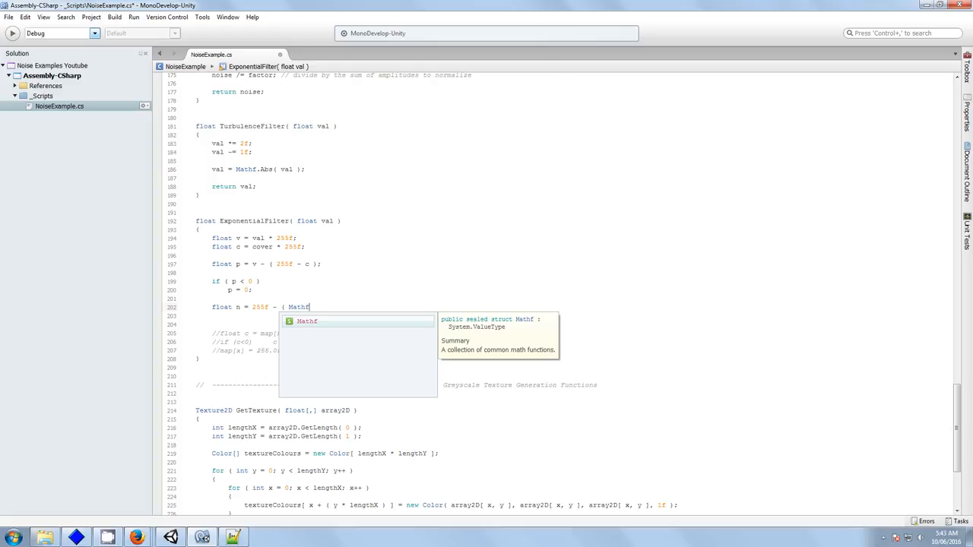
{"action": "type", "text": ".po"}
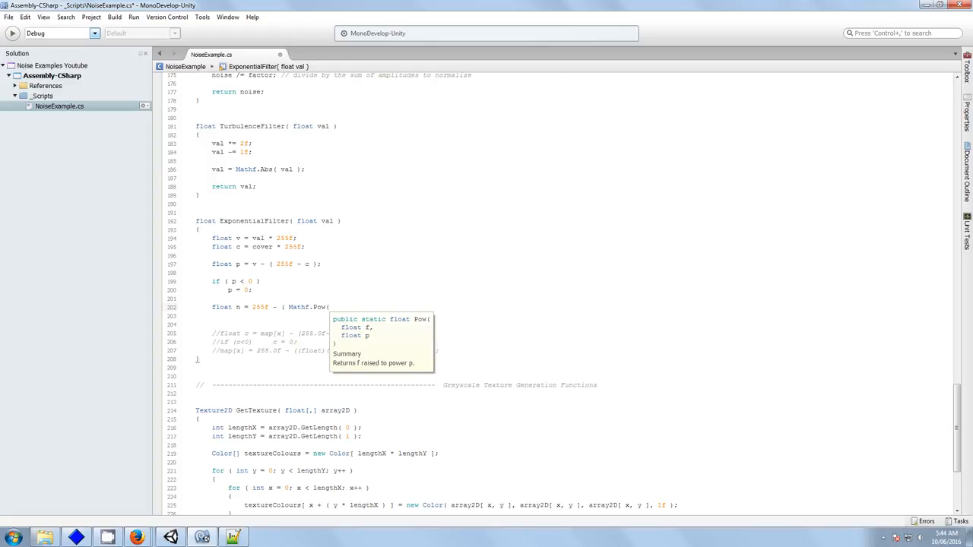
{"action": "type", "text": "sharpness"}
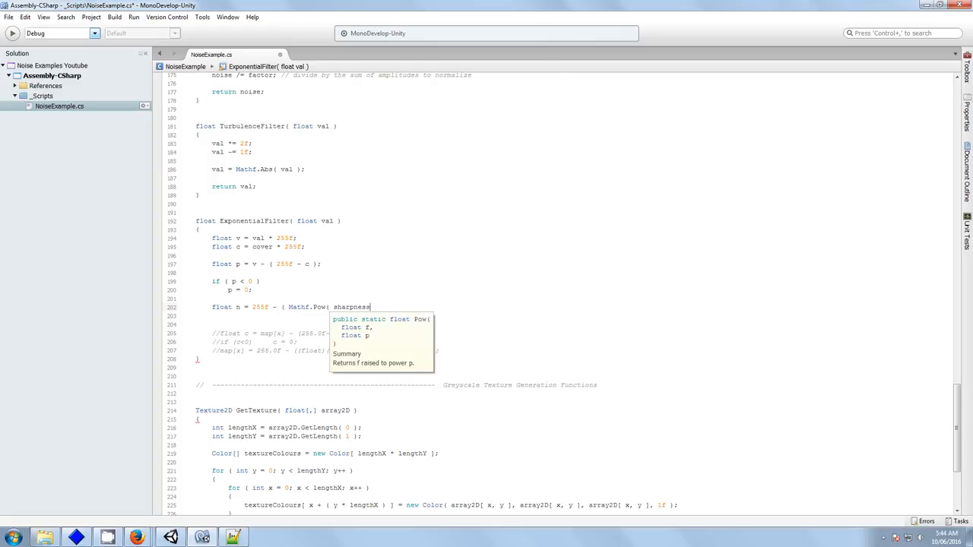
{"action": "type", "text": ", p"}
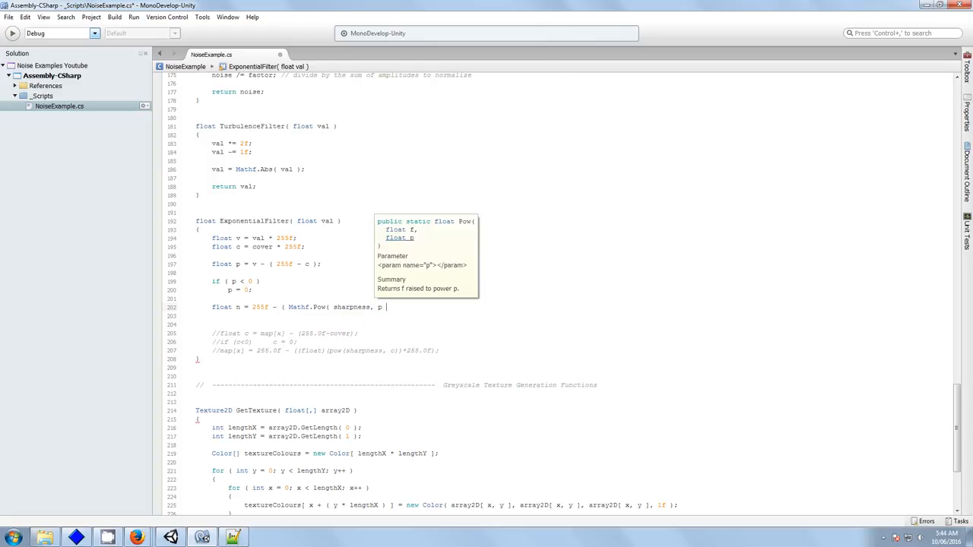
{"action": "type", "text": "* p"}
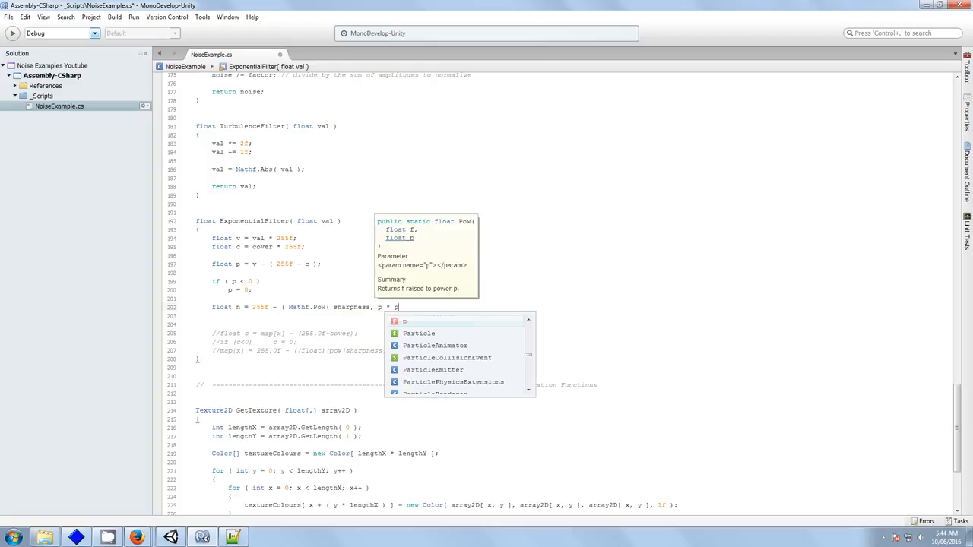
{"action": "type", "text": "owerFactor )"}
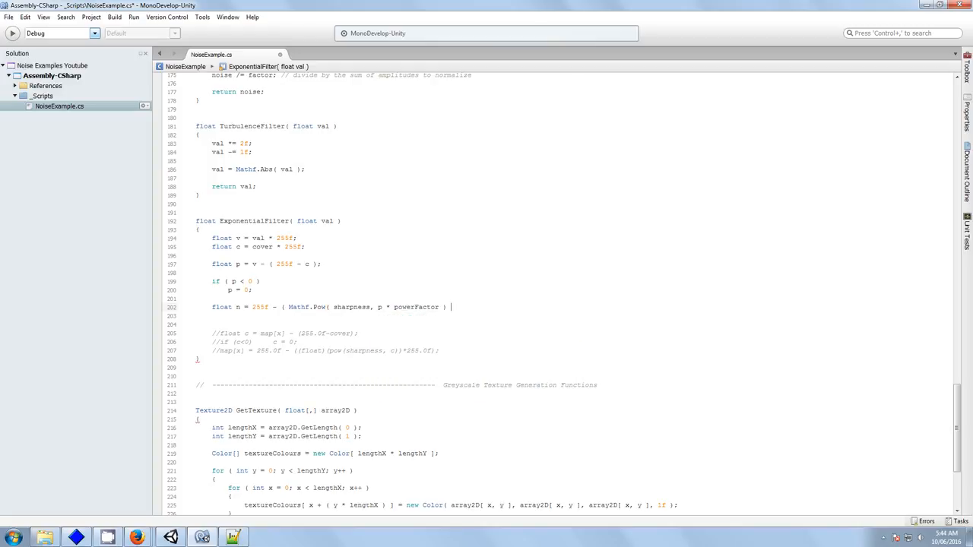
{"action": "type", "text": "* 255f"}
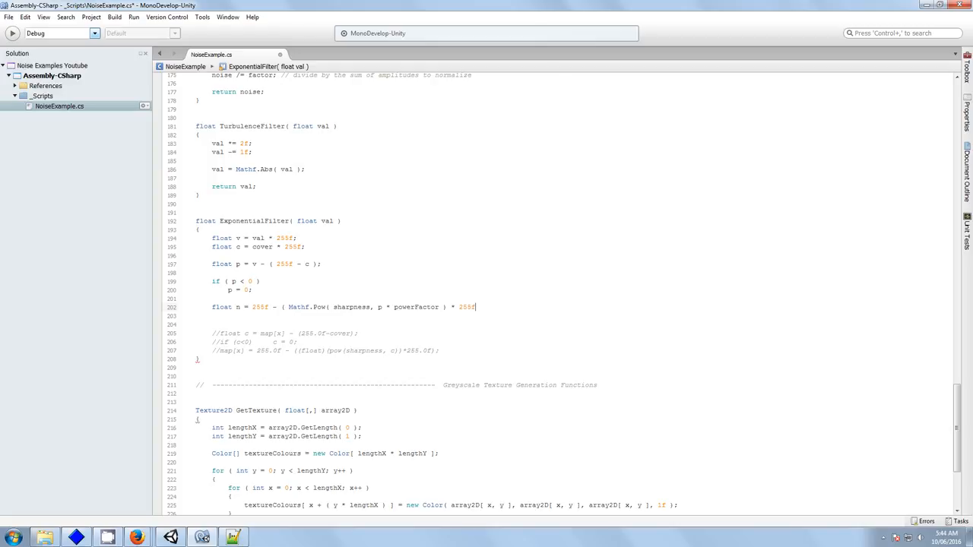
{"action": "type", "text": ");"}
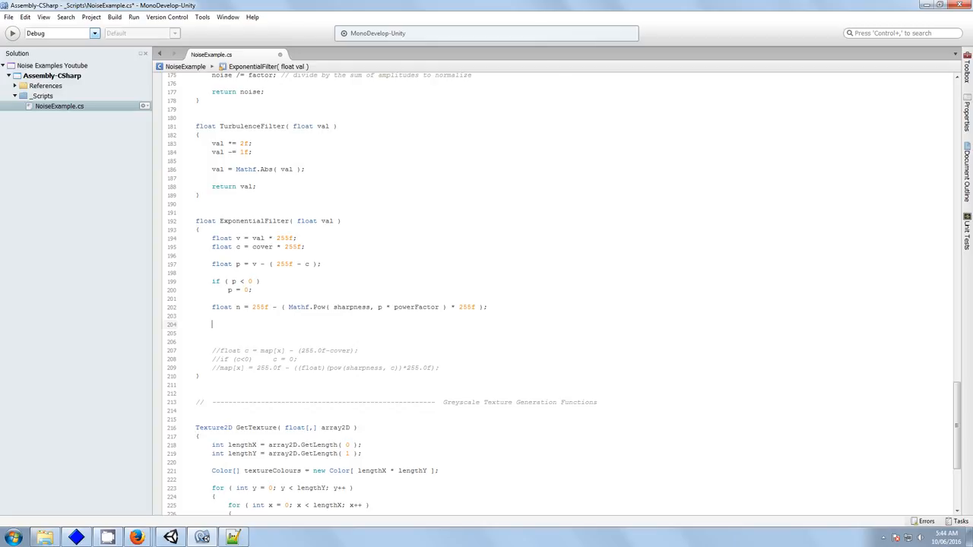
Divide n by 255f and return n from ExponentialFilter
{"action": "type", "text": "n"}
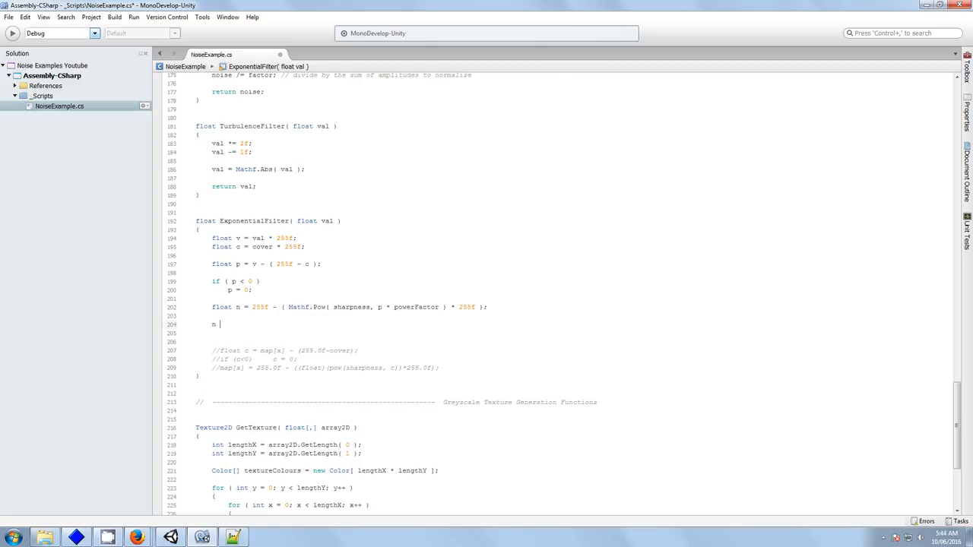
{"action": "type", "text": "/= 255f"}
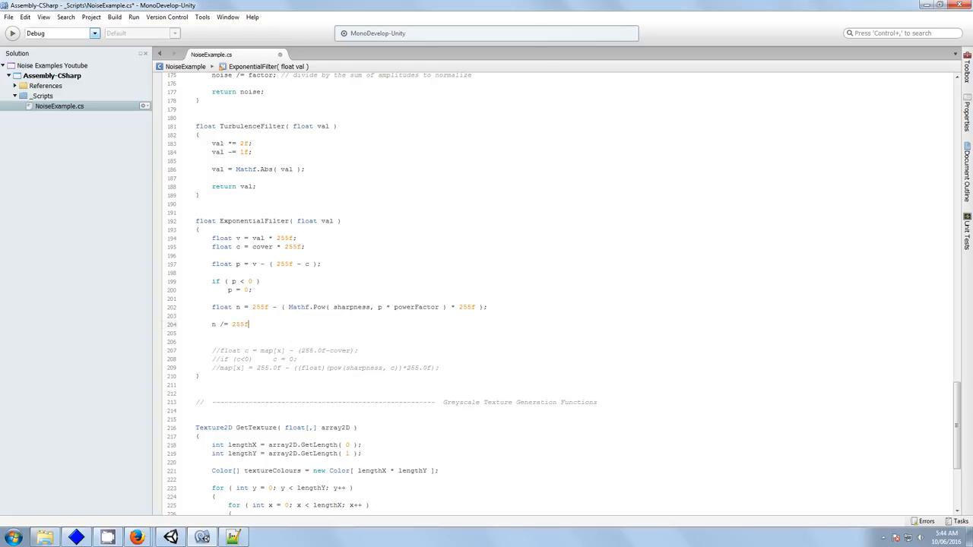
{"action": "key", "text": "enter"}
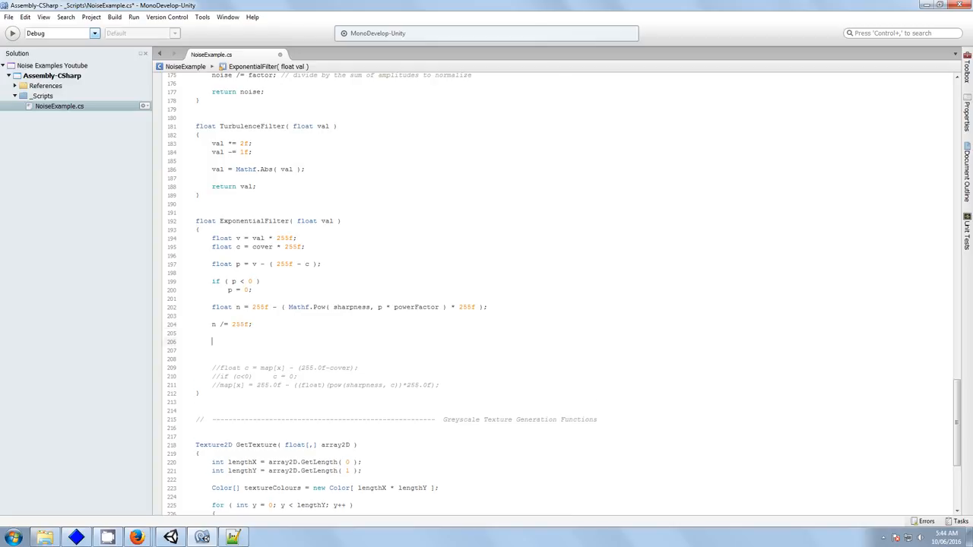
{"action": "type", "text": "return n;"}
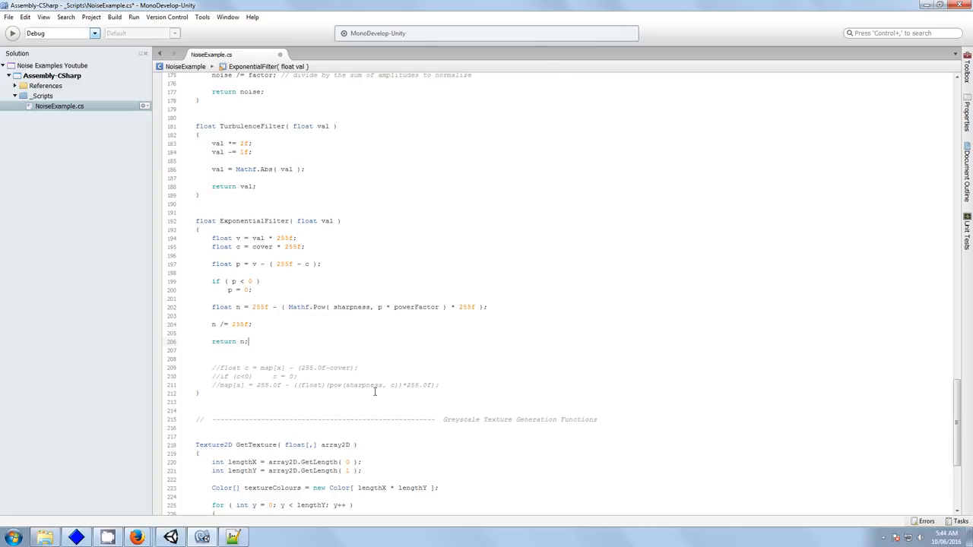
Delete the leftover commented-out reference lines beneath return n;
{"action": "left_click_drag", "start_coordinate": [246, 350], "coordinate": [437, 385]}
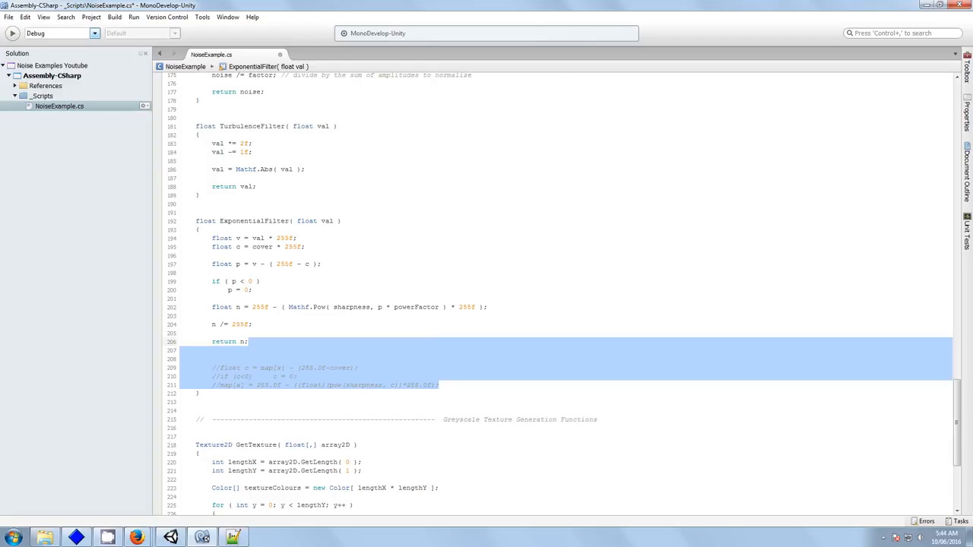
{"action": "key", "text": "Delete"}
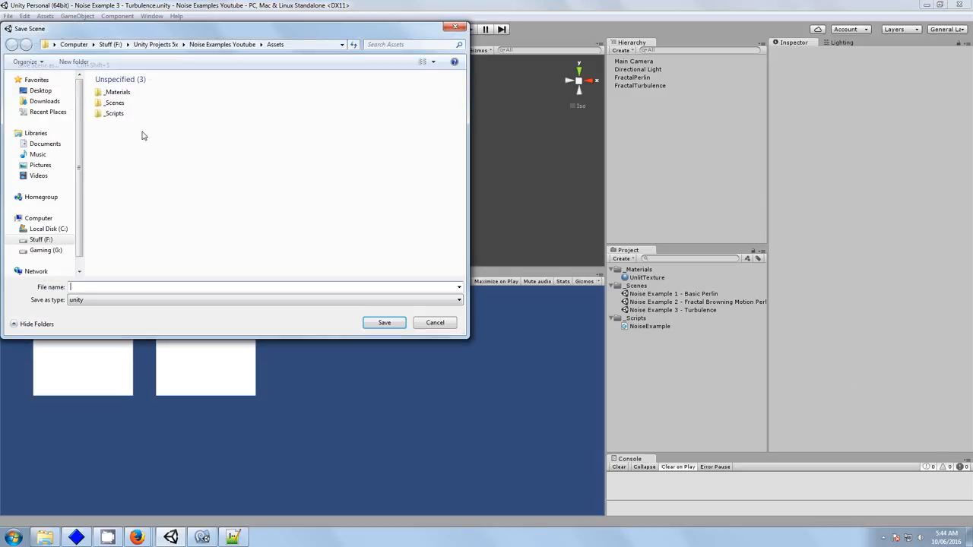
Save the scene in _Scenes as 'Noise Example 4 - Exponential Filter'
{"action": "double_click", "coordinate": [140, 103]}
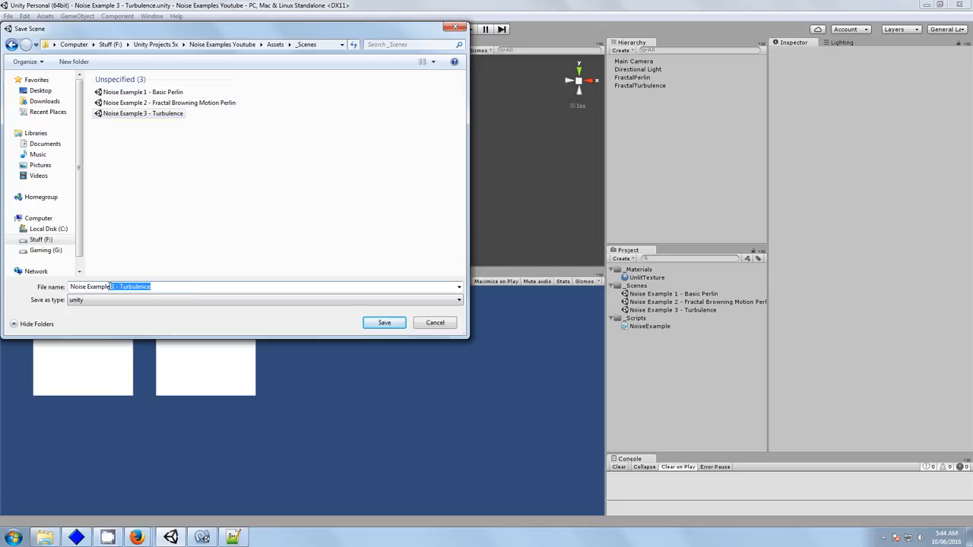
{"action": "type", "text": "Noise Example 4 -"}
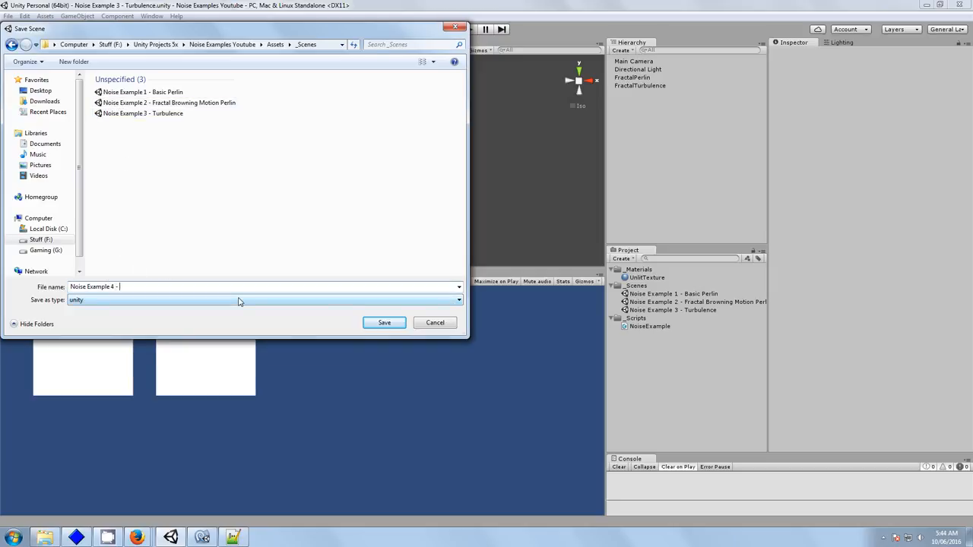
{"action": "type", "text": "Exponent"}
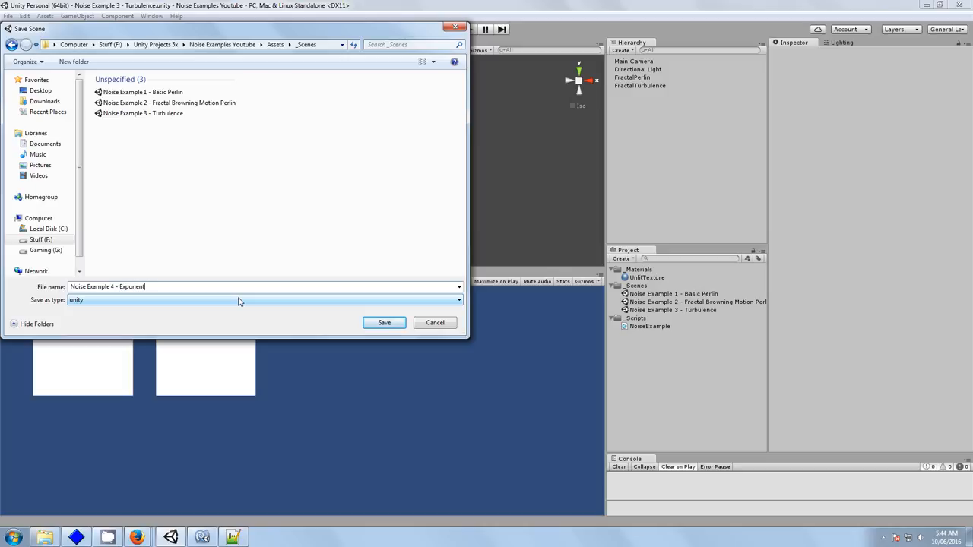
{"action": "type", "text": "ial Filter"}
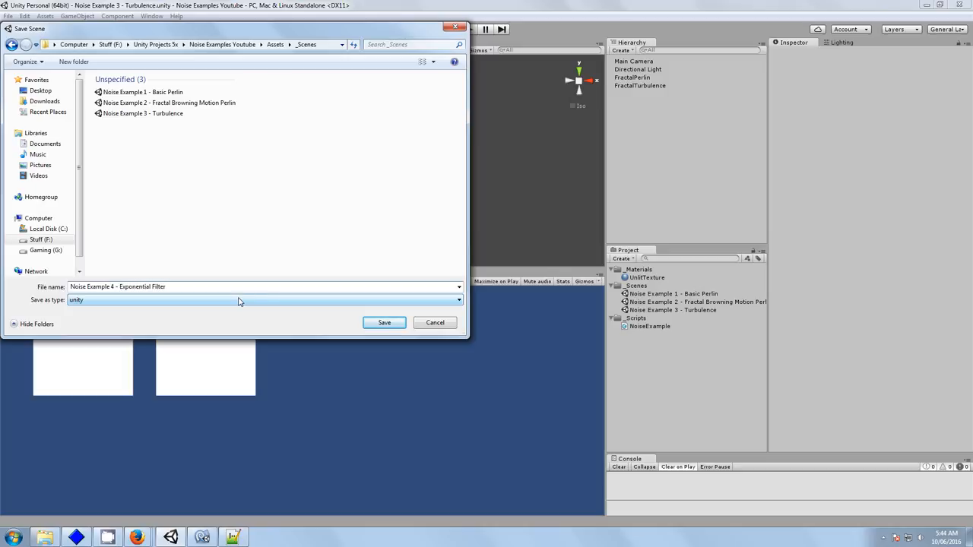
{"action": "left_click", "coordinate": [383, 322]}
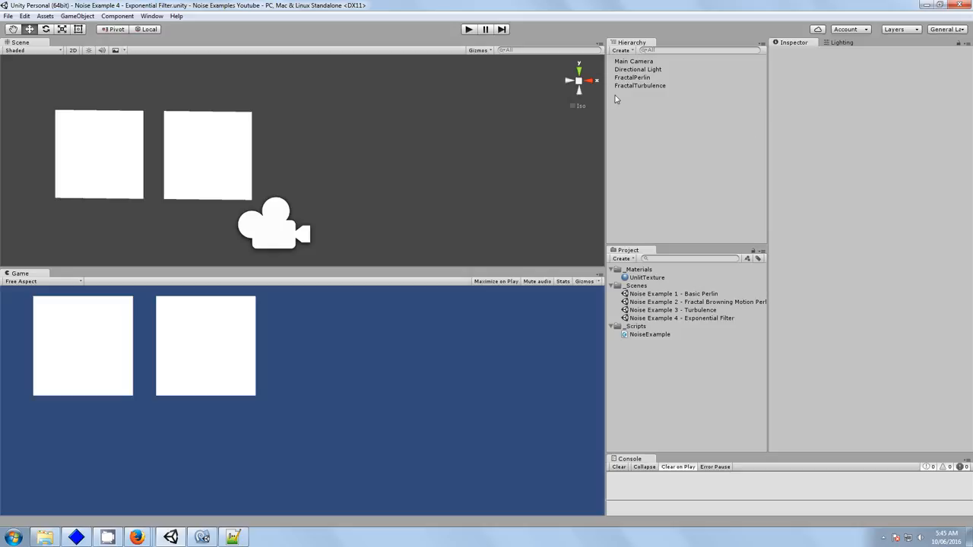
Rename FractalTurbulence to ExponentialFilter, set Noise Type to Exponential, and run the scene
{"action": "left_click", "coordinate": [640, 86]}
{"action": "type", "text": "Exponential Filter"}
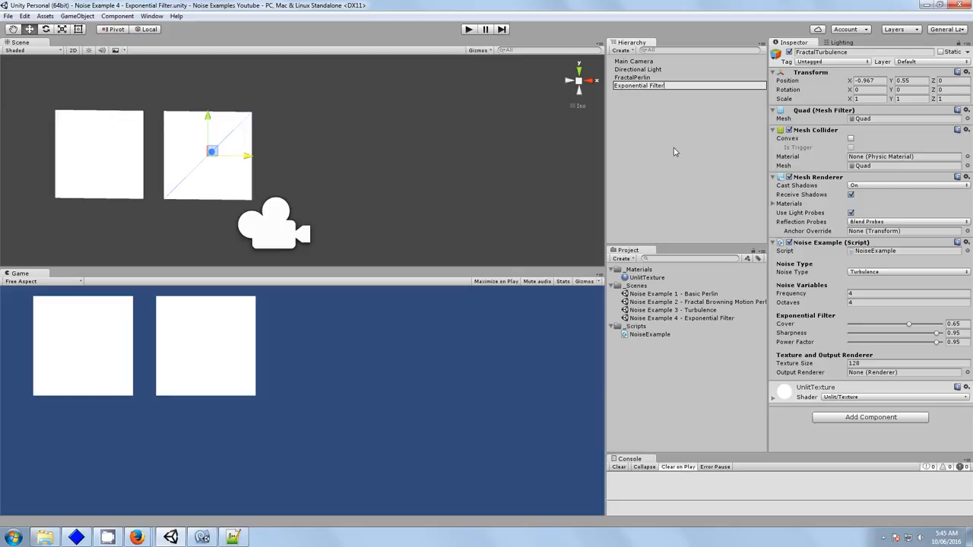
{"action": "left_click", "coordinate": [661, 85]}
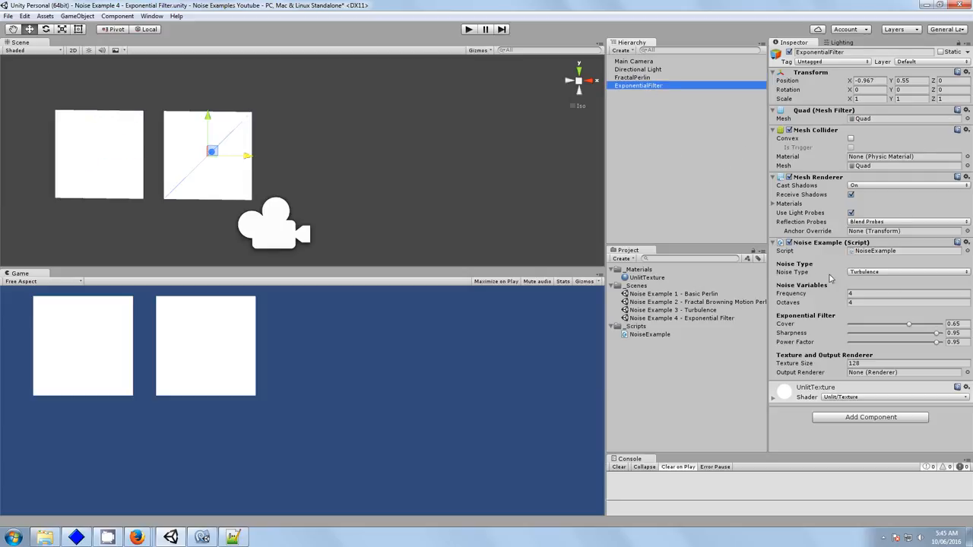
{"action": "left_click", "coordinate": [904, 271]}
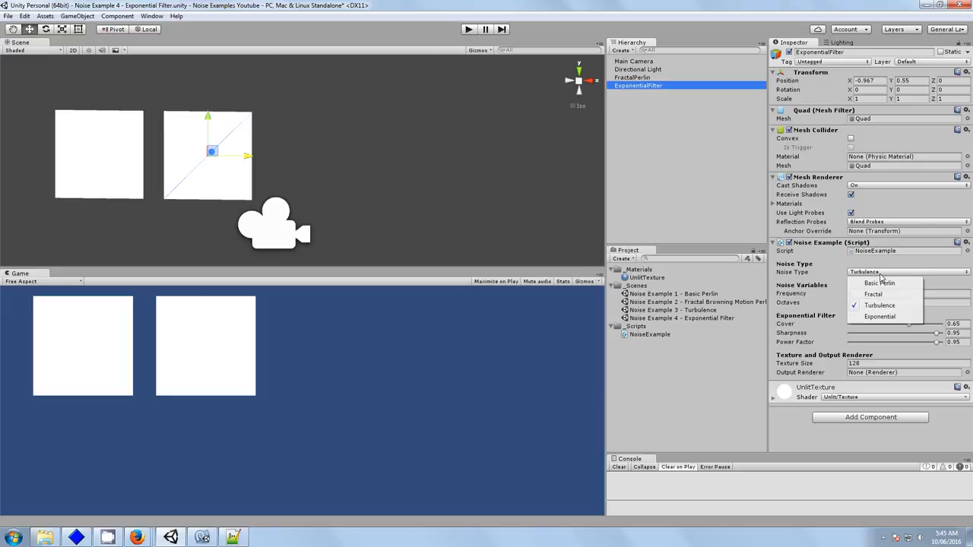
{"action": "left_click", "coordinate": [878, 316]}
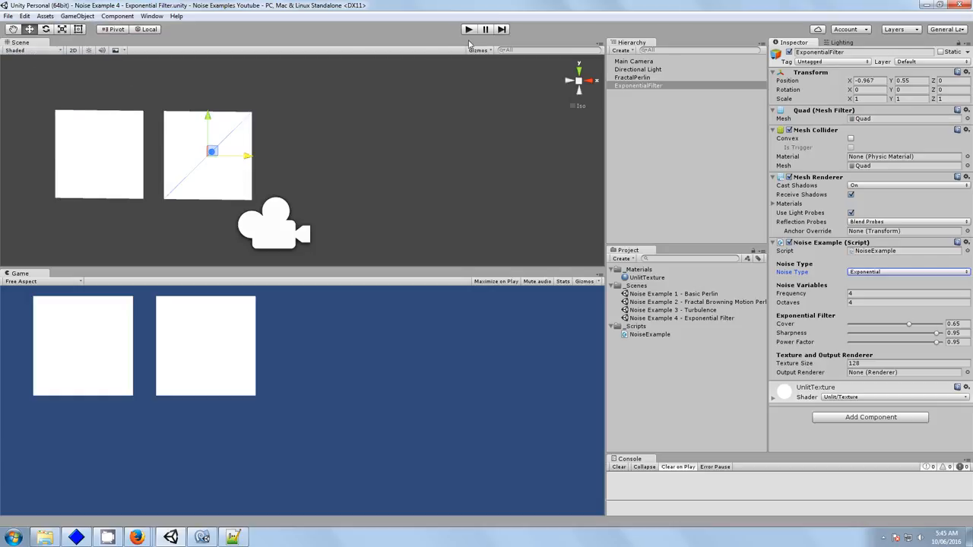
{"action": "left_click", "coordinate": [468, 29]}
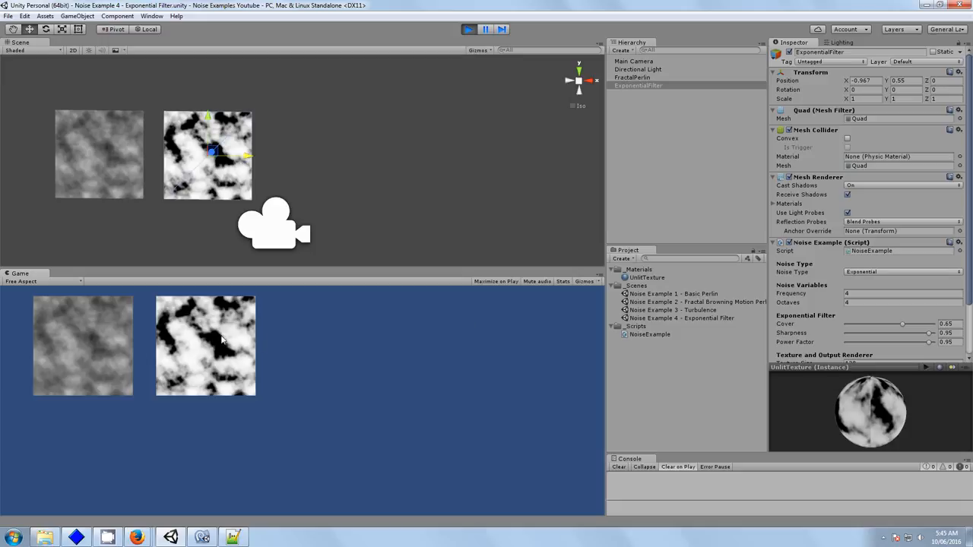
{"action": "mouse_move", "coordinate": [230, 365]}
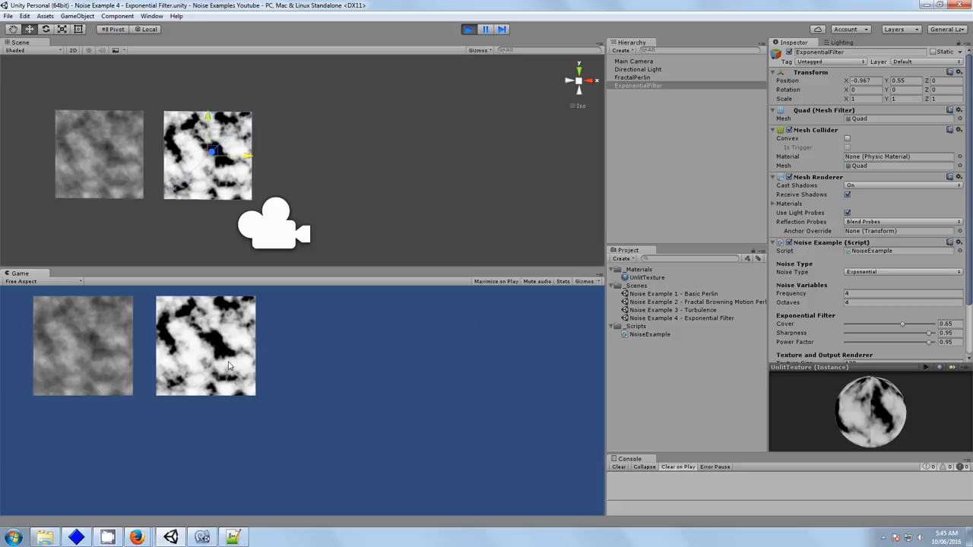
{"action": "mouse_move", "coordinate": [189, 206]}
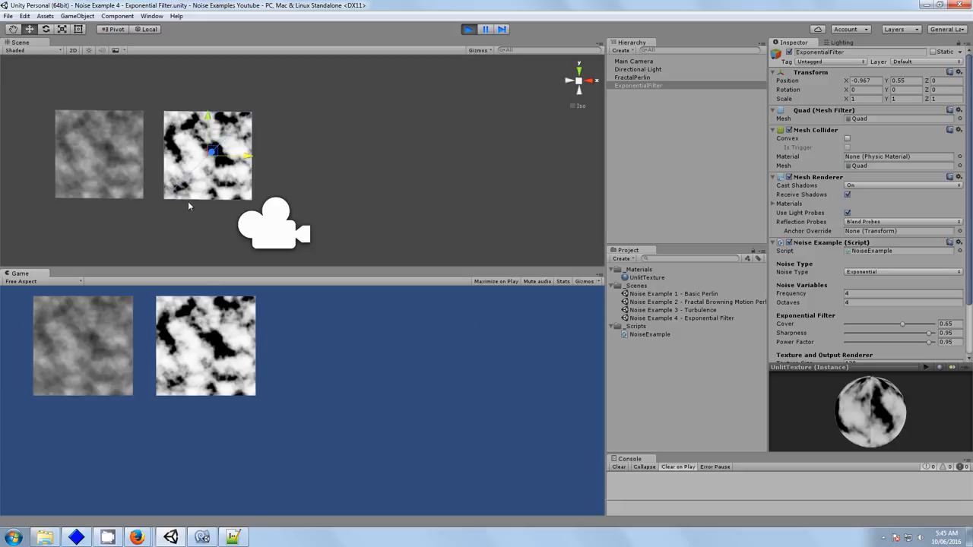
Tune the Cover slider live to balance the cloud cover on the quad
{"action": "scroll", "scroll_direction": "down", "scroll_amount": 3}
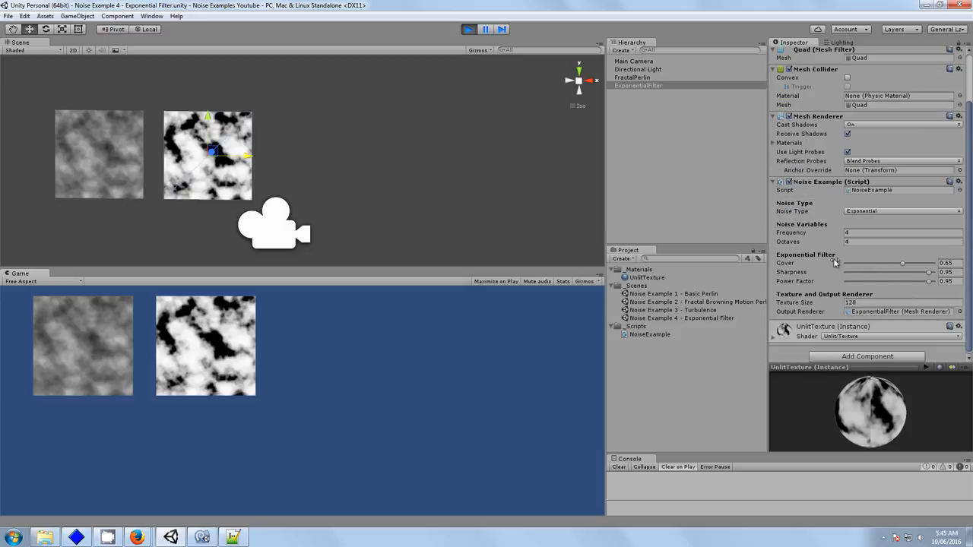
{"action": "left_click_drag", "start_coordinate": [903, 263], "coordinate": [900, 263]}
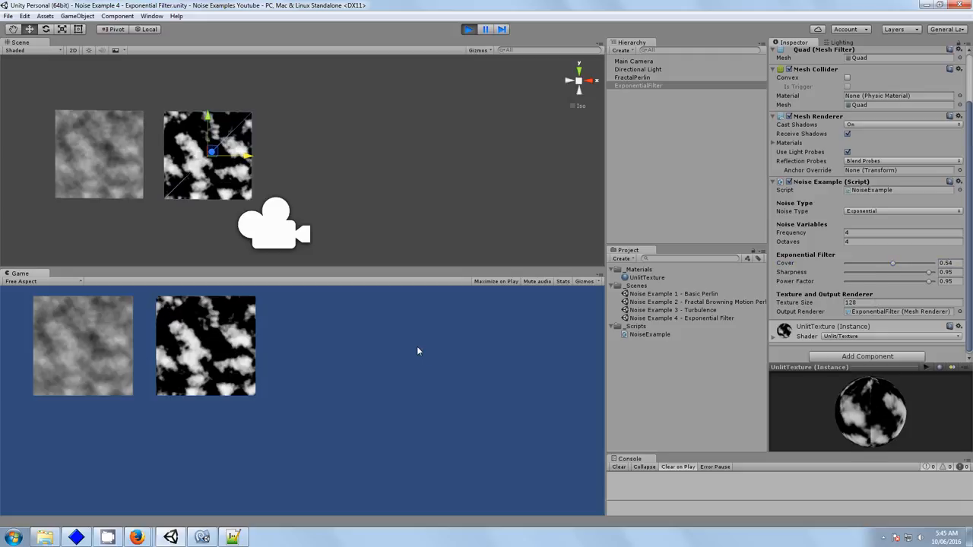
{"action": "mouse_move", "coordinate": [895, 264]}
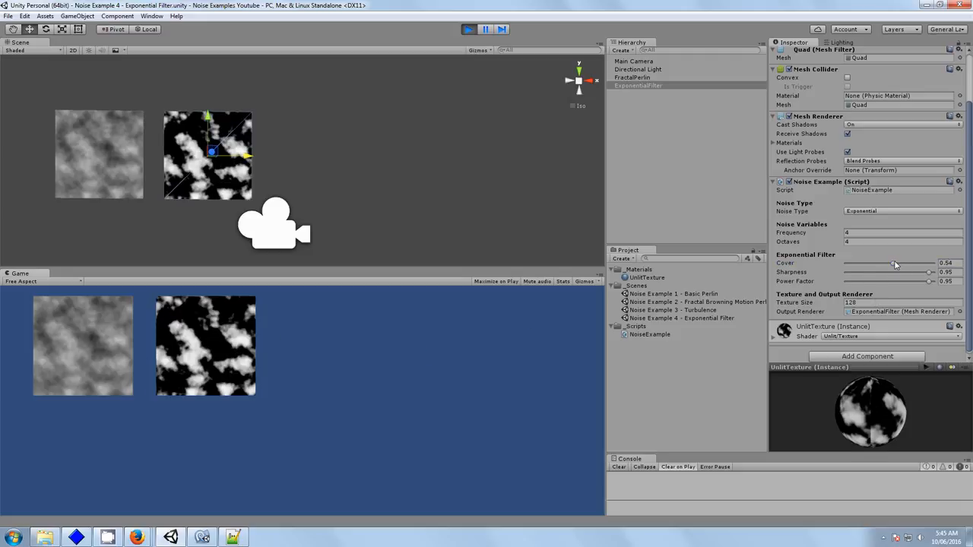
{"action": "left_click_drag", "start_coordinate": [895, 263], "coordinate": [884, 263]}
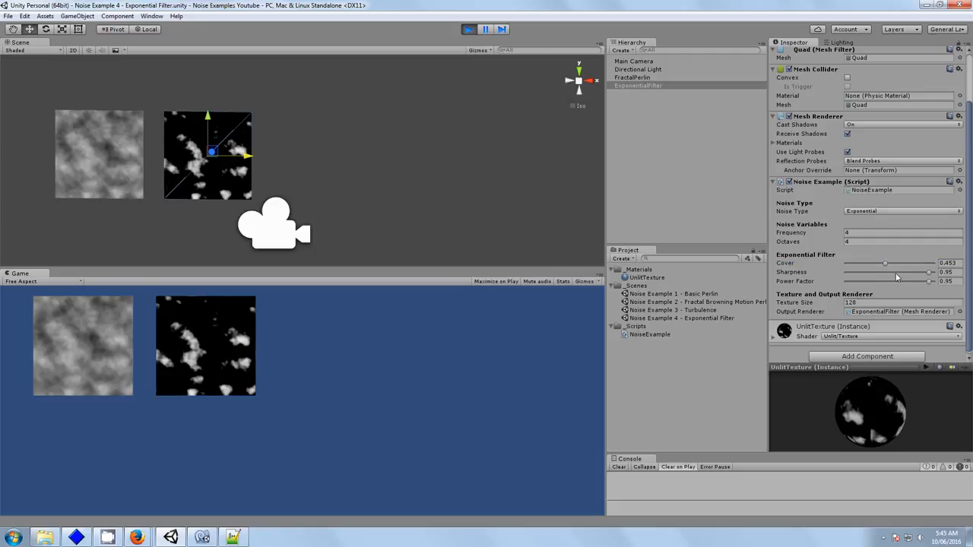
{"action": "left_click_drag", "start_coordinate": [885, 263], "coordinate": [909, 263]}
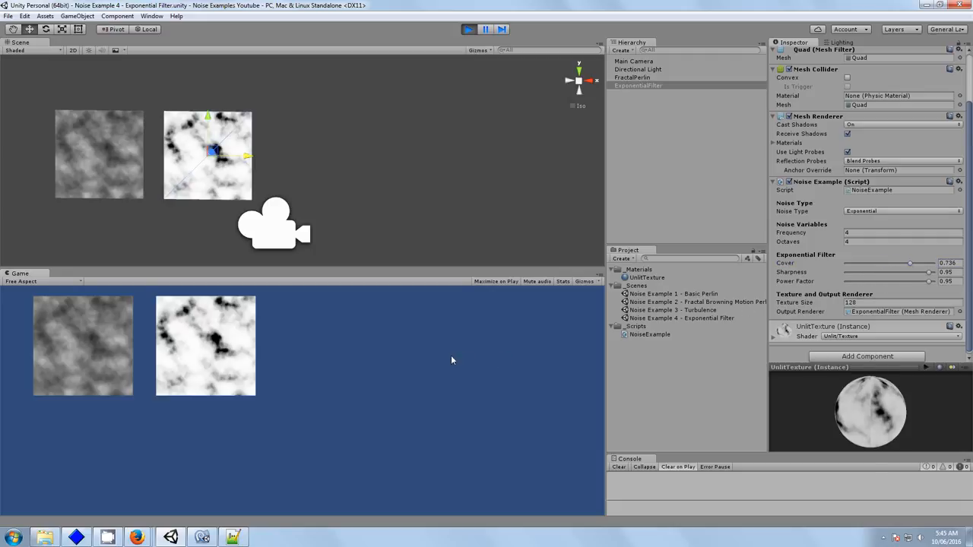
{"action": "left_click_drag", "start_coordinate": [909, 263], "coordinate": [903, 263]}
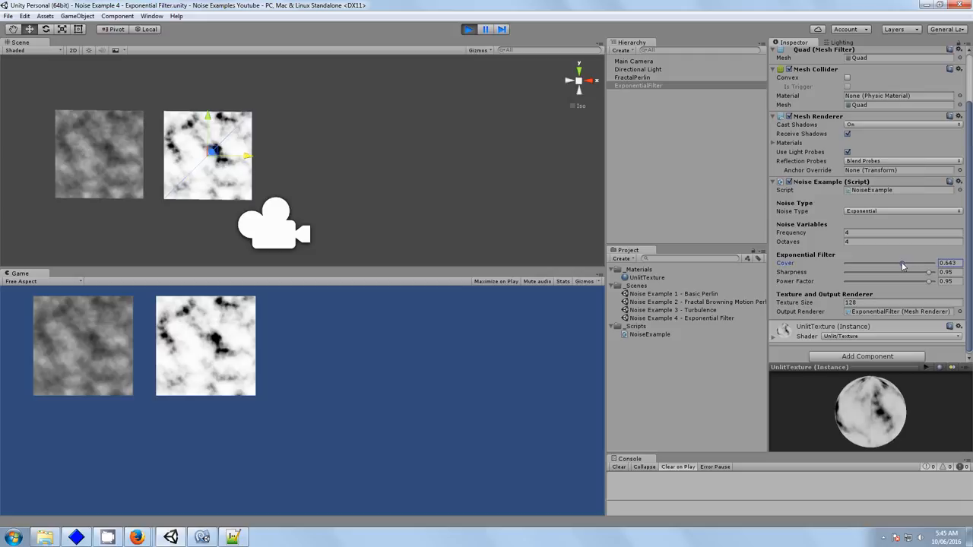
{"action": "left_click_drag", "start_coordinate": [904, 261], "coordinate": [900, 262]}
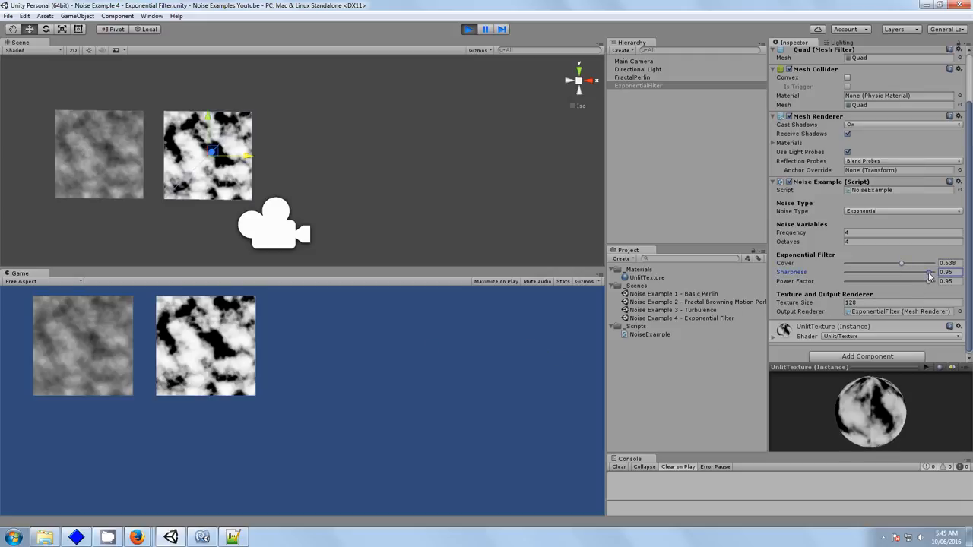
Push Sharpness to its extreme until the quad blacks out, then restore the clouds
{"action": "left_click_drag", "start_coordinate": [927, 272], "coordinate": [924, 272]}
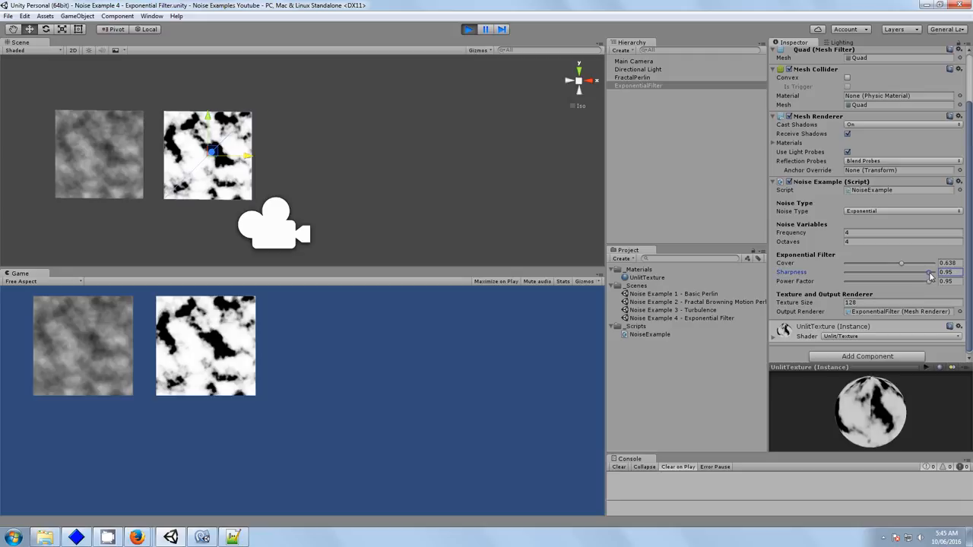
{"action": "left_click_drag", "start_coordinate": [929, 272], "coordinate": [930, 272]}
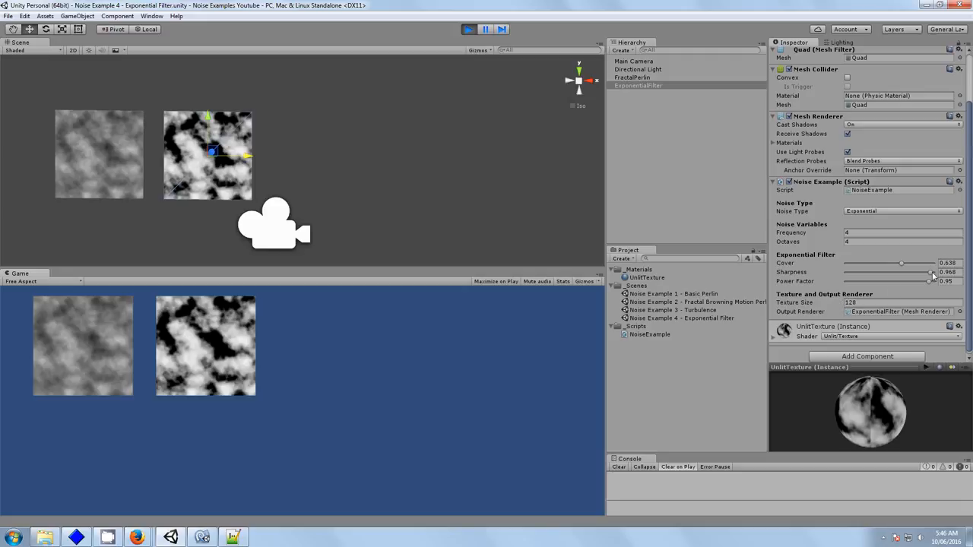
{"action": "left_click_drag", "start_coordinate": [934, 273], "coordinate": [933, 272]}
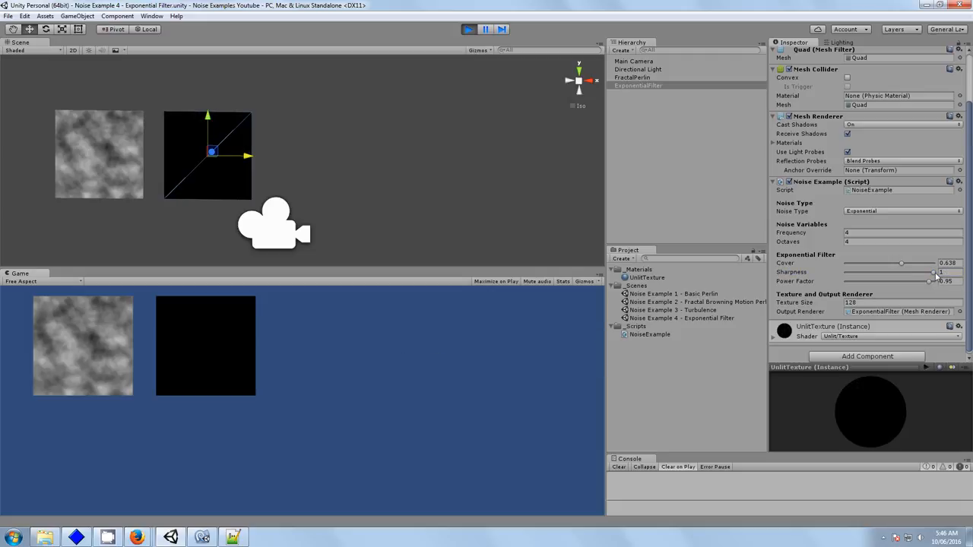
{"action": "left_click_drag", "start_coordinate": [941, 272], "coordinate": [929, 272]}
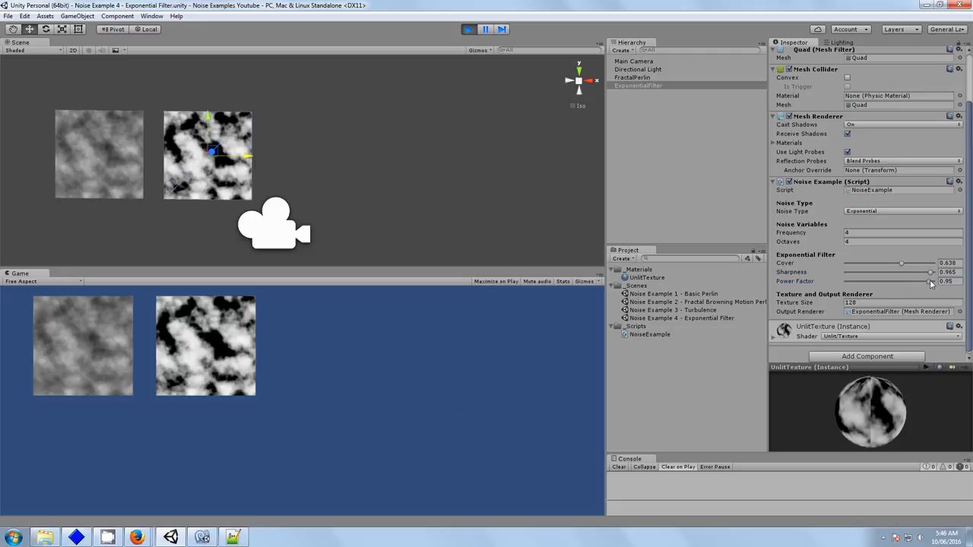
Lower the Power Factor slider in stages while watching the filtered noise
{"action": "left_click_drag", "start_coordinate": [930, 281], "coordinate": [915, 281]}
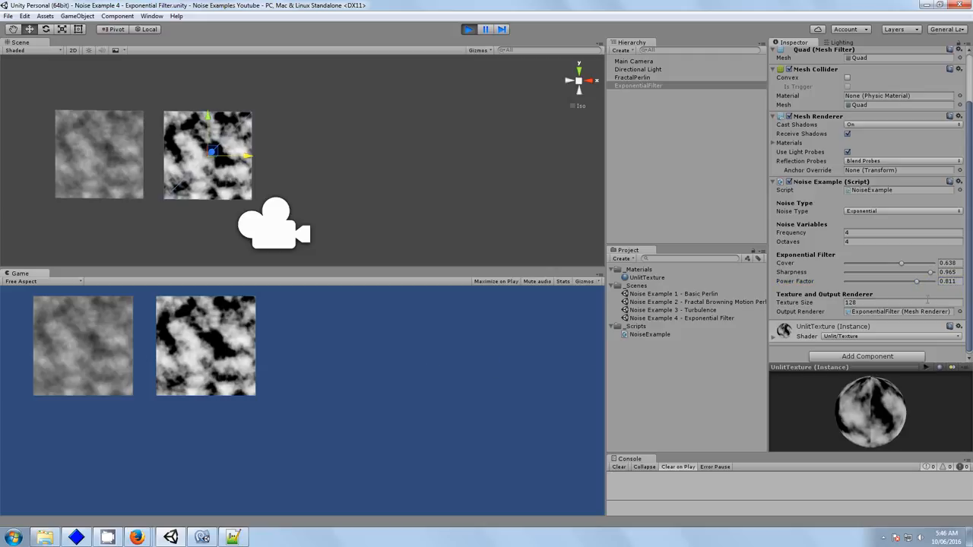
{"action": "left_click_drag", "start_coordinate": [915, 279], "coordinate": [900, 280]}
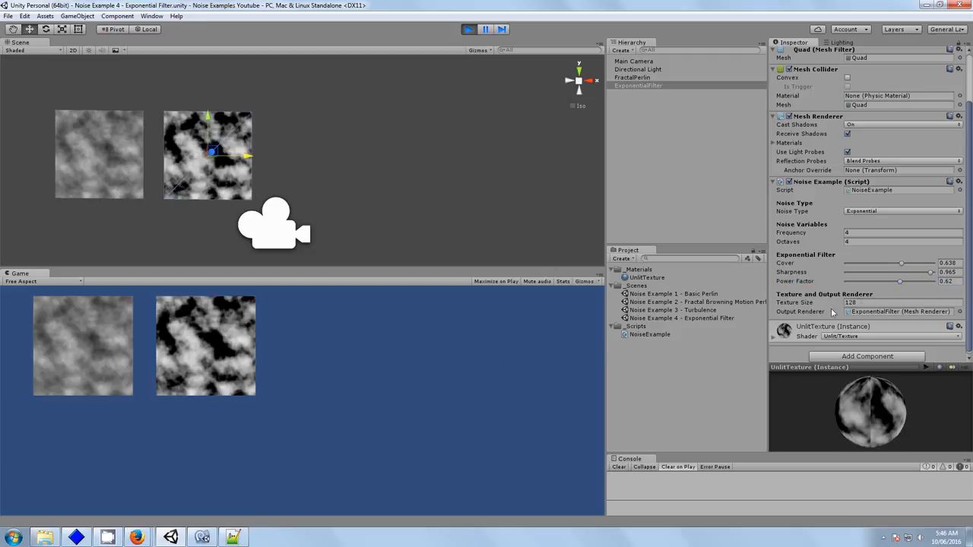
{"action": "left_click_drag", "start_coordinate": [899, 281], "coordinate": [884, 281]}
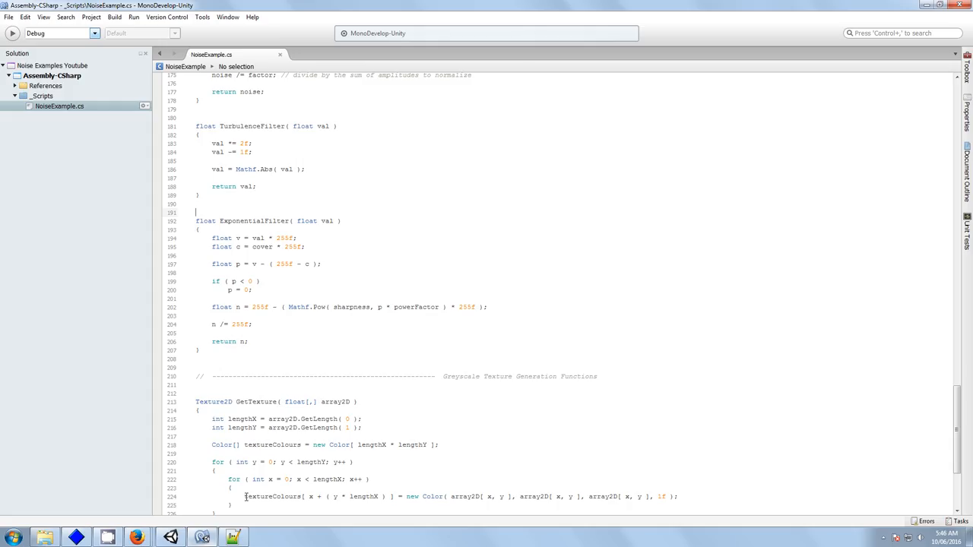
Scroll NoiseExample.cs up to the Range-attributed cover, sharpness and powerFactor fields
{"action": "scroll", "scroll_direction": "up", "scroll_amount": 3}
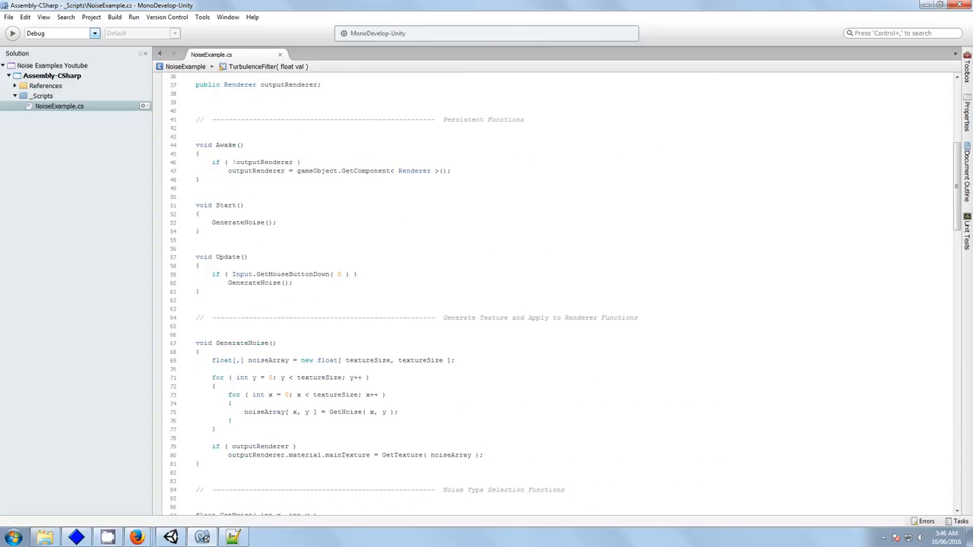
{"action": "scroll", "scroll_direction": "up", "scroll_amount": 3}
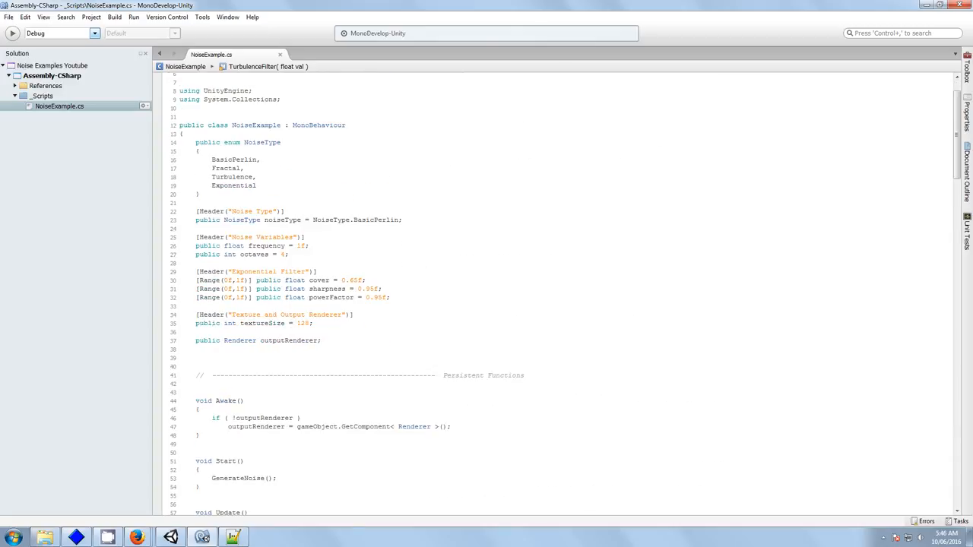
{"action": "left_click", "coordinate": [363, 289]}
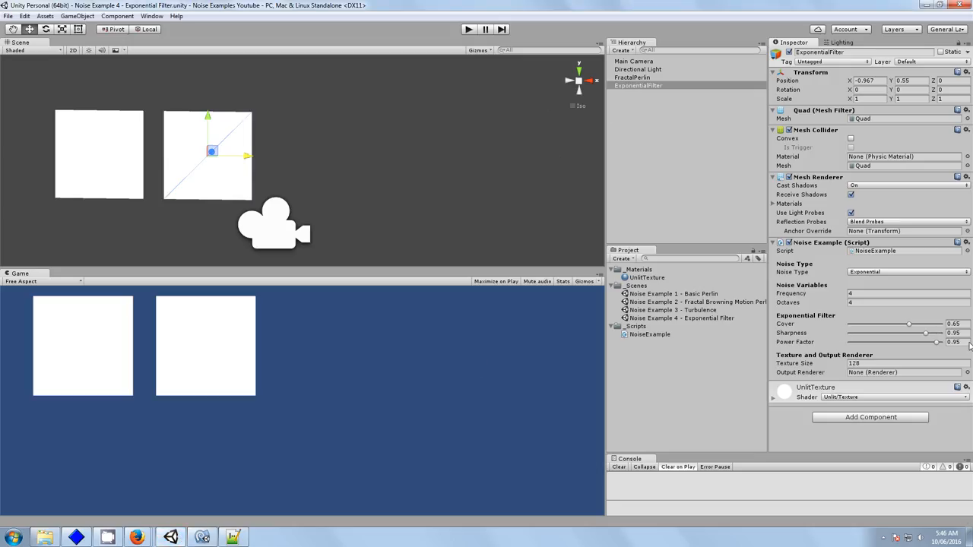
Play the scene and lower then restore the Sharpness slider to see the cloud noise whiten
{"action": "left_click", "coordinate": [468, 29]}
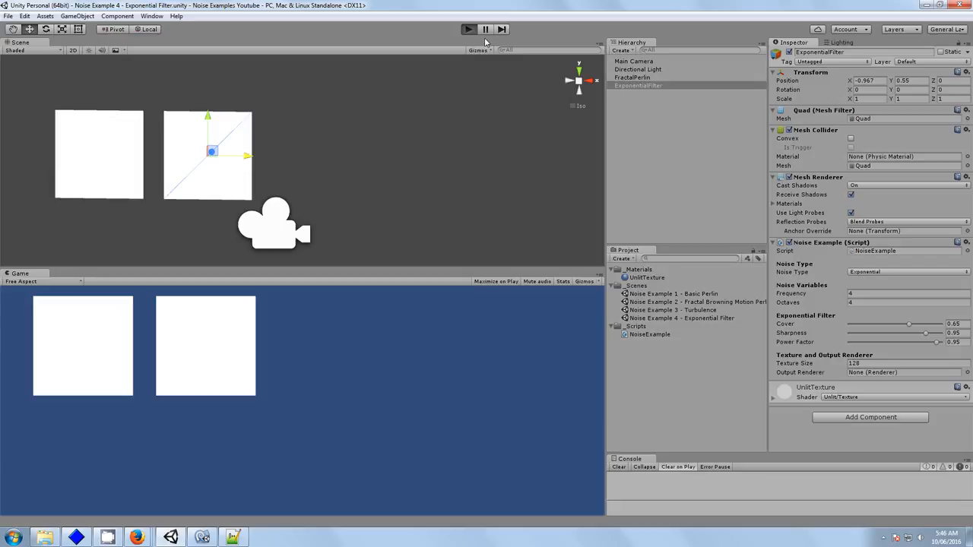
{"action": "left_click", "coordinate": [468, 29]}
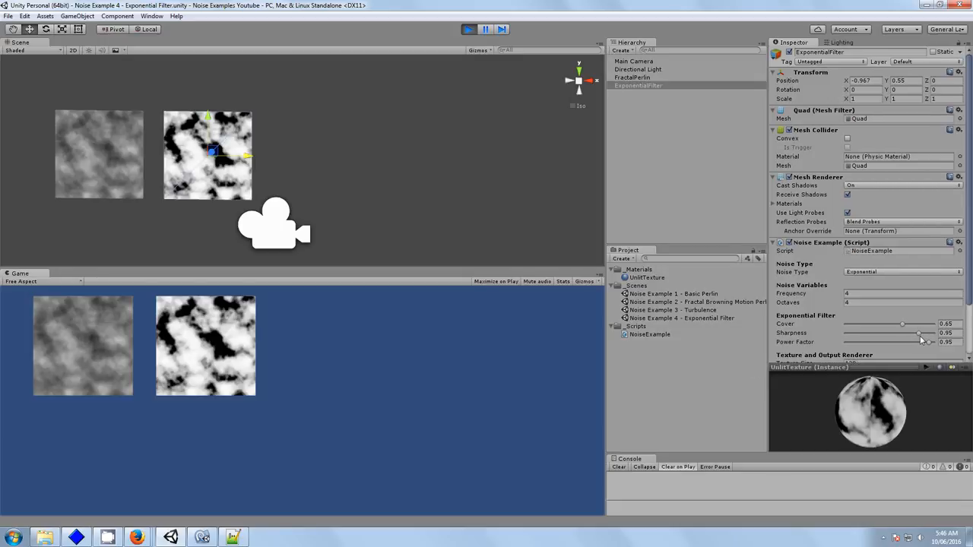
{"action": "left_click_drag", "start_coordinate": [924, 333], "coordinate": [845, 333]}
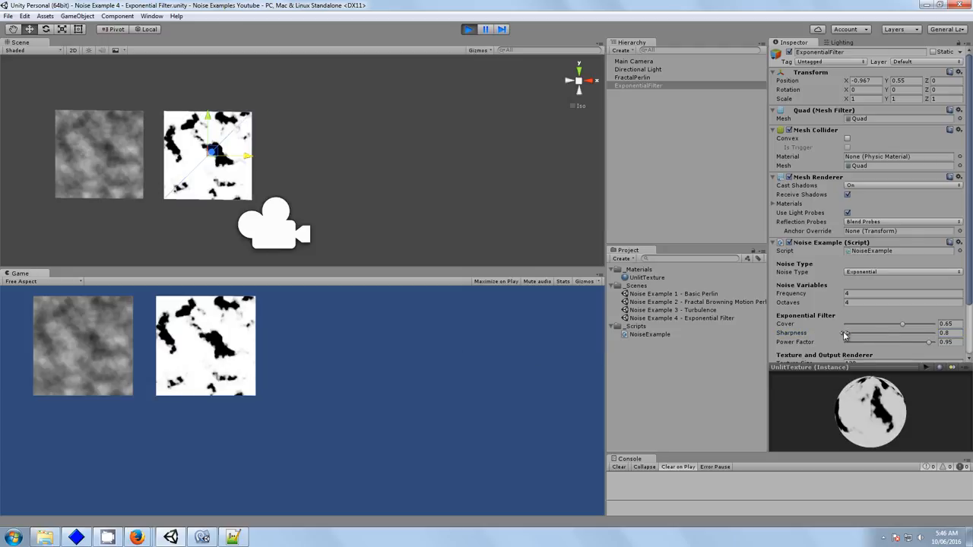
{"action": "left_click_drag", "start_coordinate": [845, 333], "coordinate": [933, 333]}
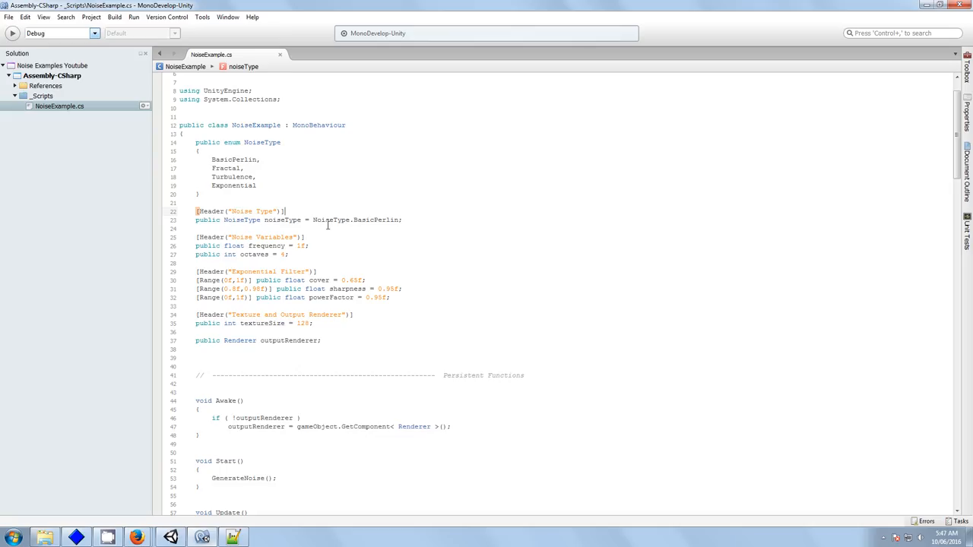
{"action": "left_click", "coordinate": [257, 289]}
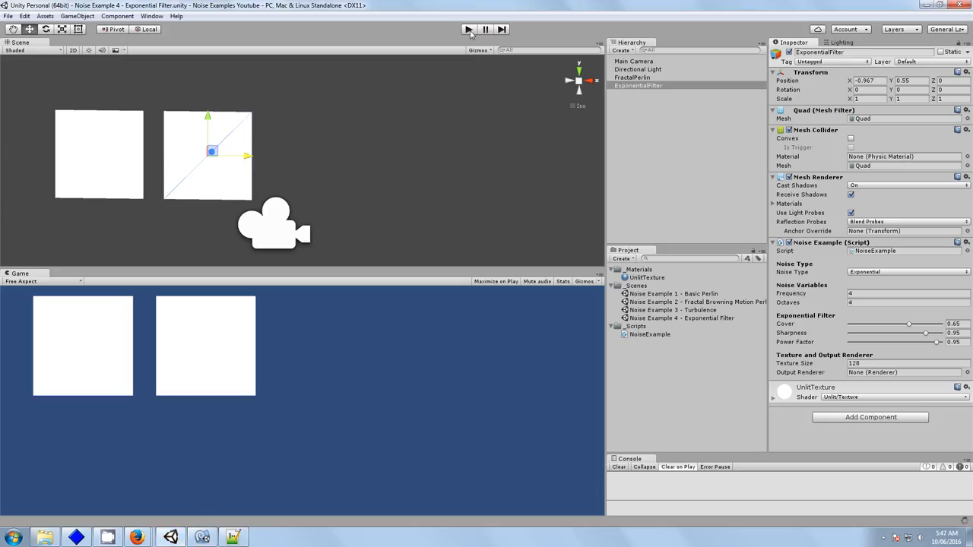
Play the scene again and nudge the Sharpness, Power Factor and Cover sliders on the running quad
{"action": "left_click", "coordinate": [468, 29]}
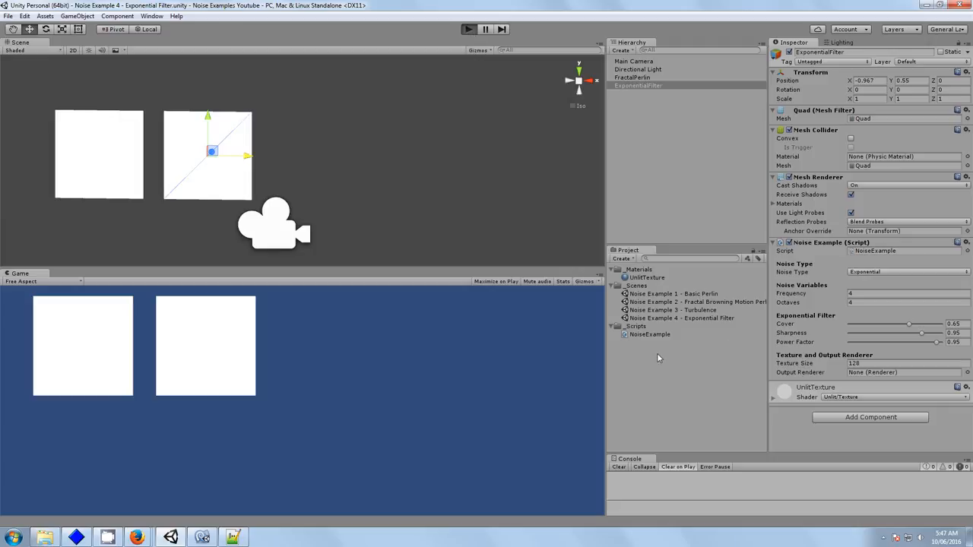
{"action": "left_click", "coordinate": [468, 29]}
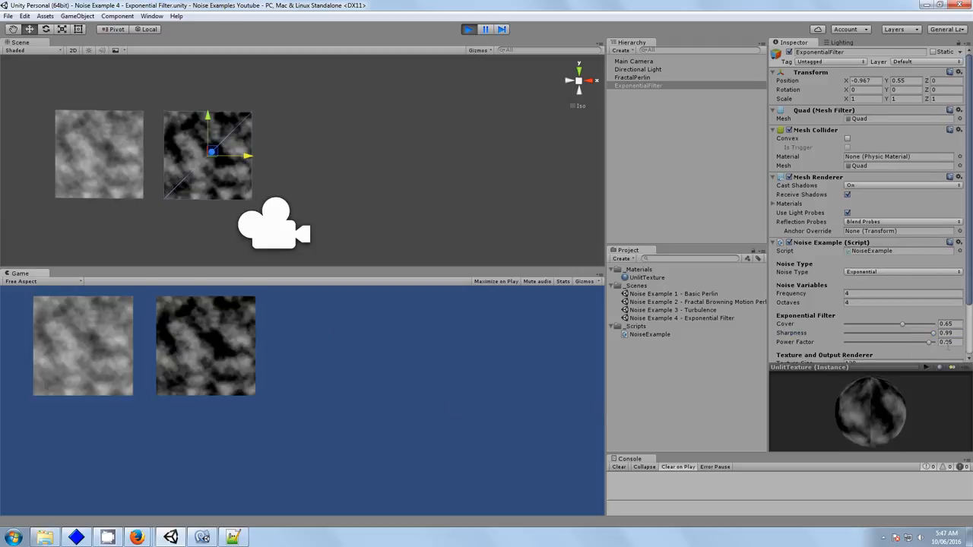
{"action": "left_click_drag", "start_coordinate": [933, 333], "coordinate": [929, 333]}
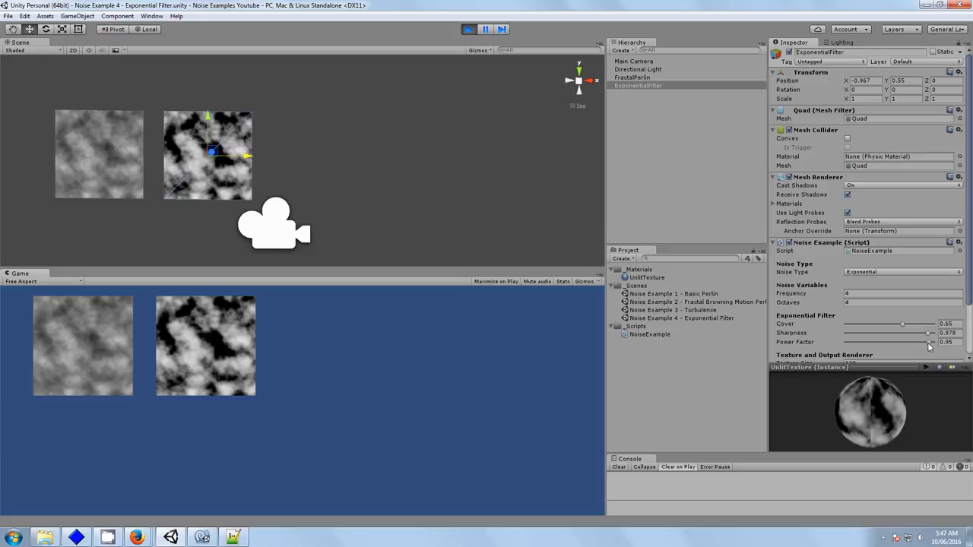
{"action": "left_click_drag", "start_coordinate": [927, 340], "coordinate": [890, 341]}
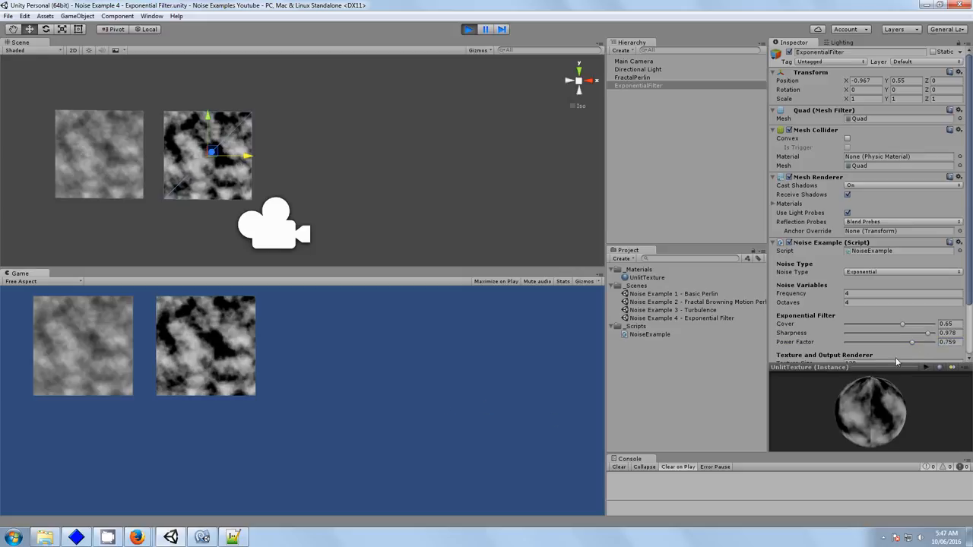
{"action": "left_click_drag", "start_coordinate": [912, 342], "coordinate": [896, 342]}
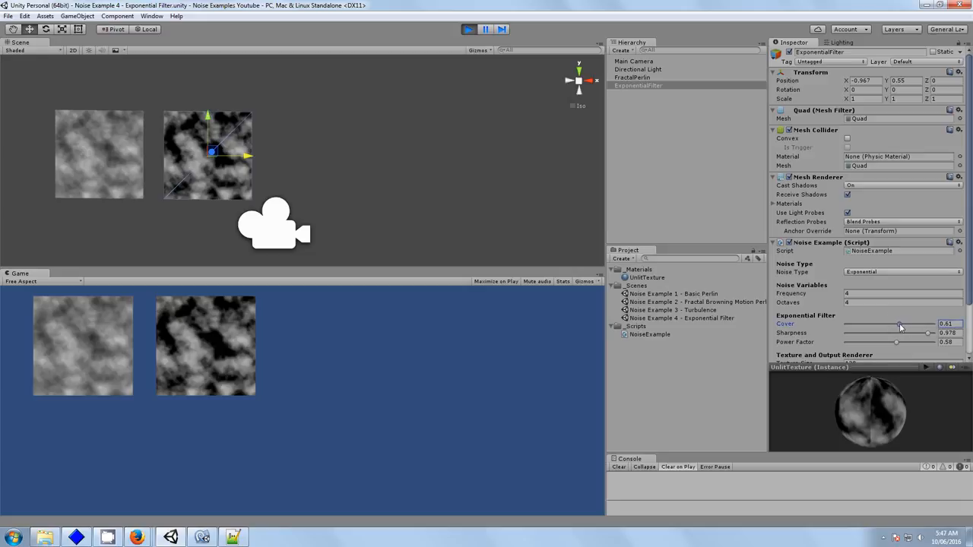
Adjust Cover slightly, then raise Power Factor in stages for sparser, darker clouds
{"action": "left_click_drag", "start_coordinate": [900, 324], "coordinate": [893, 324]}
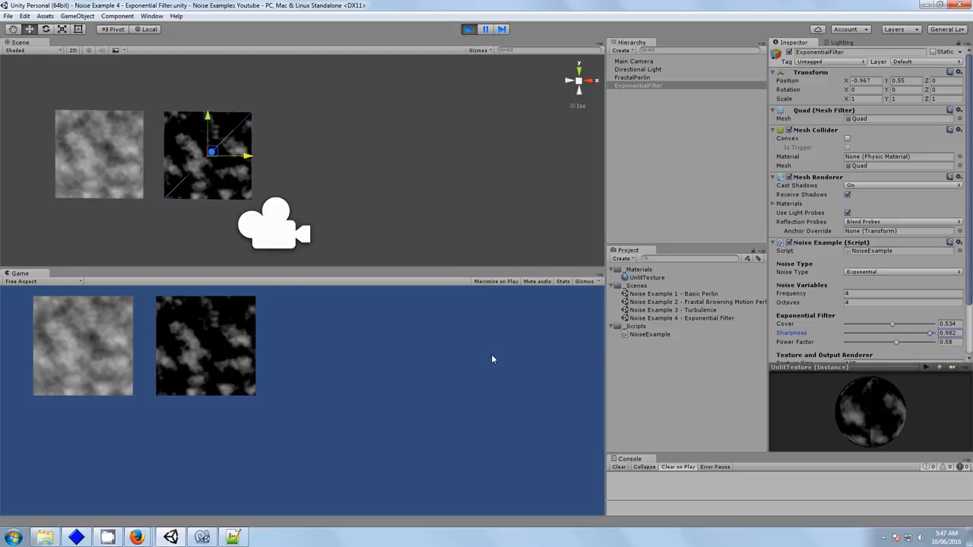
{"action": "left_click_drag", "start_coordinate": [895, 342], "coordinate": [901, 342]}
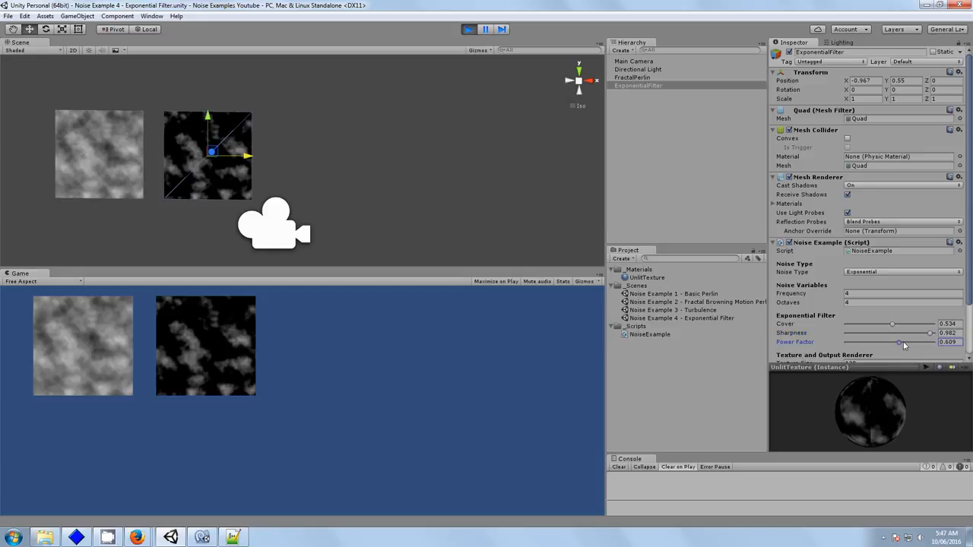
{"action": "left_click_drag", "start_coordinate": [900, 342], "coordinate": [915, 342]}
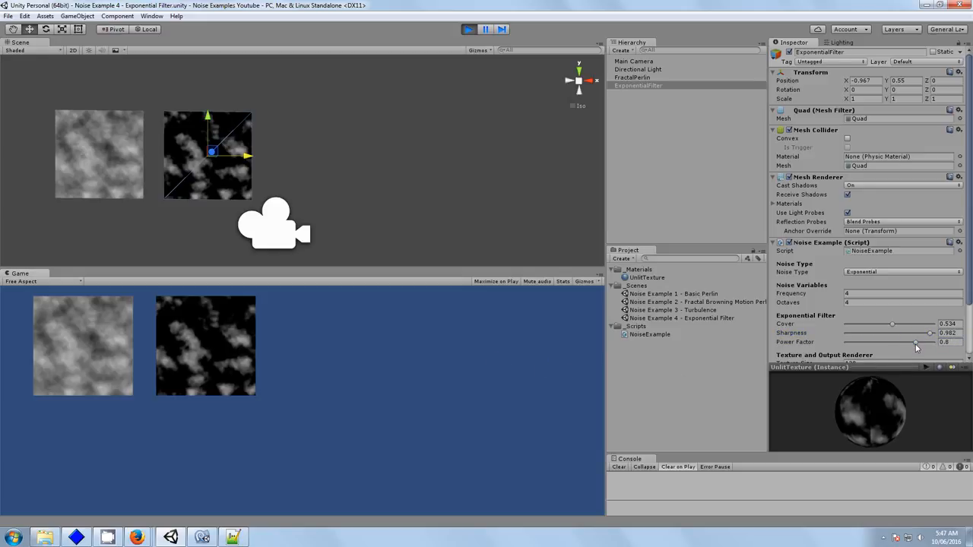
{"action": "left_click_drag", "start_coordinate": [915, 341], "coordinate": [928, 341]}
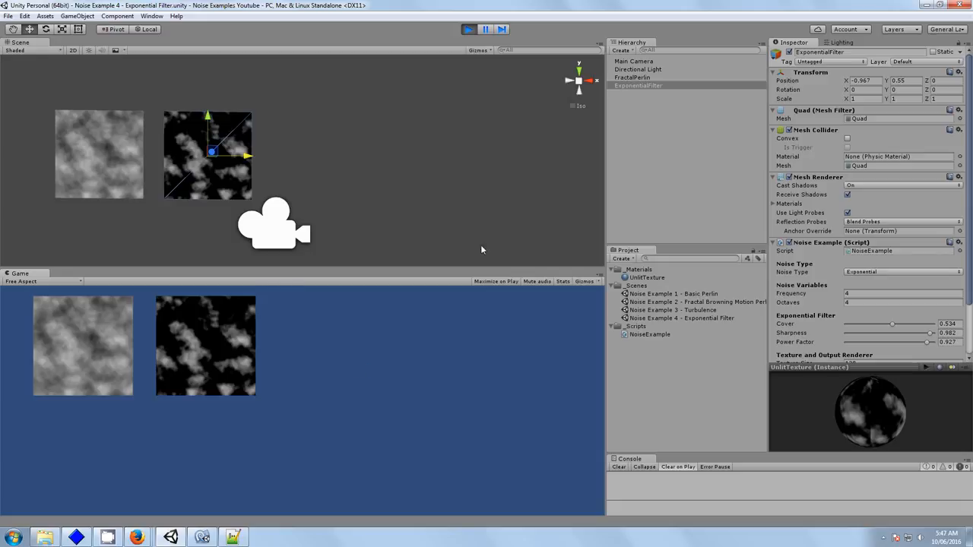
{"action": "mouse_move", "coordinate": [161, 361]}
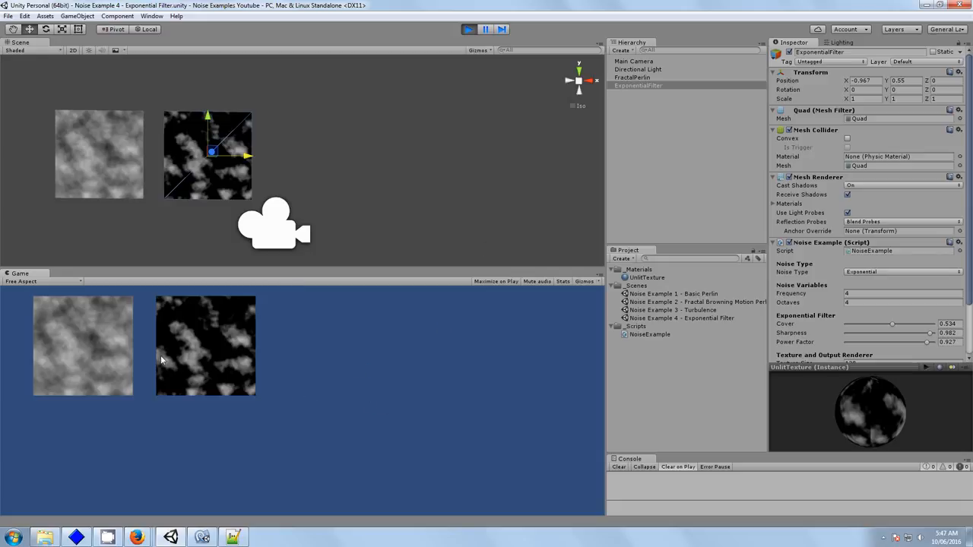
{"action": "mouse_move", "coordinate": [277, 372]}
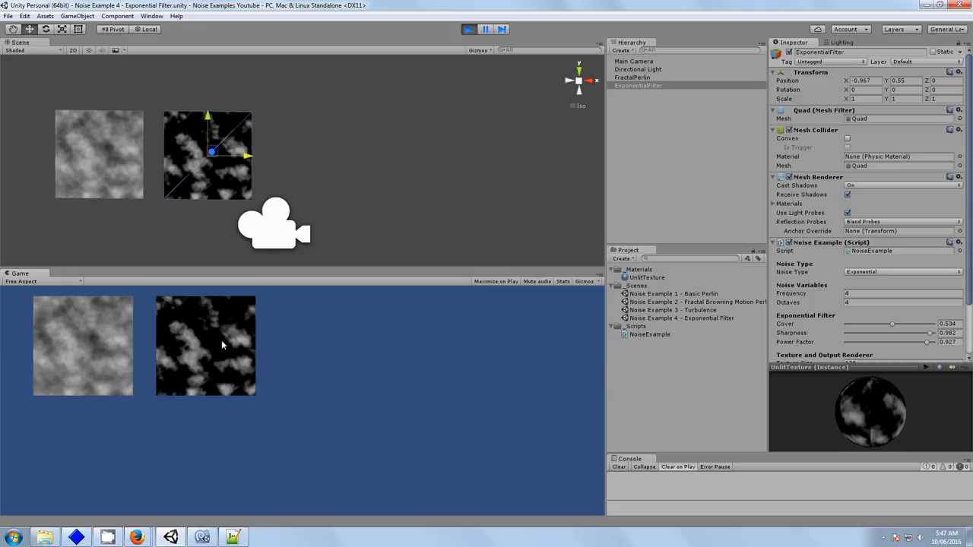
{"action": "mouse_move", "coordinate": [97, 326]}
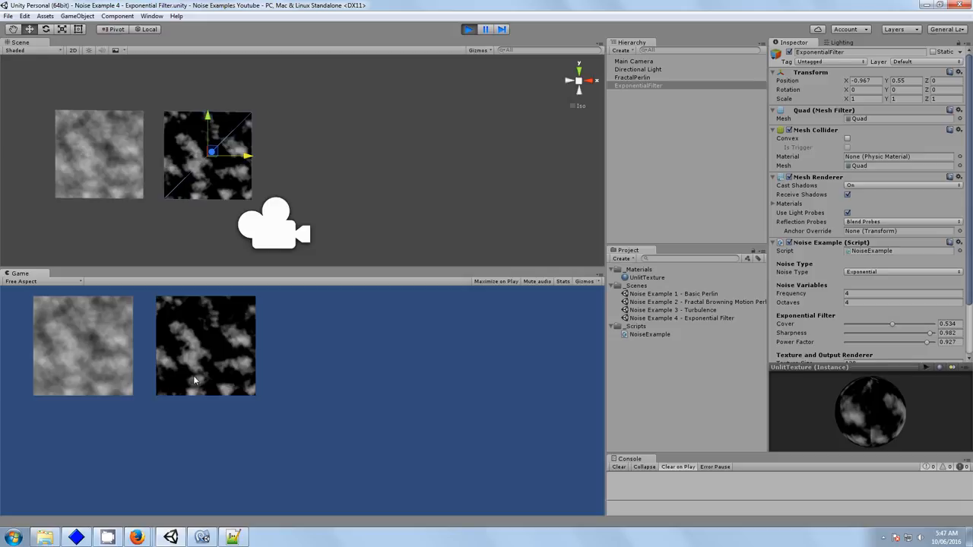
{"action": "mouse_move", "coordinate": [111, 361]}
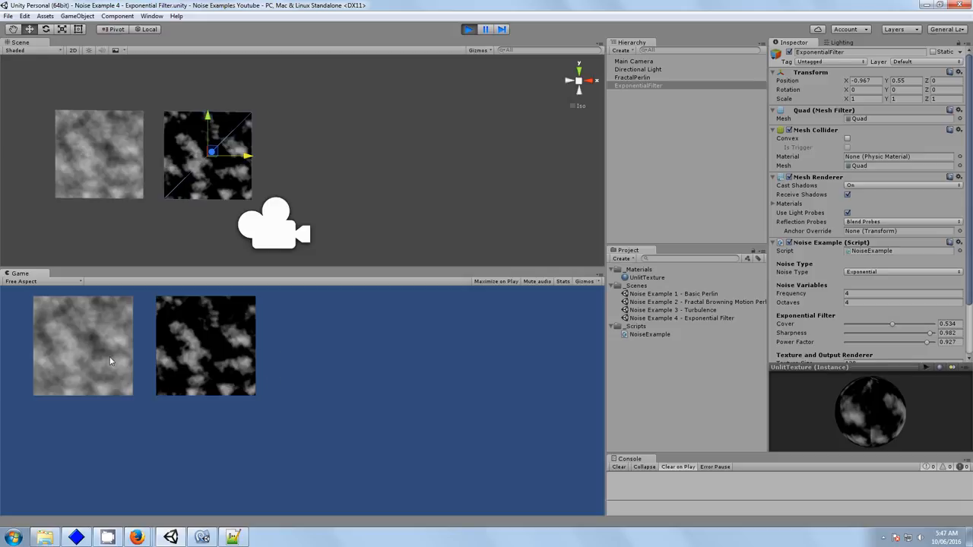
{"action": "mouse_move", "coordinate": [104, 336]}
{"action": "type", "text": "1"}
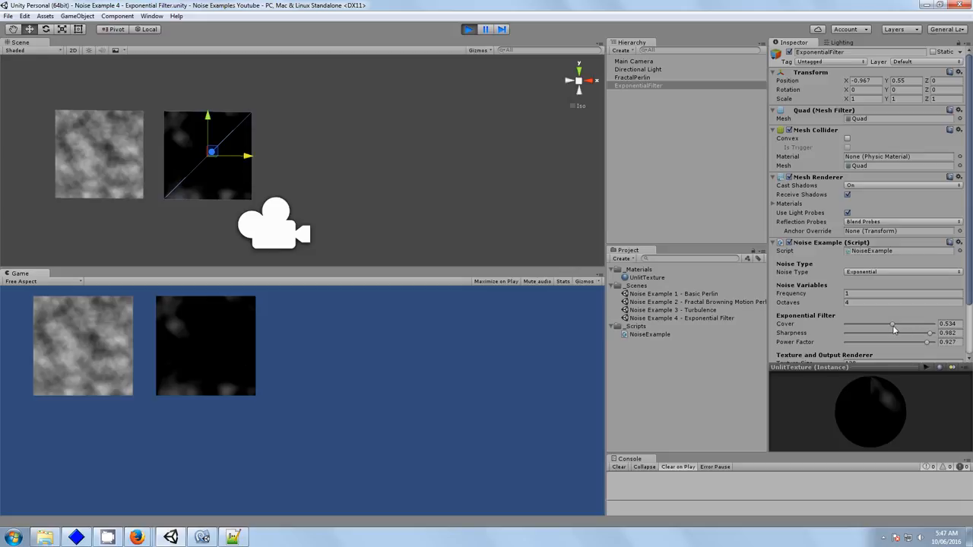
Raise the Cover slider so the filtered quad shows broad grey cloud patches
{"action": "left_click_drag", "start_coordinate": [891, 324], "coordinate": [904, 324]}
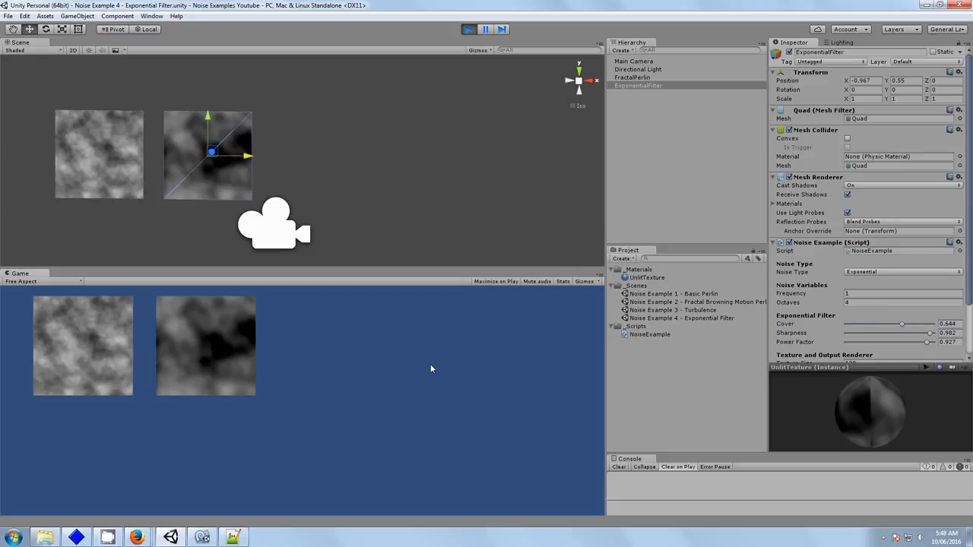
{"action": "mouse_move", "coordinate": [198, 318]}
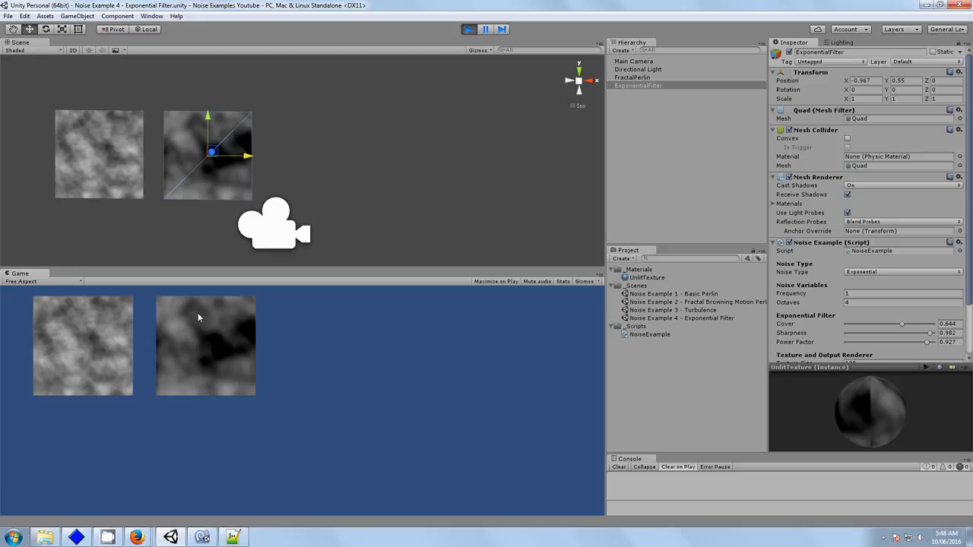
{"action": "mouse_move", "coordinate": [398, 336]}
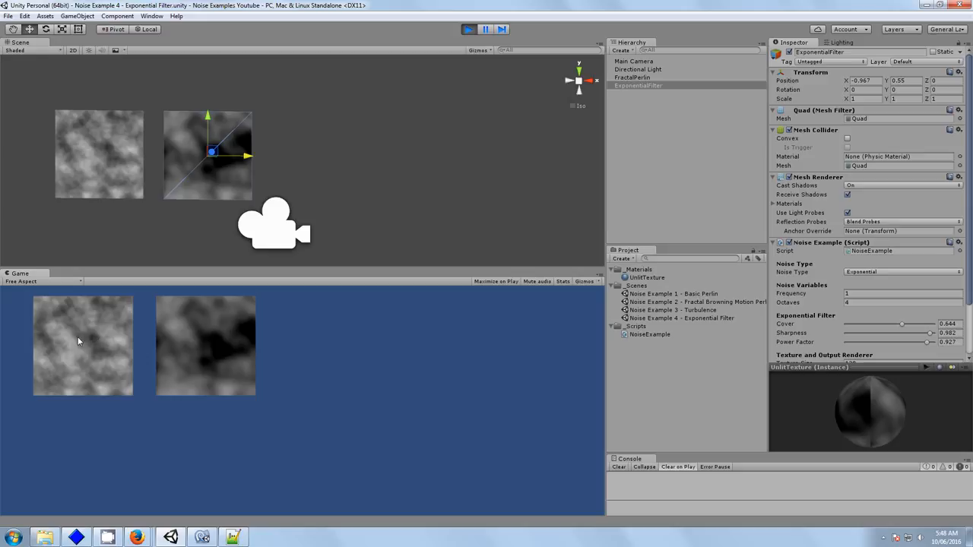
{"action": "mouse_move", "coordinate": [129, 340]}
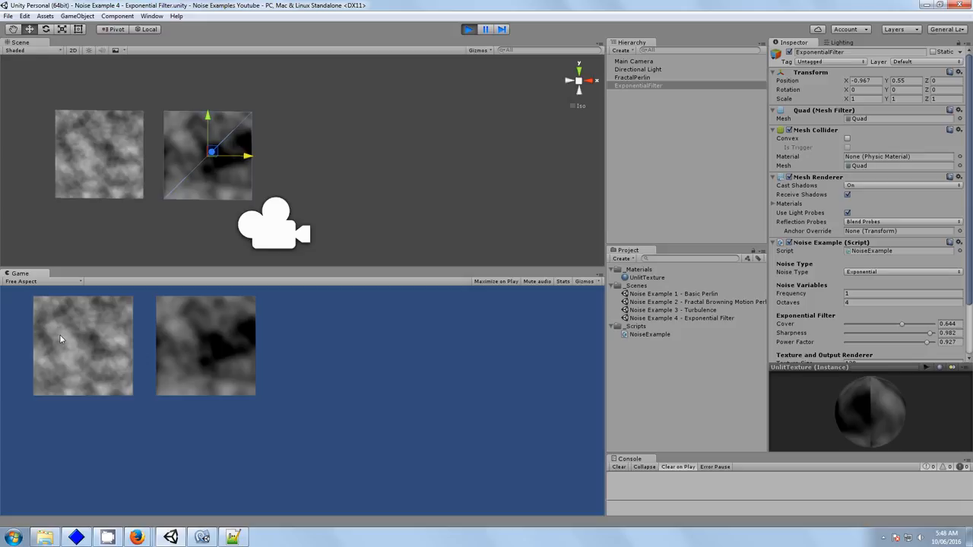
{"action": "mouse_move", "coordinate": [67, 309]}
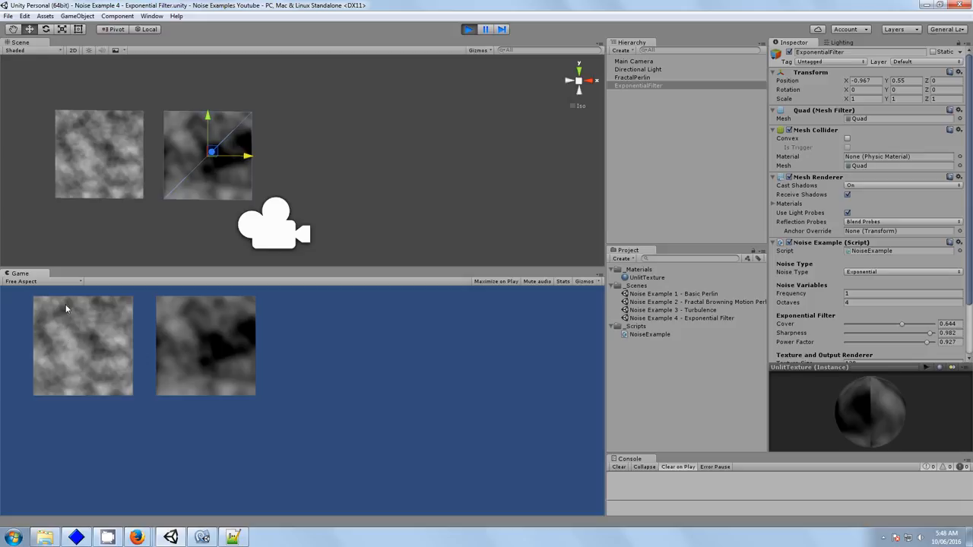
{"action": "mouse_move", "coordinate": [344, 343]}
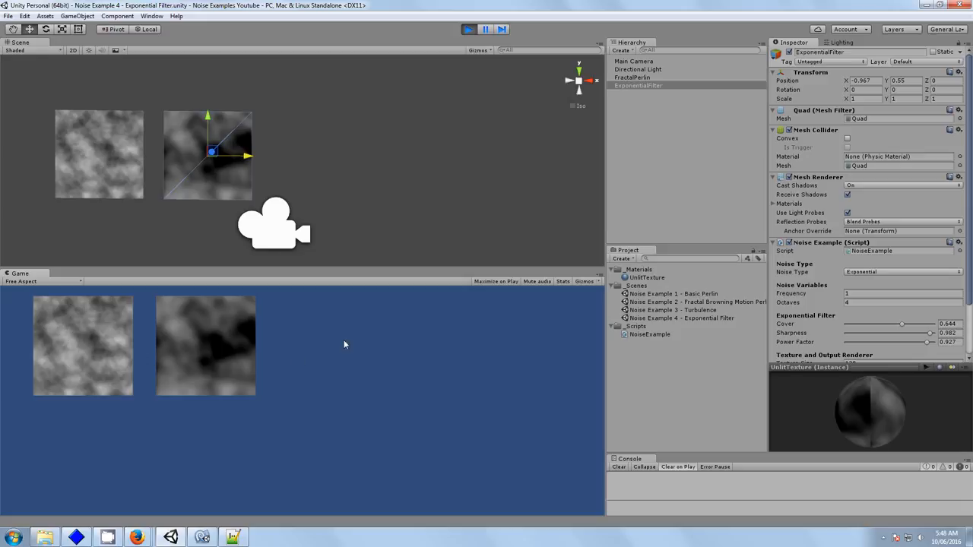
{"action": "mouse_move", "coordinate": [287, 356]}
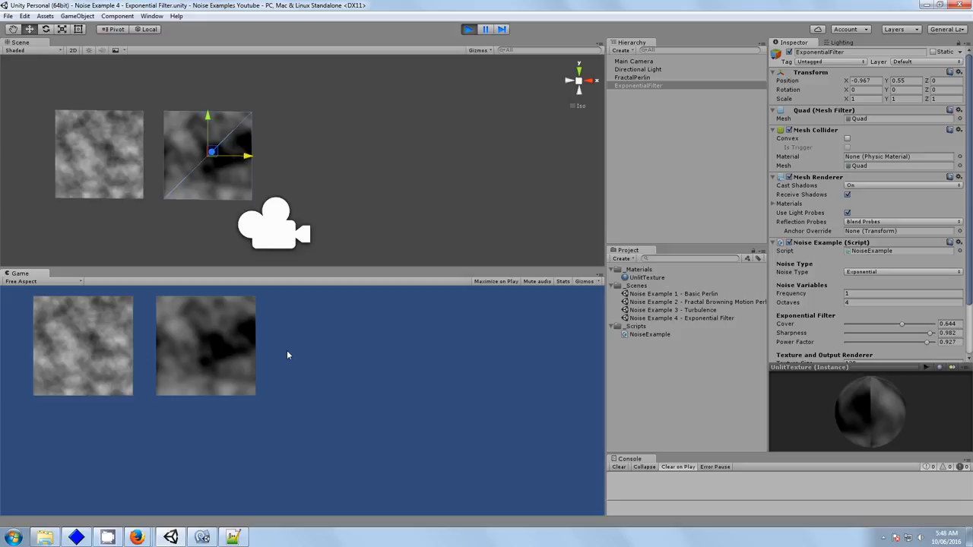
{"action": "mouse_move", "coordinate": [225, 340]}
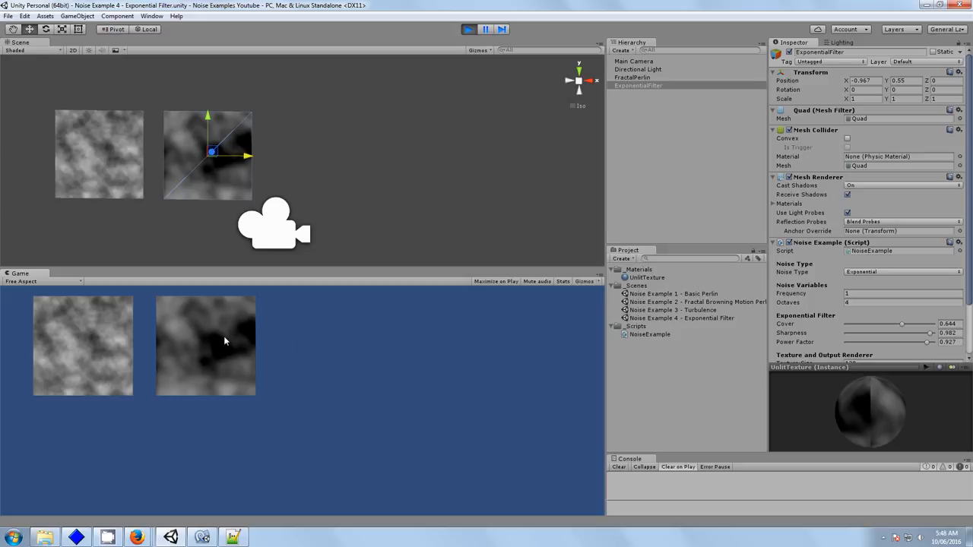
{"action": "mouse_move", "coordinate": [495, 352]}
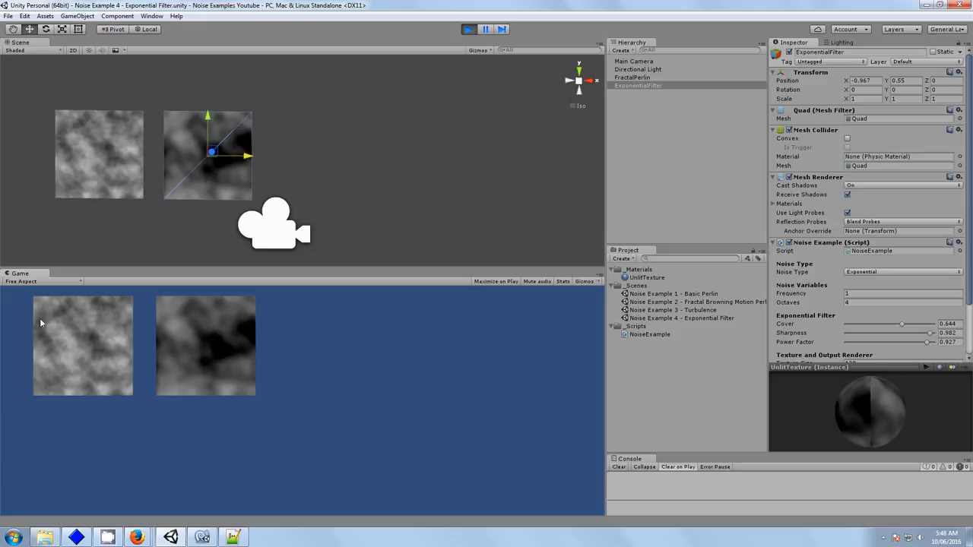
{"action": "mouse_move", "coordinate": [58, 316]}
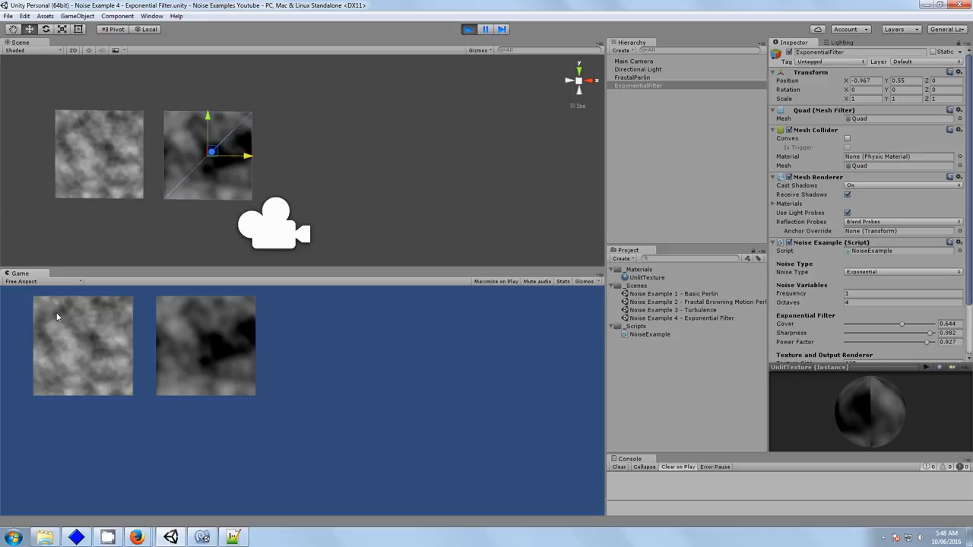
{"action": "mouse_move", "coordinate": [119, 310]}
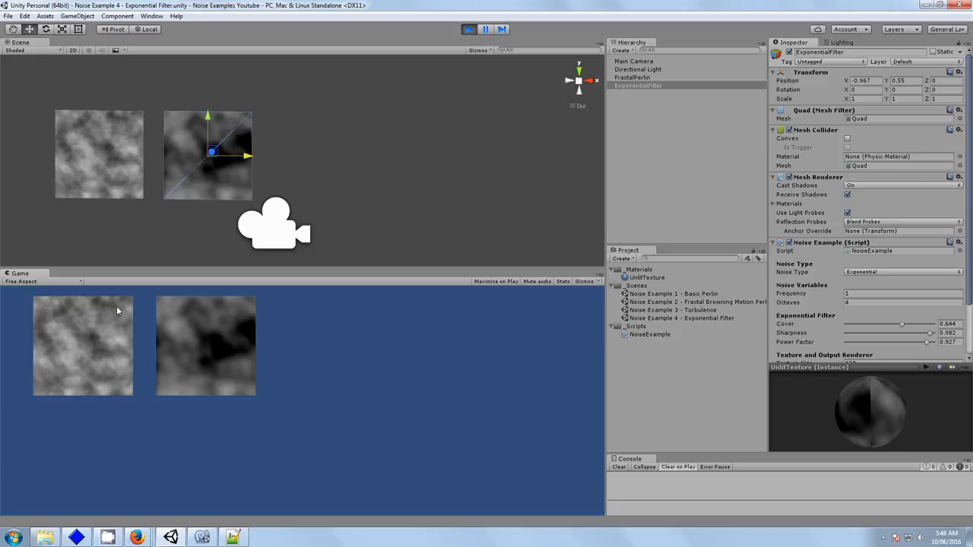
{"action": "mouse_move", "coordinate": [76, 333]}
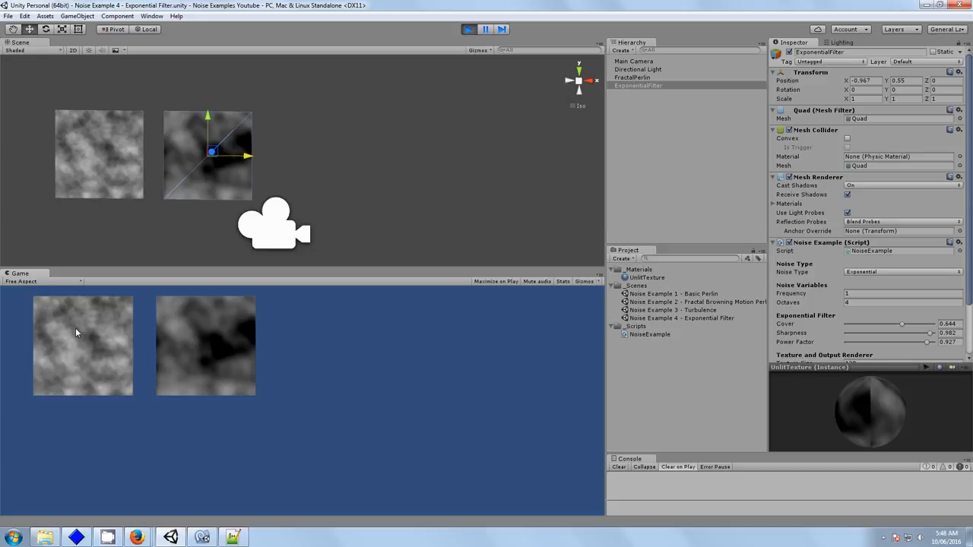
{"action": "mouse_move", "coordinate": [331, 386]}
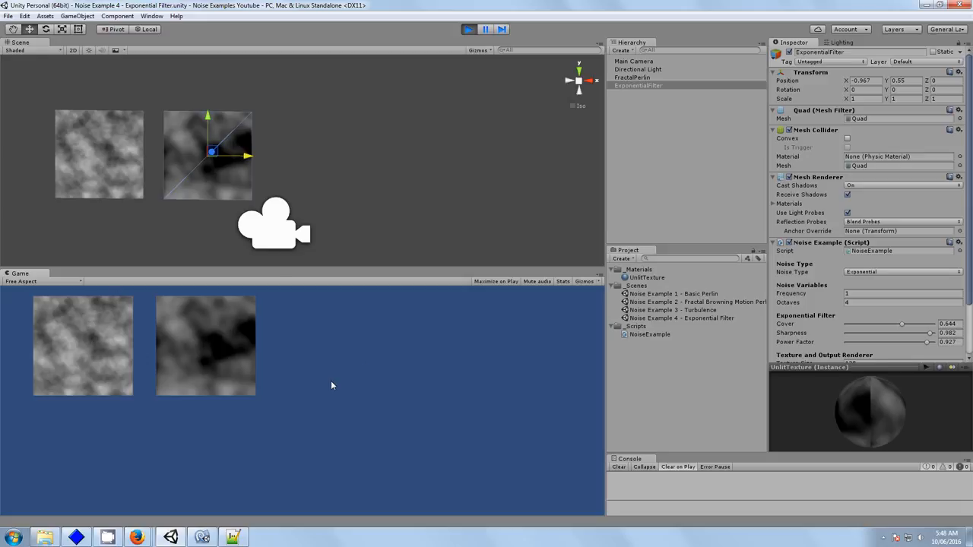
{"action": "mouse_move", "coordinate": [343, 383]}
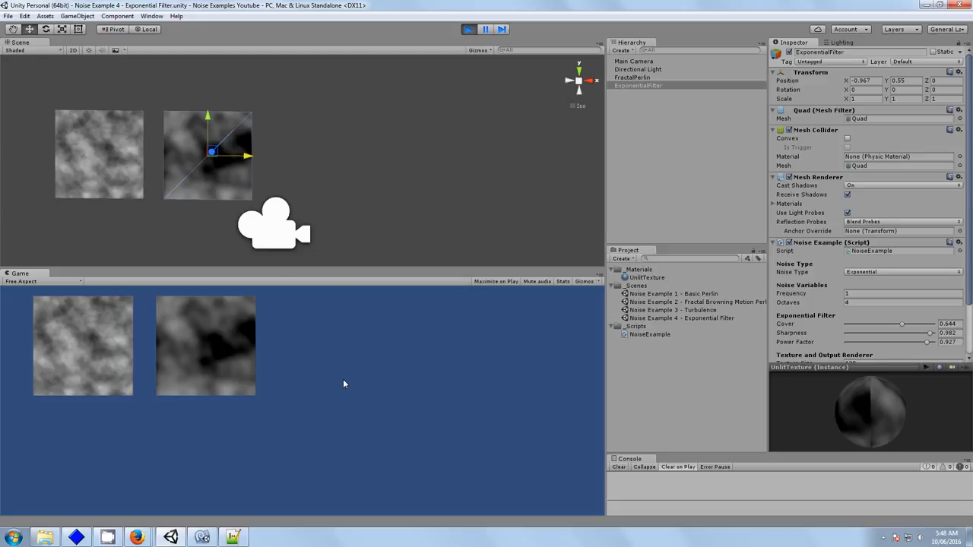
{"action": "mouse_move", "coordinate": [316, 343]}
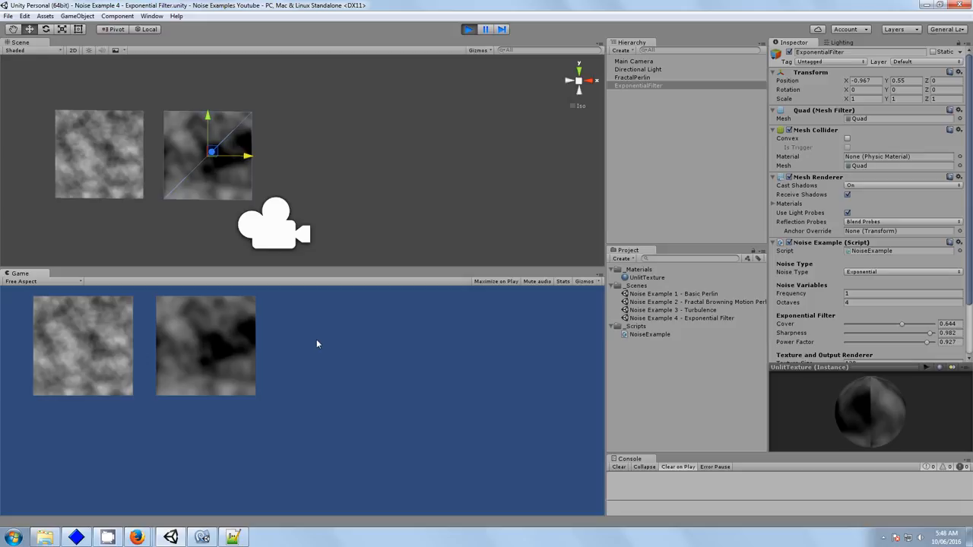